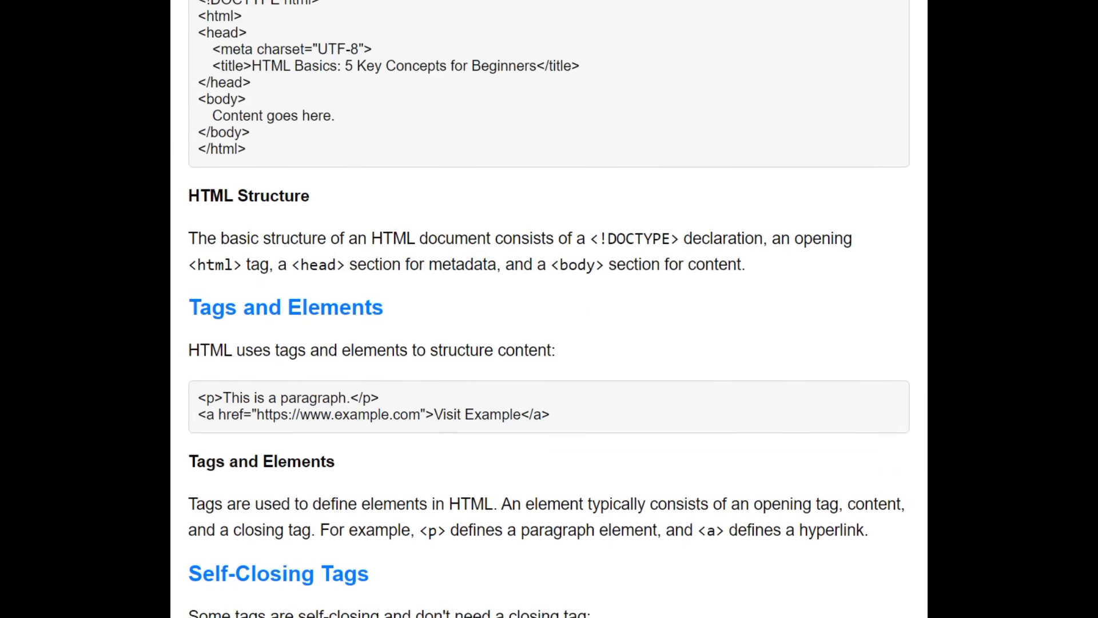
- Scroll through the reference example code, highlighting its DOCTYPE and title lines
{"action": "scroll", "scroll_direction": "down", "scroll_amount": 3}
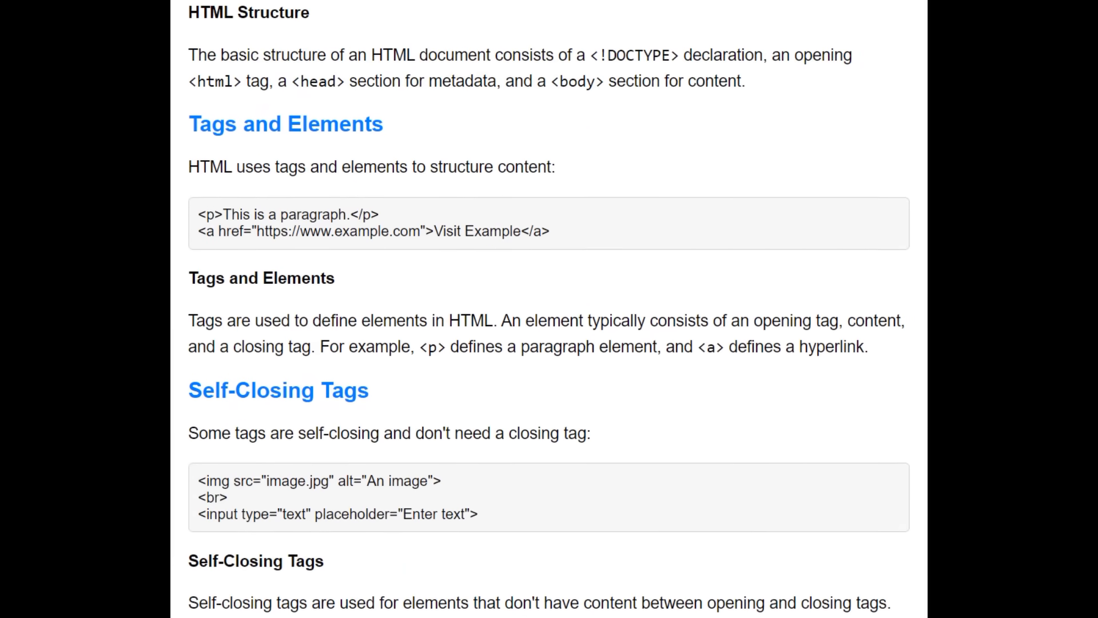
{"action": "scroll", "scroll_direction": "down", "scroll_amount": 3}
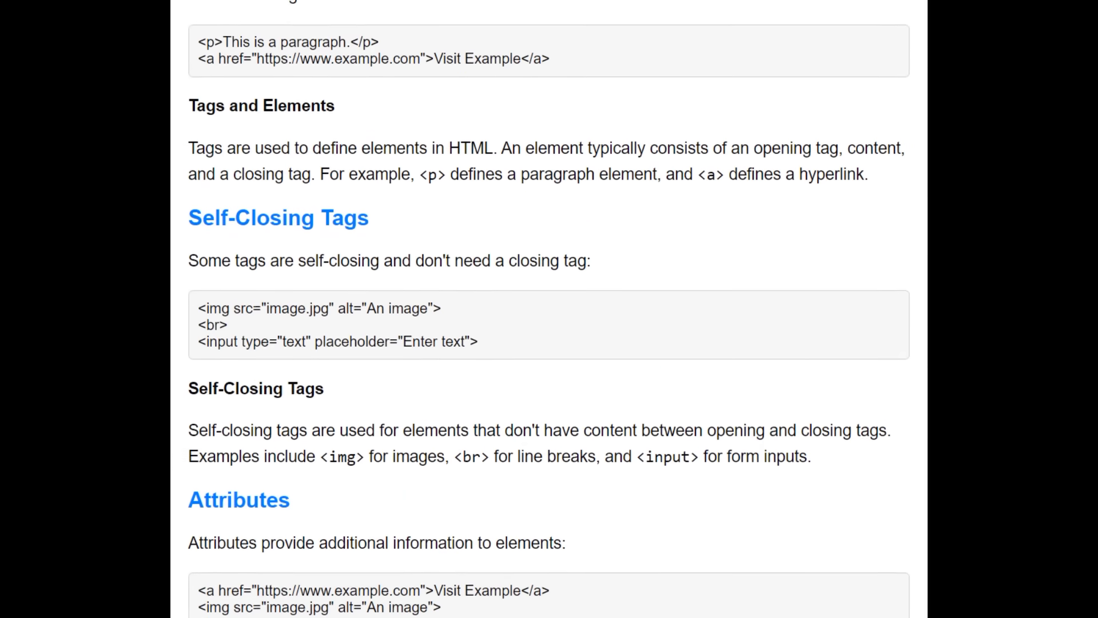
{"action": "scroll", "scroll_direction": "down", "scroll_amount": 3}
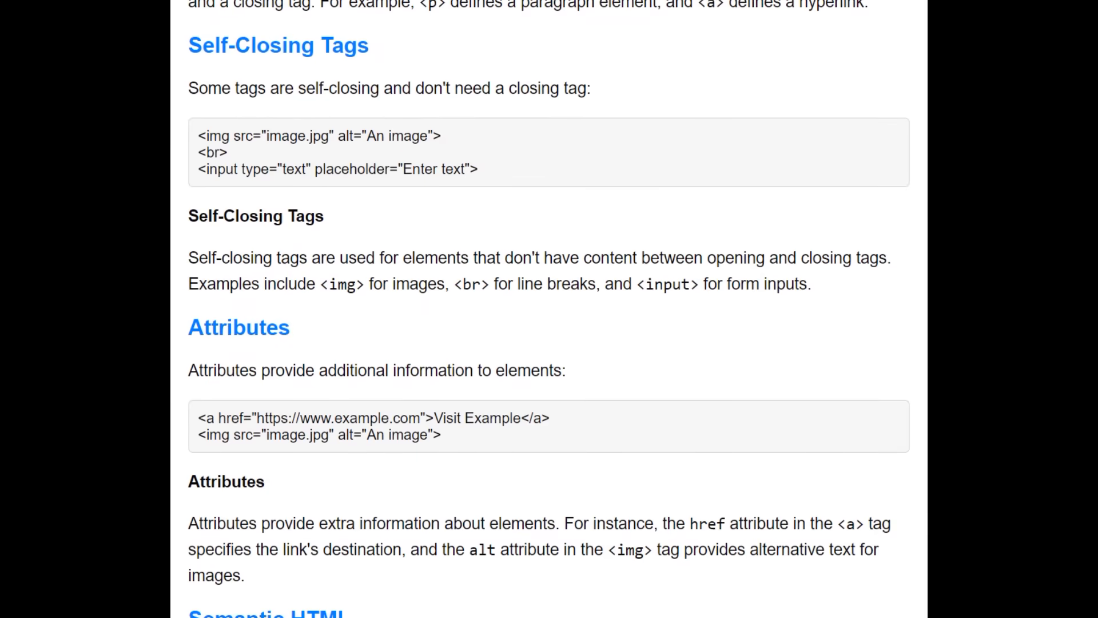
{"action": "scroll", "scroll_direction": "down", "scroll_amount": 3}
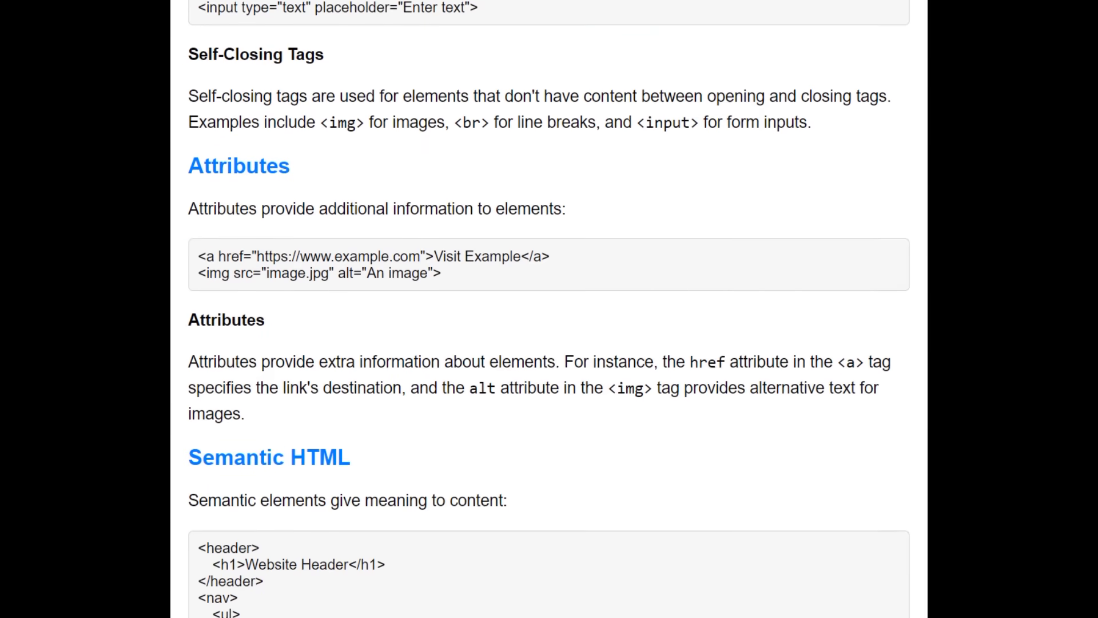
{"action": "scroll", "scroll_direction": "down", "scroll_amount": 3}
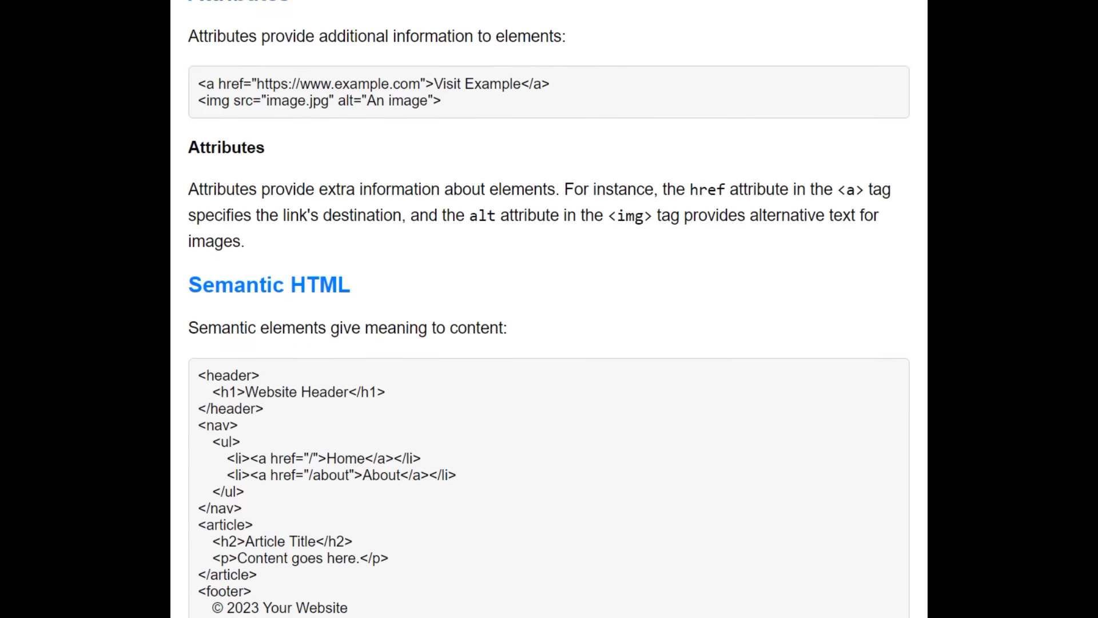
{"action": "scroll", "scroll_direction": "down", "scroll_amount": 3}
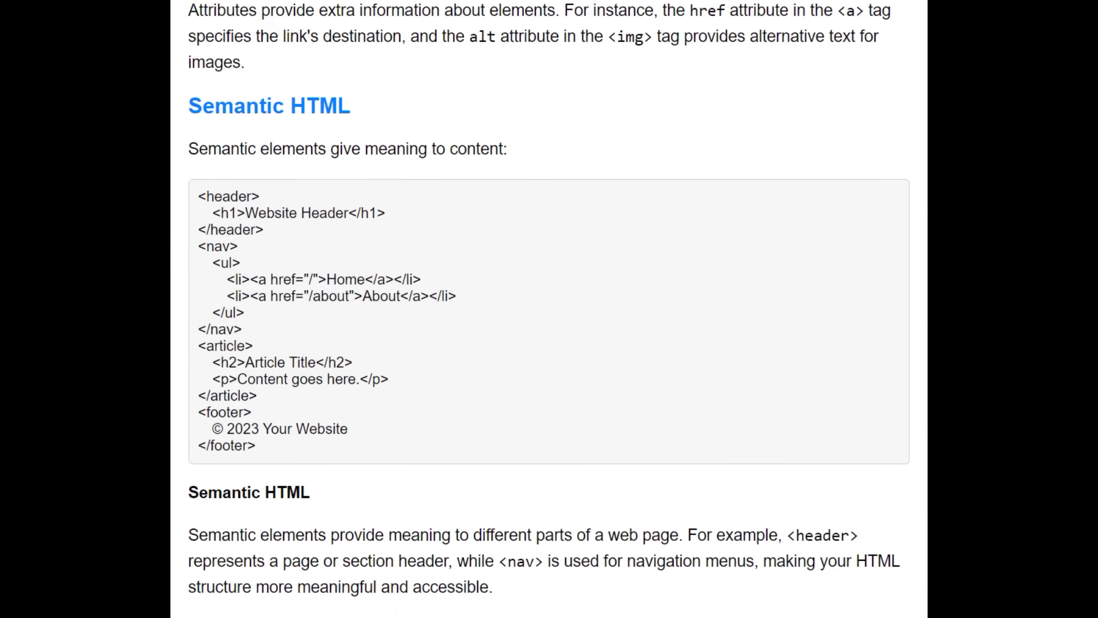
{"action": "scroll", "scroll_direction": "down", "scroll_amount": 3}
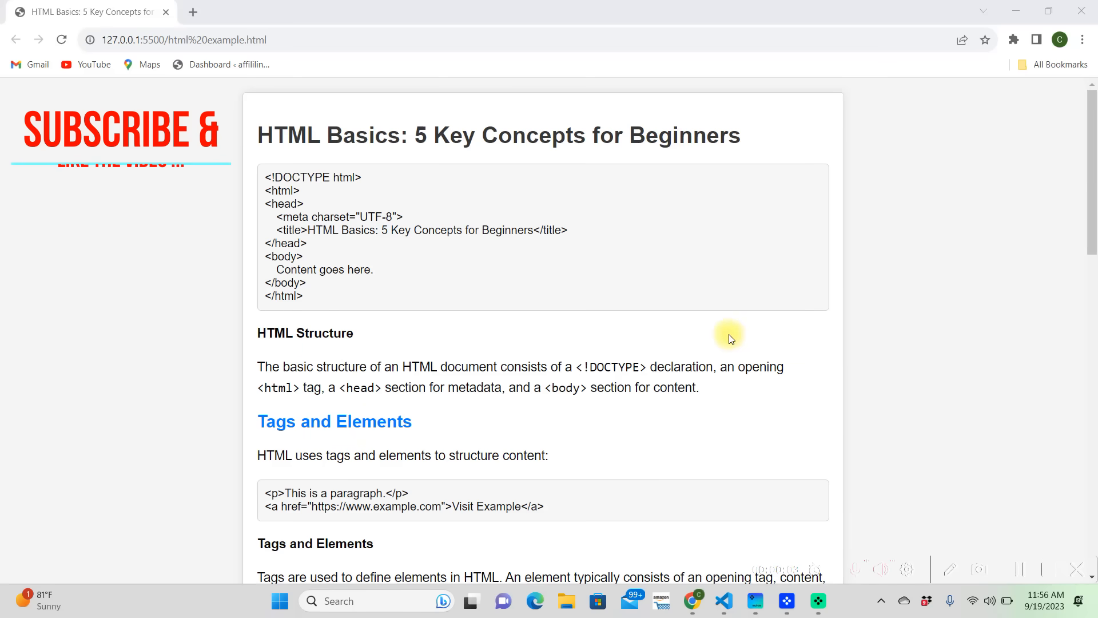
{"action": "mouse_move", "coordinate": [448, 278]}
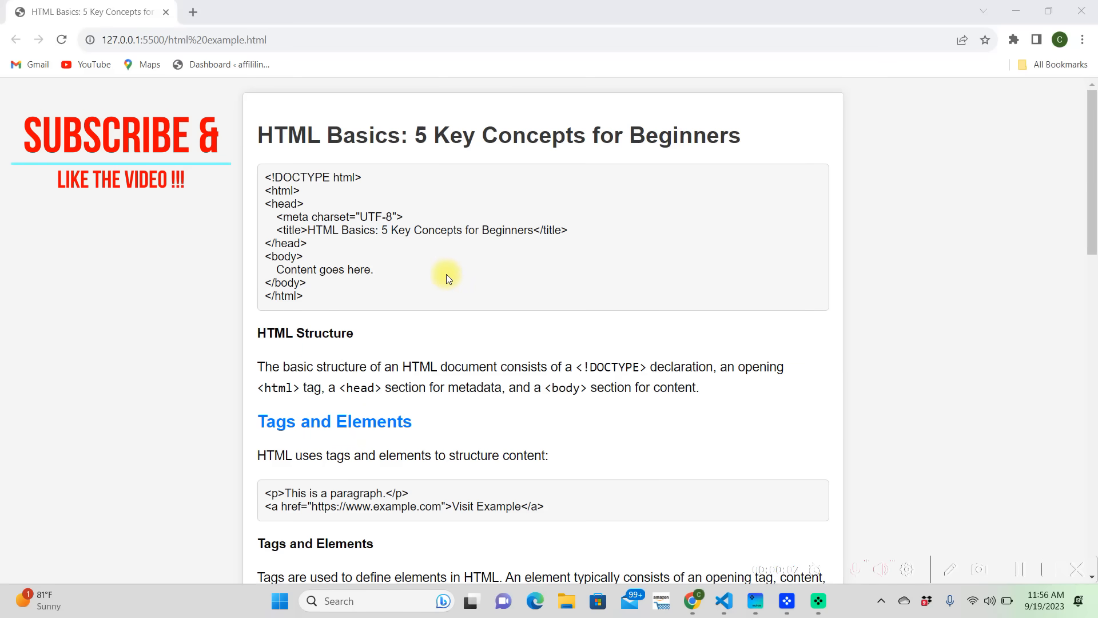
{"action": "mouse_move", "coordinate": [413, 248]}
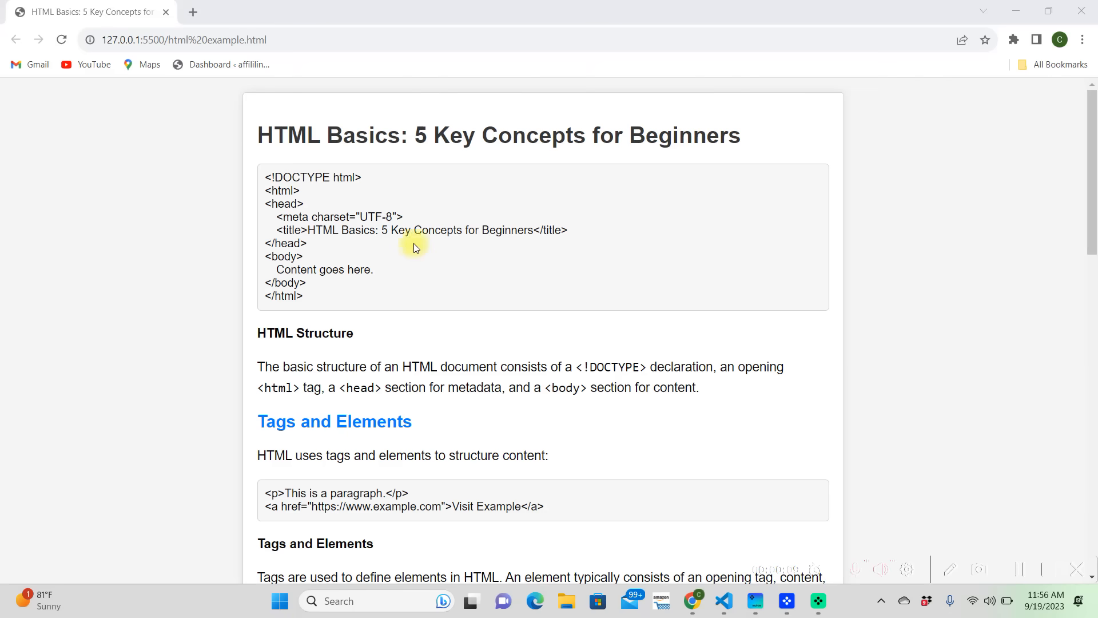
{"action": "double_click", "coordinate": [313, 178]}
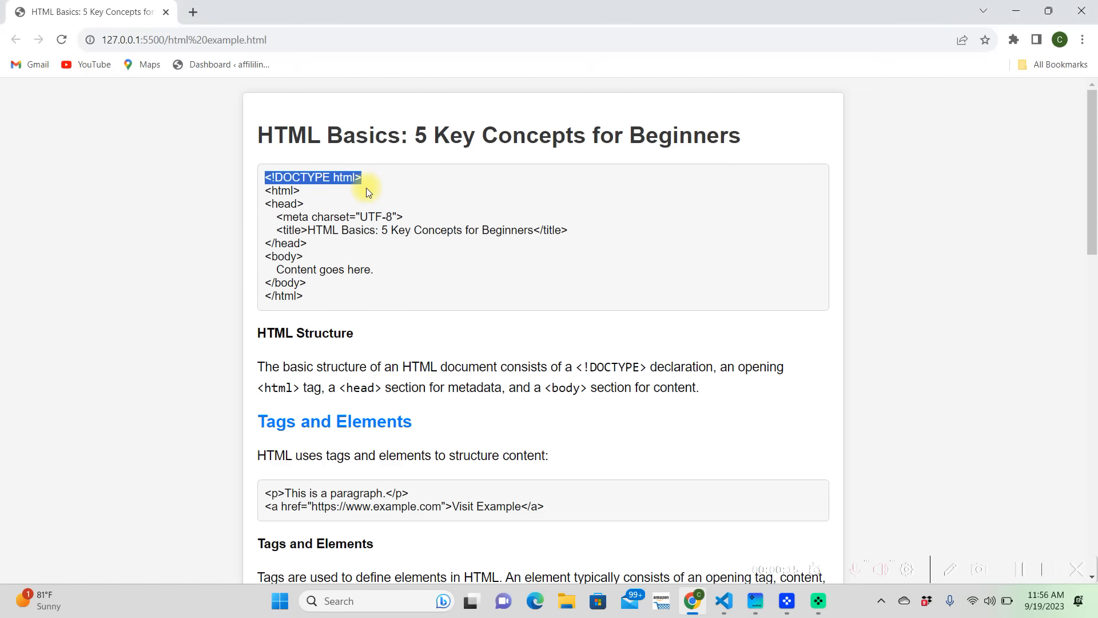
{"action": "mouse_move", "coordinate": [374, 209]}
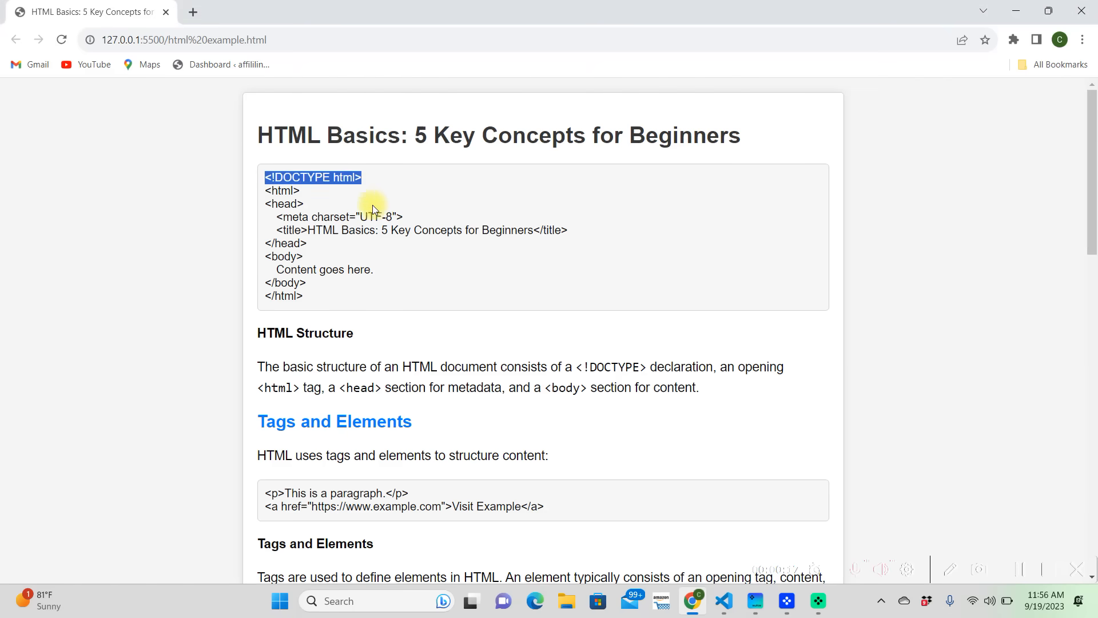
{"action": "mouse_move", "coordinate": [726, 359]}
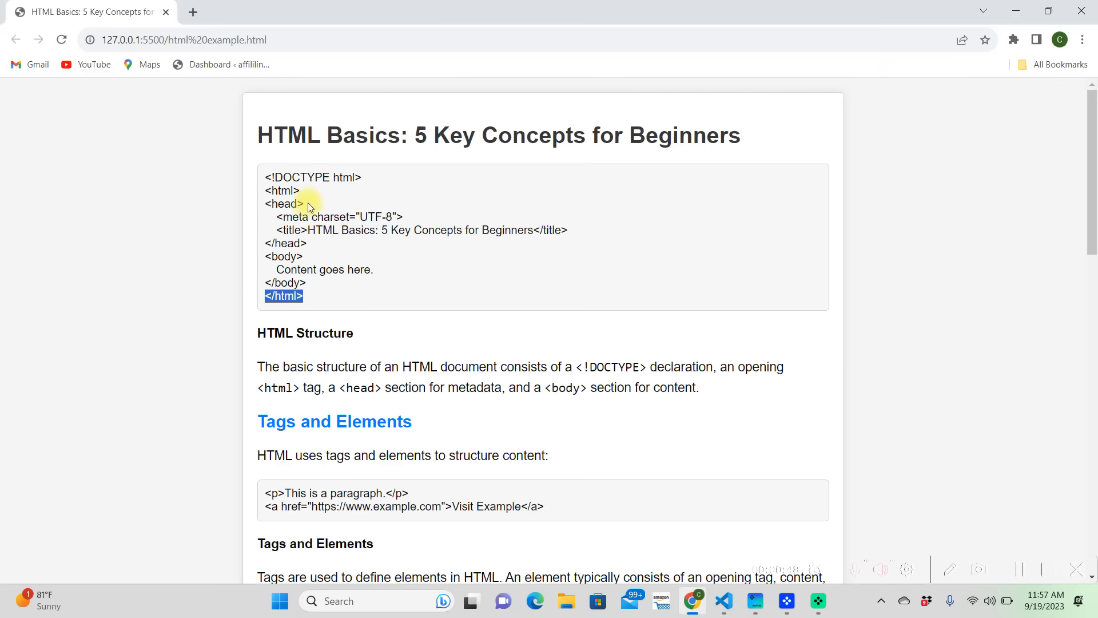
{"action": "mouse_move", "coordinate": [316, 209]}
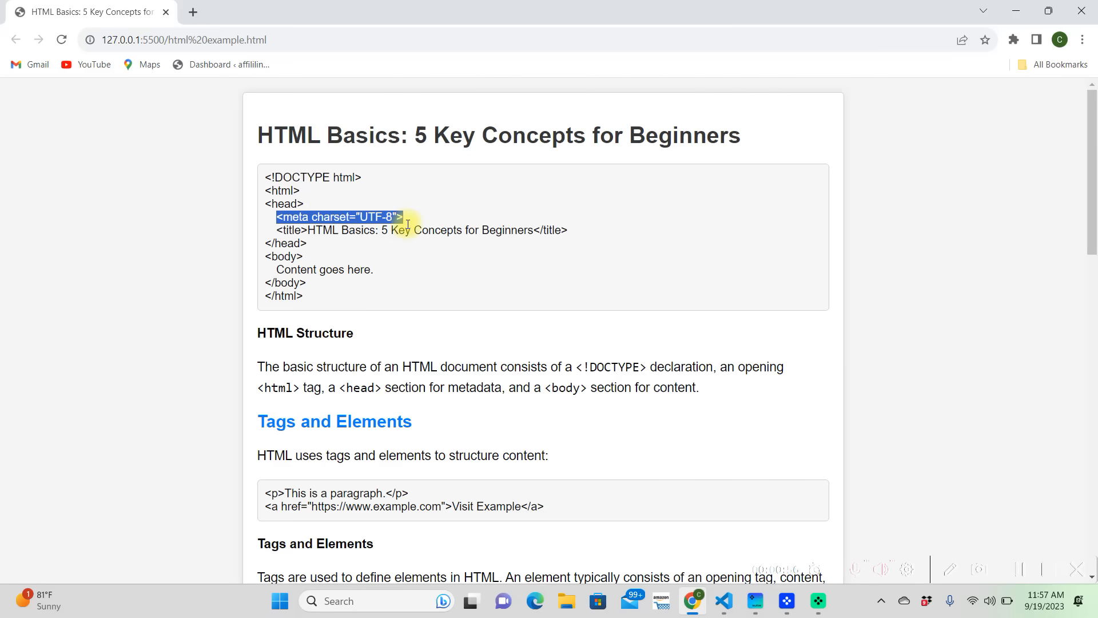
{"action": "mouse_move", "coordinate": [421, 274]}
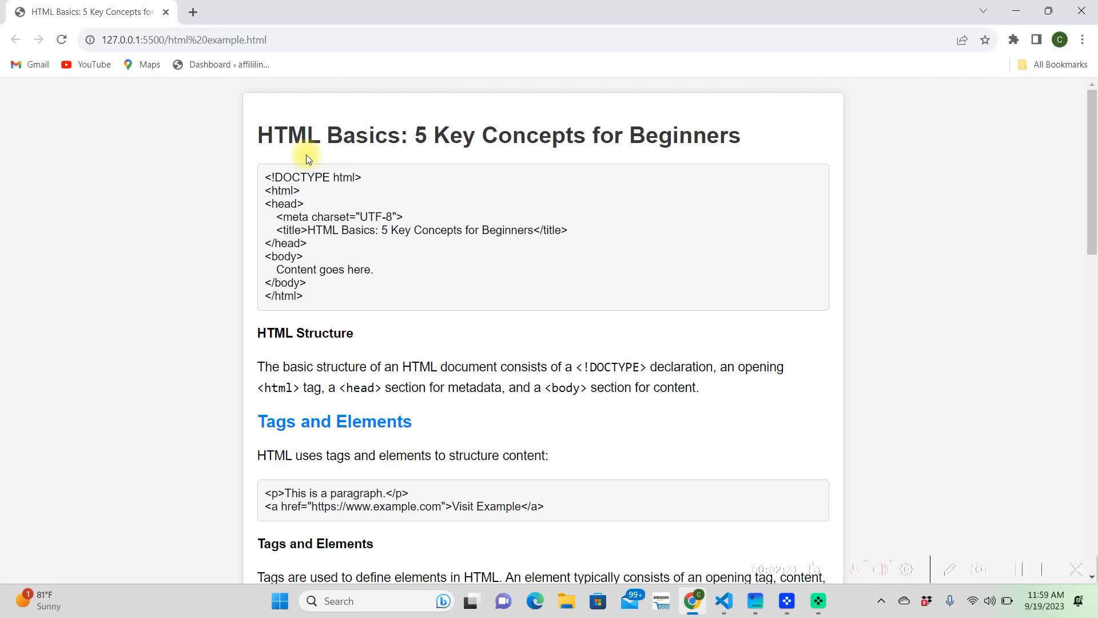
{"action": "mouse_move", "coordinate": [281, 233]}
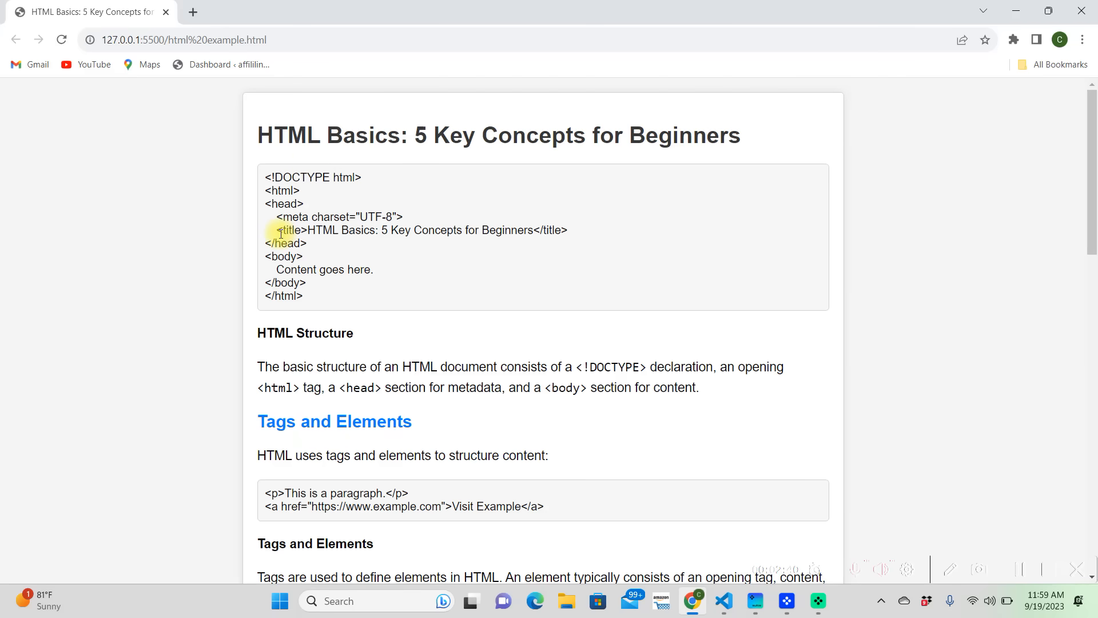
{"action": "double_click", "coordinate": [287, 230]}
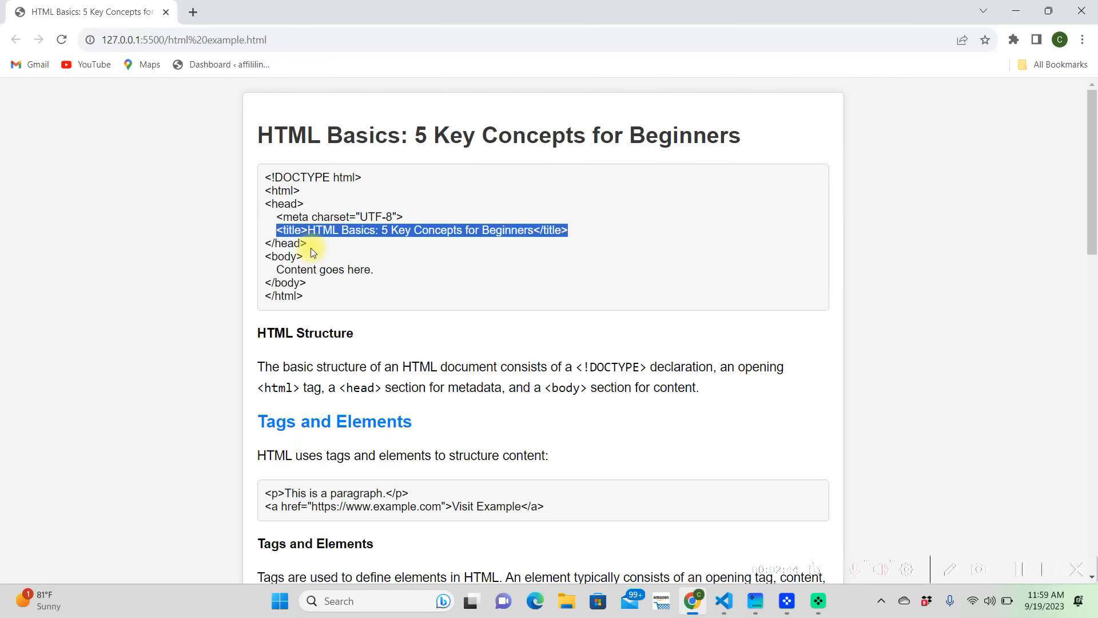
{"action": "scroll", "scroll_direction": "down", "scroll_amount": 3}
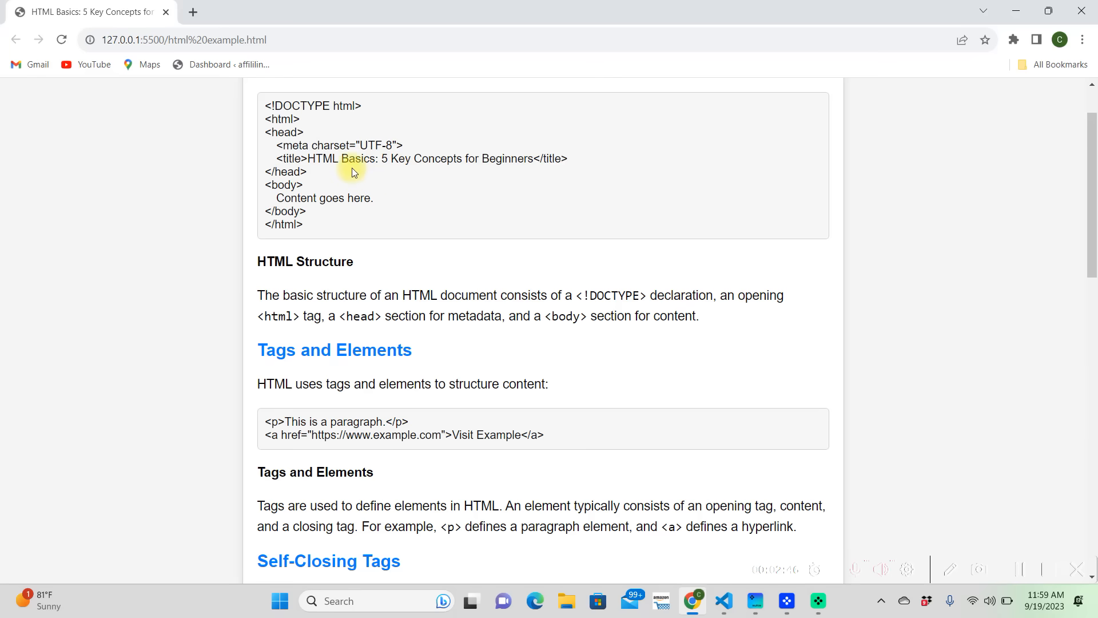
{"action": "mouse_move", "coordinate": [431, 173]}
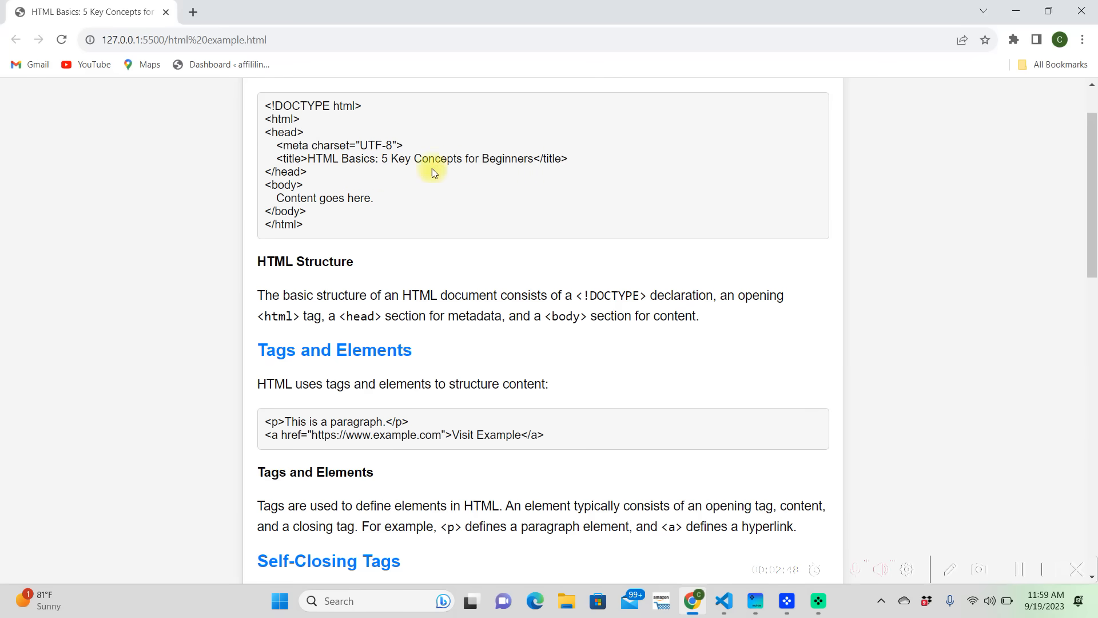
{"action": "mouse_move", "coordinate": [301, 171]}
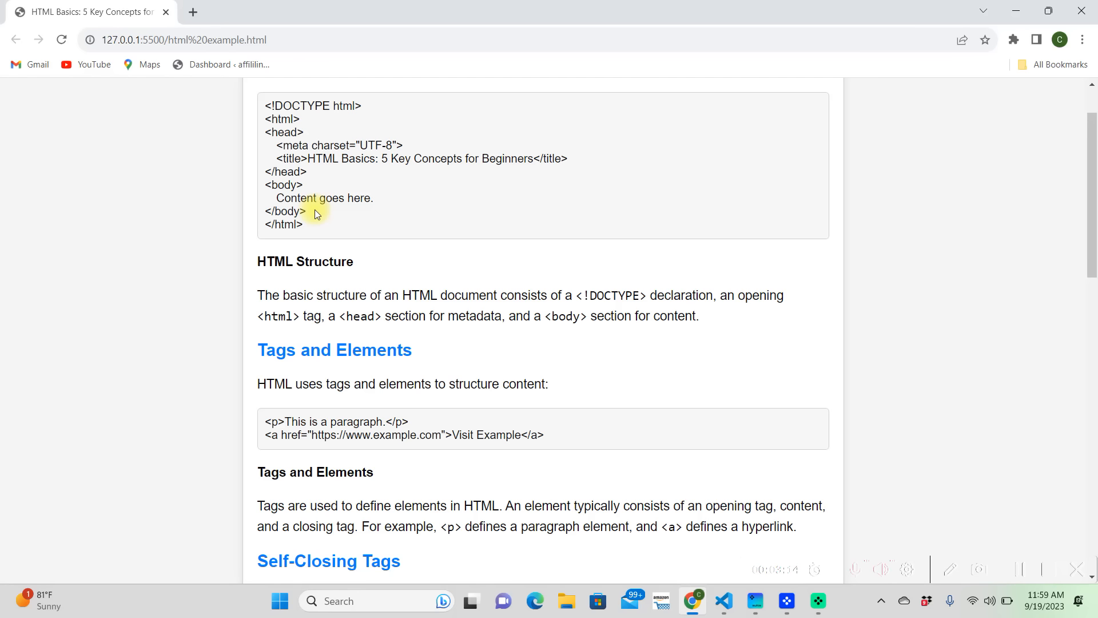
{"action": "mouse_move", "coordinate": [323, 133]}
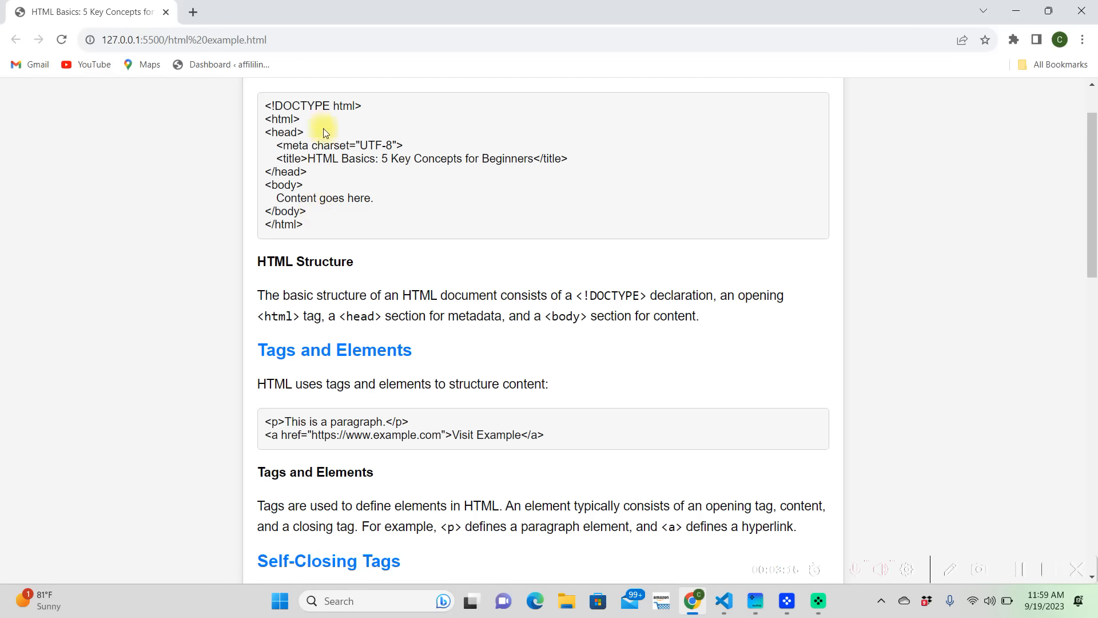
{"action": "mouse_move", "coordinate": [336, 122]}
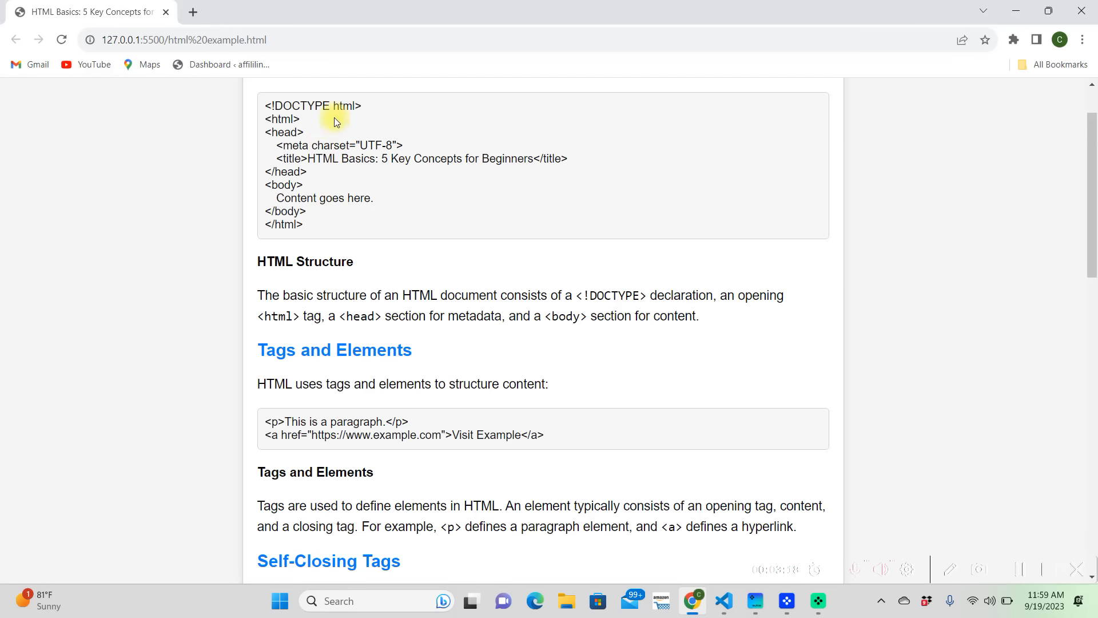
{"action": "scroll", "scroll_direction": "down", "scroll_amount": 3}
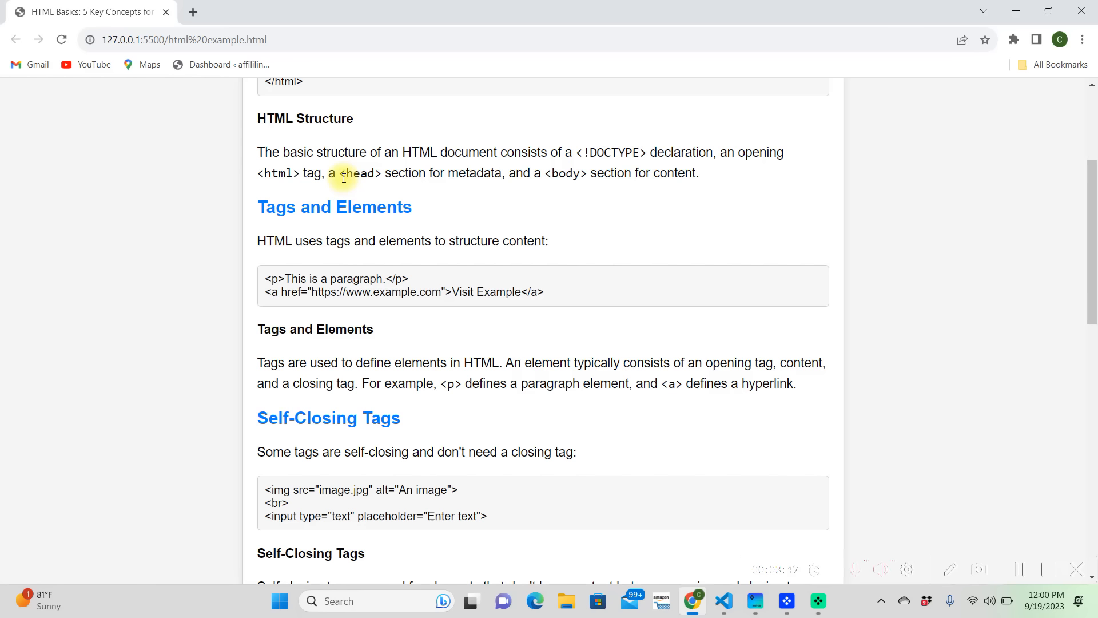
{"action": "mouse_move", "coordinate": [354, 125]}
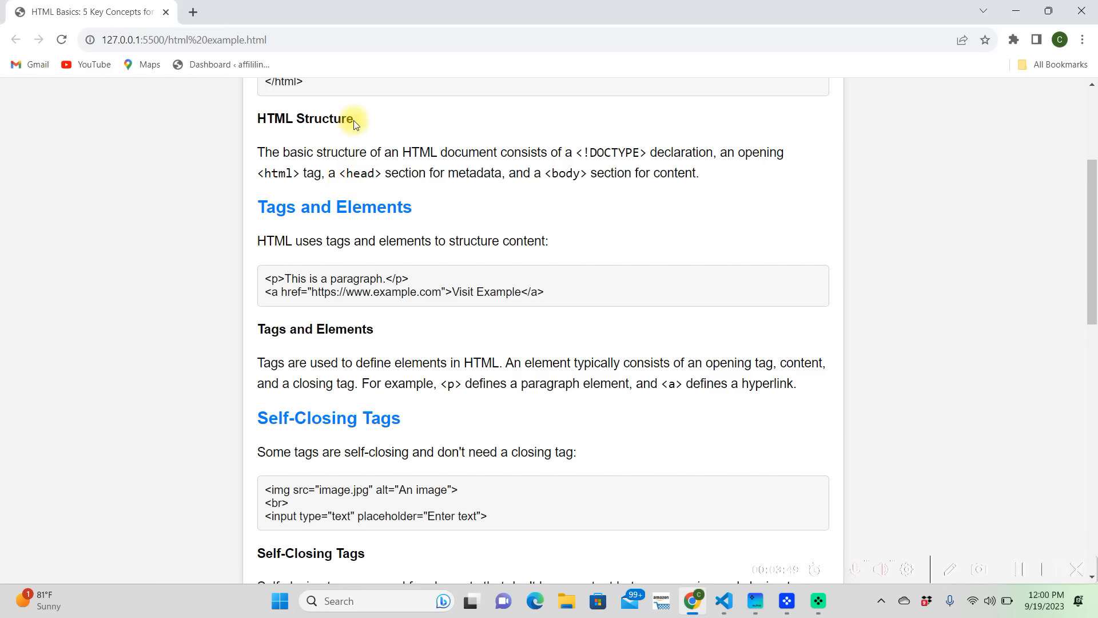
{"action": "mouse_move", "coordinate": [79, 6]}
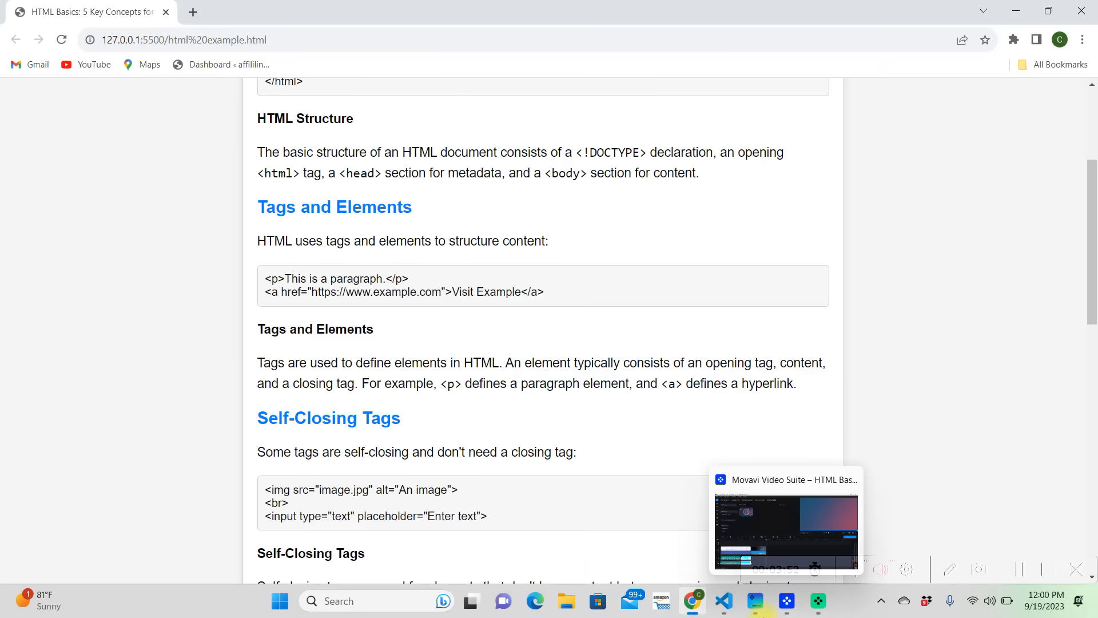
{"action": "mouse_move", "coordinate": [724, 601]}
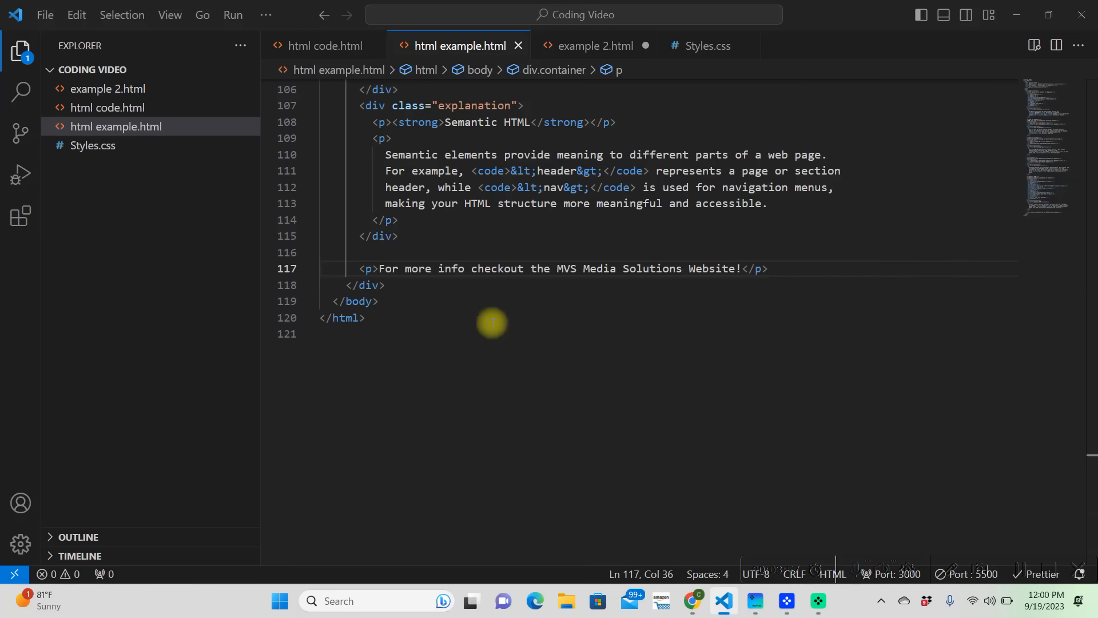
- Add an h1 reading 'This is our header' to the body of example 2.html
{"action": "left_click", "coordinate": [594, 45]}
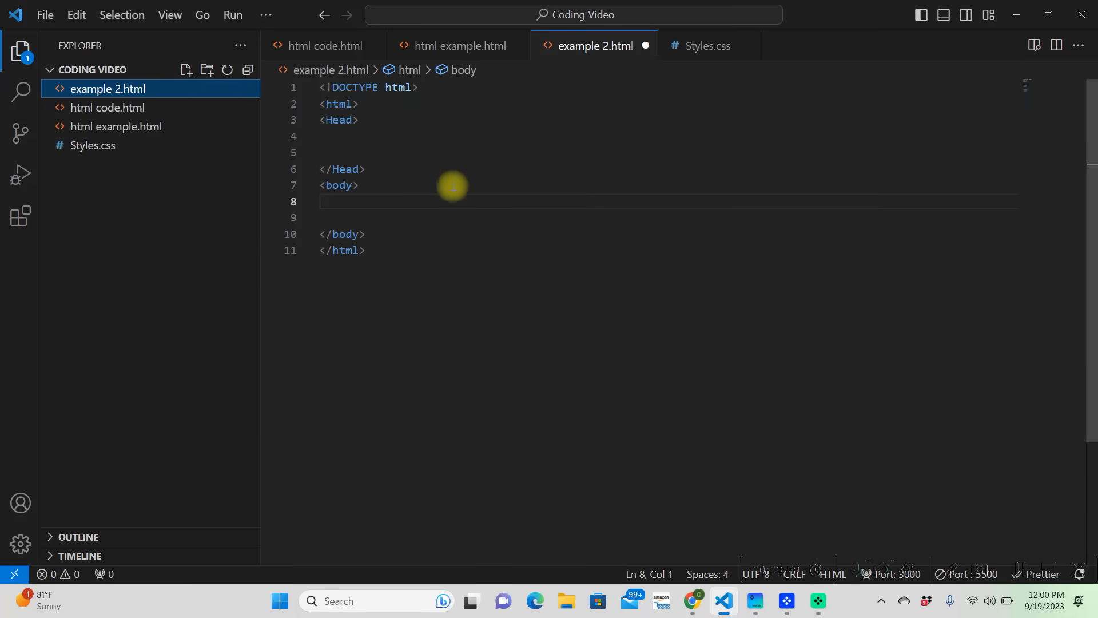
{"action": "mouse_move", "coordinate": [396, 203]}
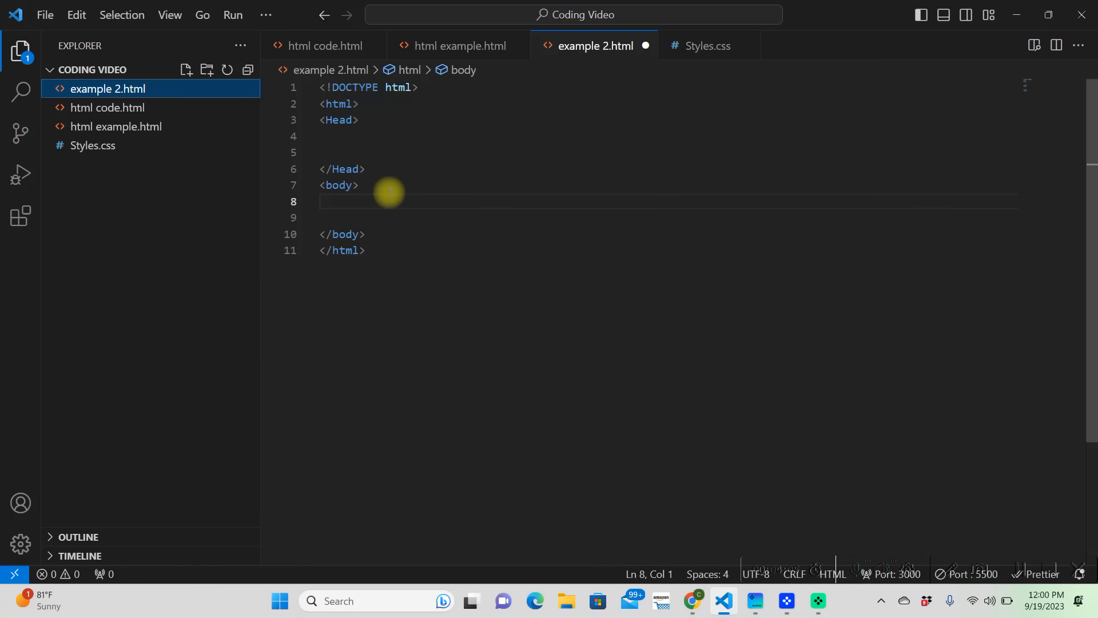
{"action": "mouse_move", "coordinate": [427, 91]}
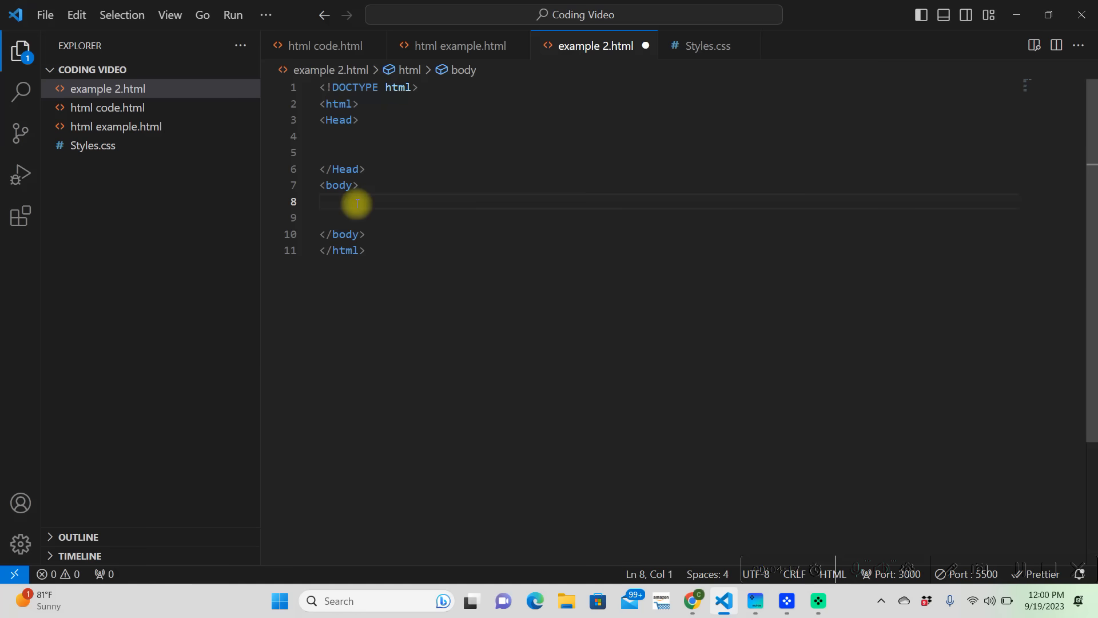
{"action": "type", "text": "<h1></h1>"}
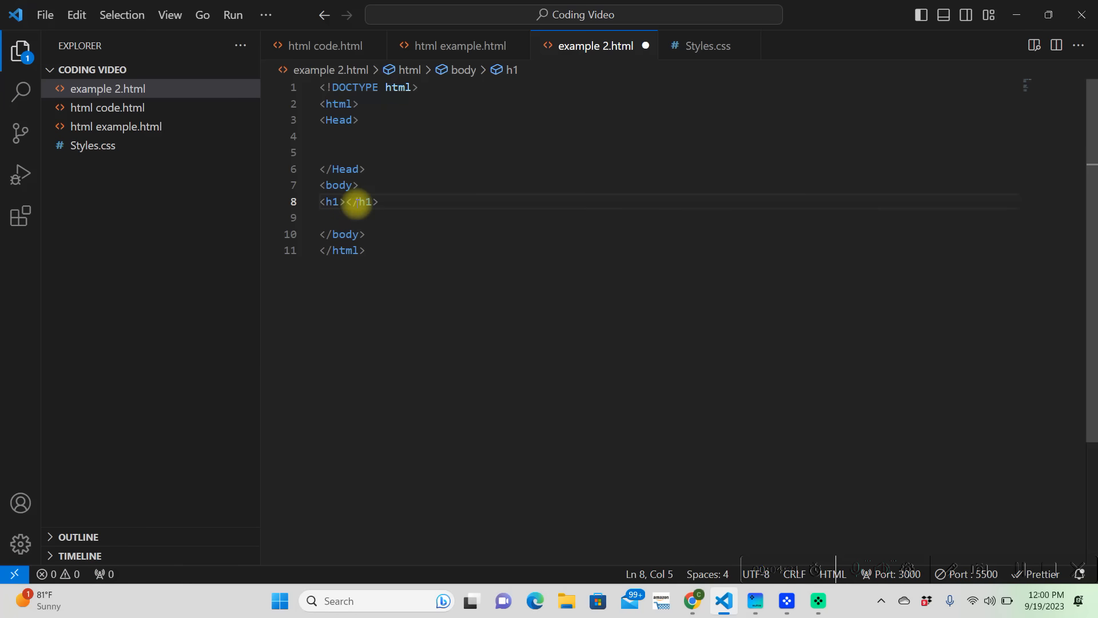
{"action": "mouse_move", "coordinate": [438, 214]}
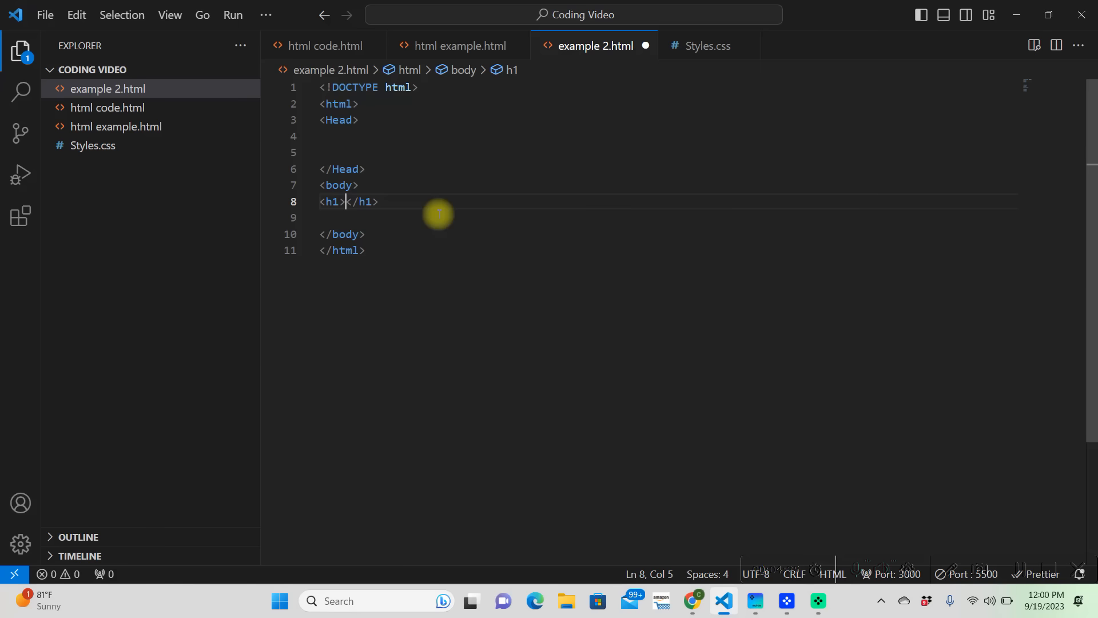
{"action": "key", "text": "Enter"}
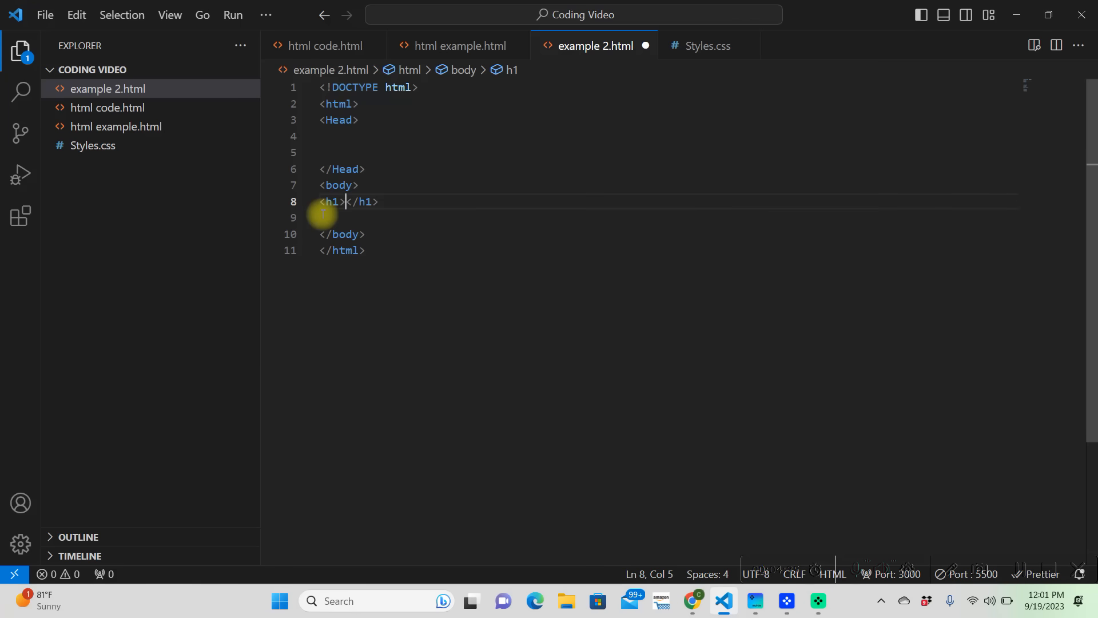
{"action": "type", "text": "This is"}
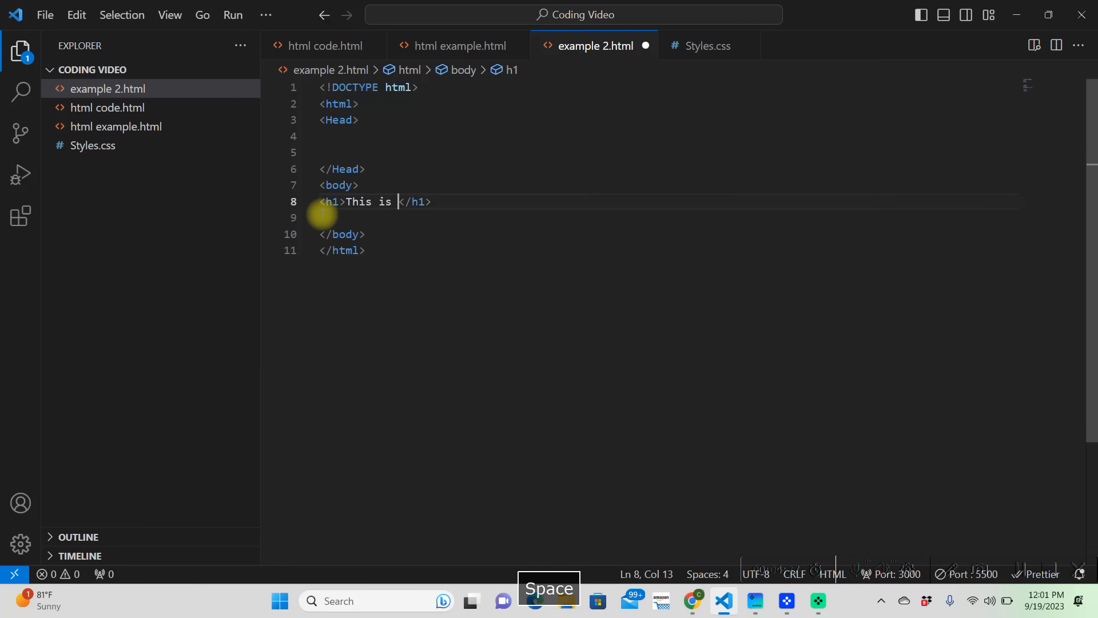
{"action": "type", "text": "are hea"}
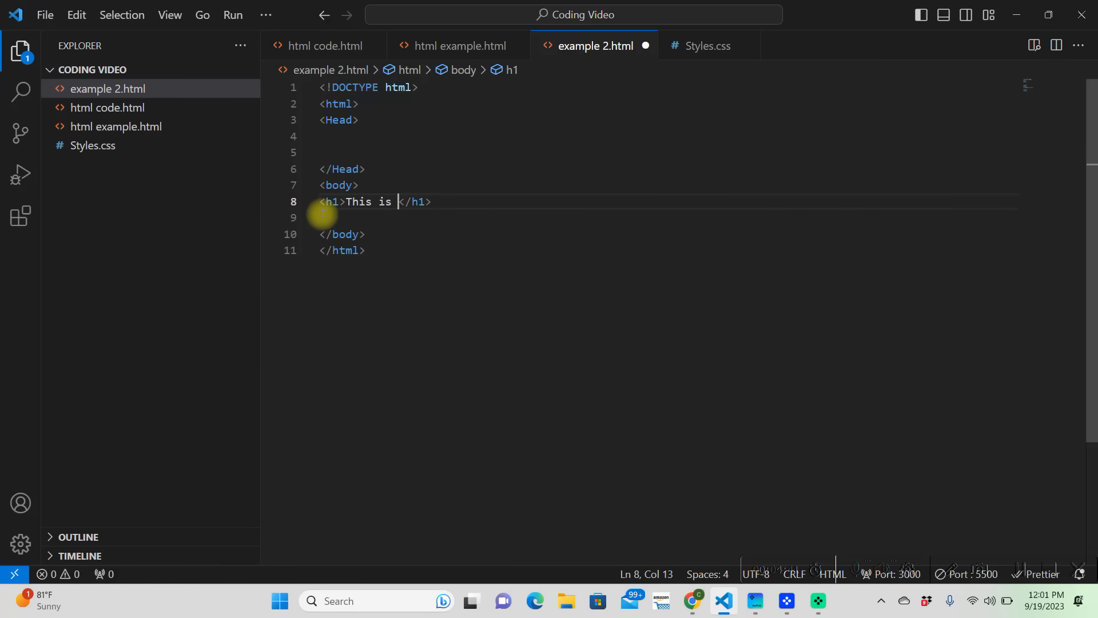
{"action": "type", "text": "o"}
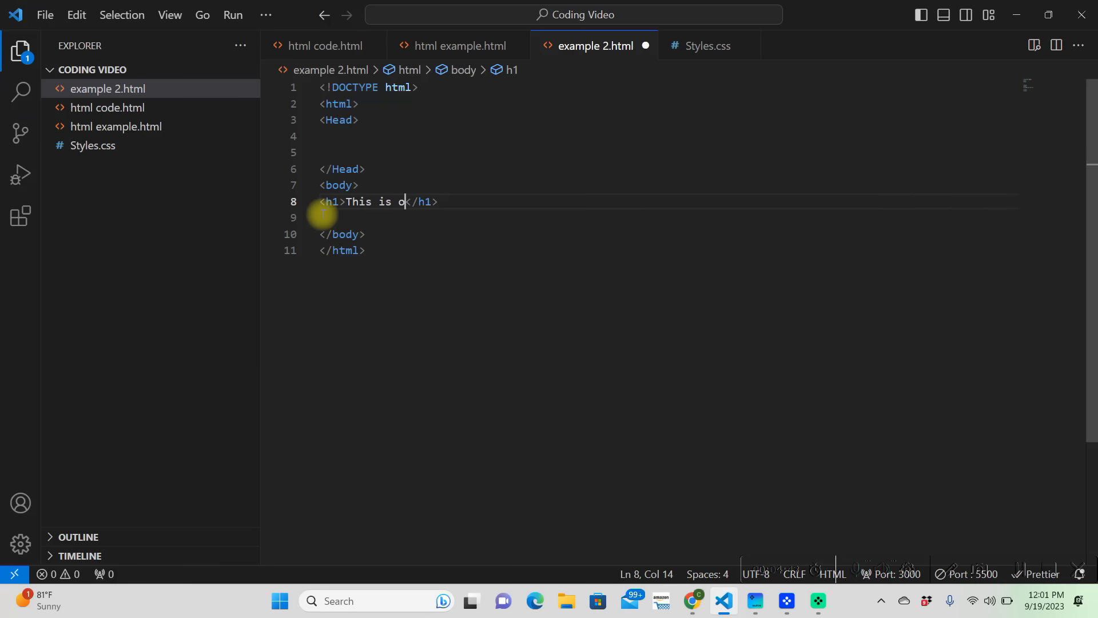
{"action": "type", "text": "ur header"}
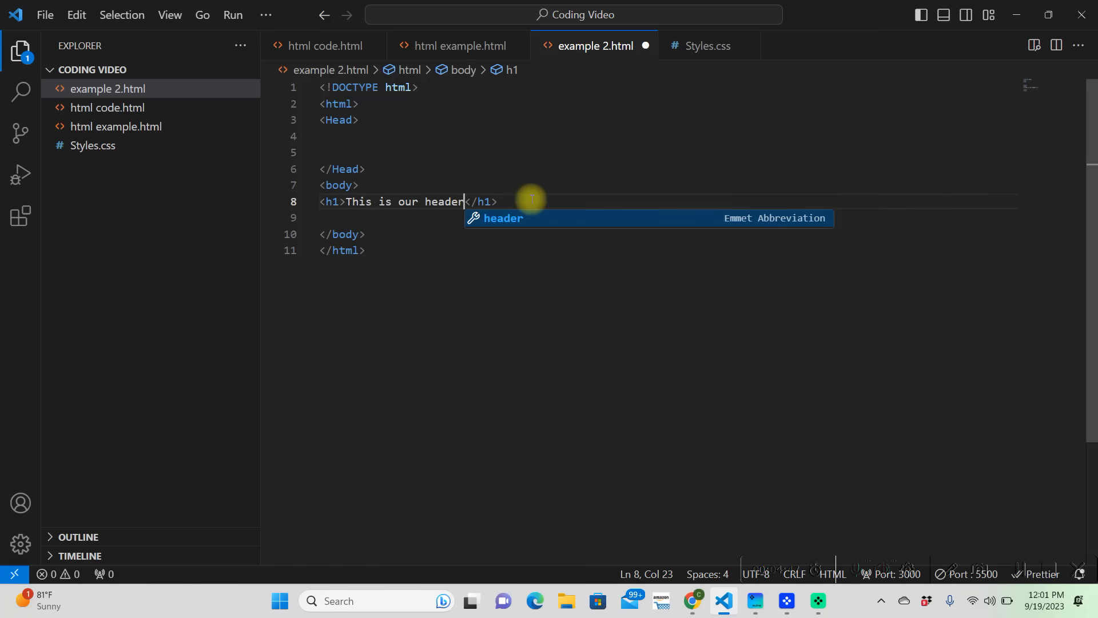
{"action": "key", "text": "Enter"}
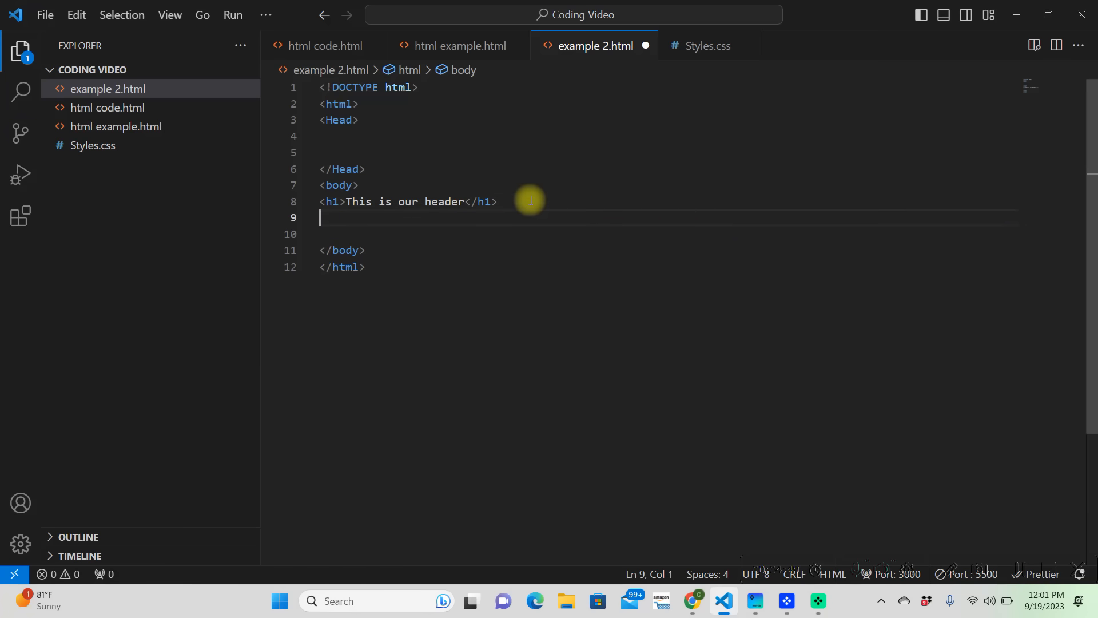
- Type a paragraph 'This is where our content will go' below the heading
{"action": "type", "text": "<p></p>"}
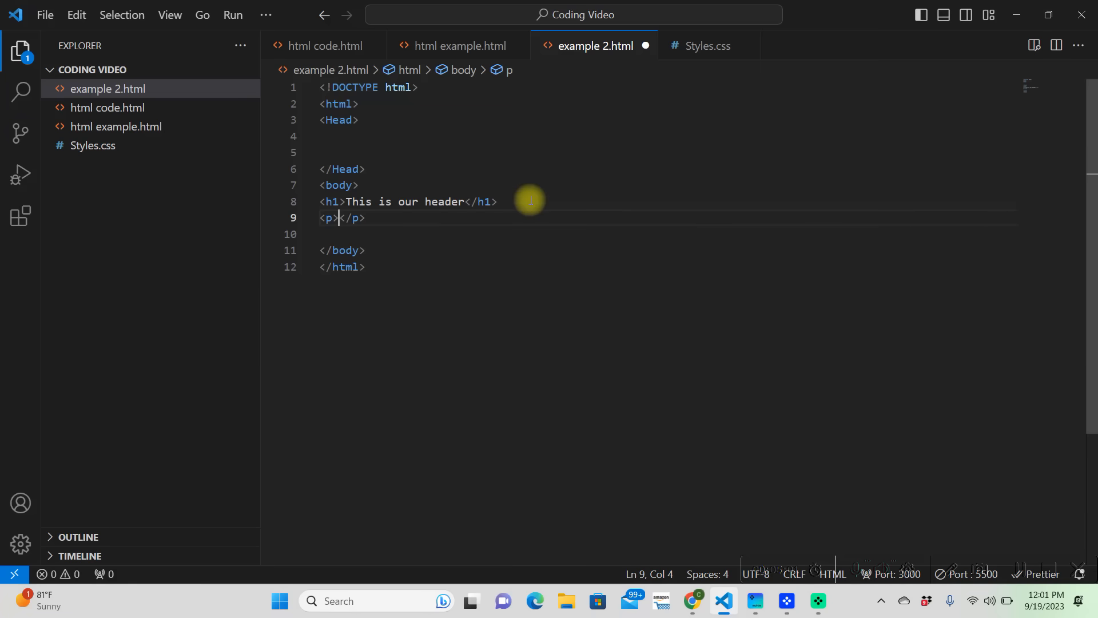
{"action": "type", "text": "This is where our cont"}
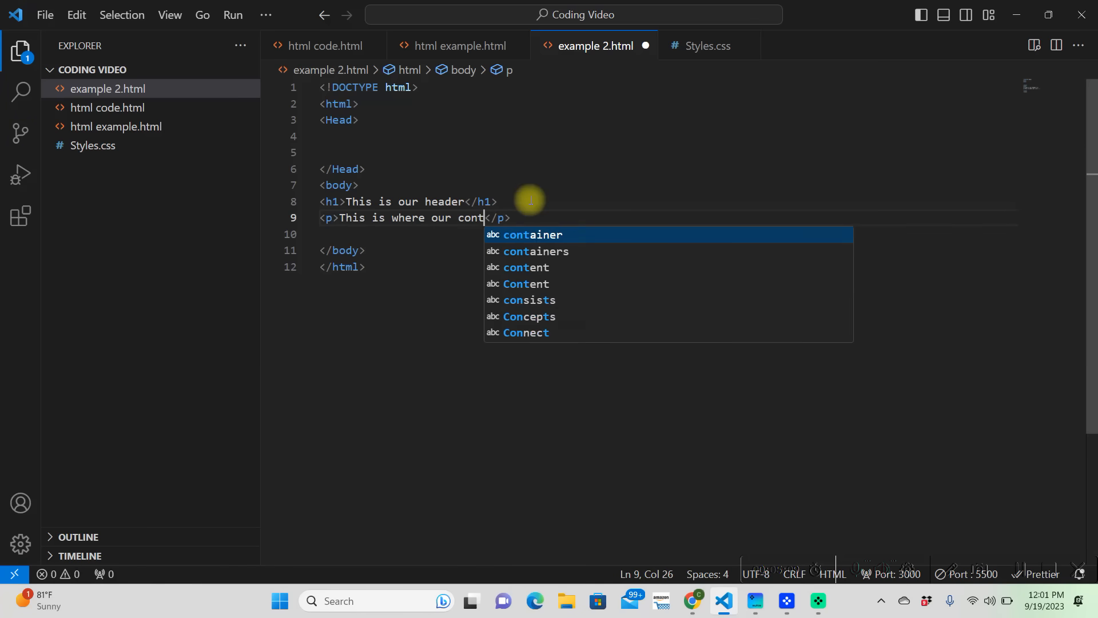
{"action": "type", "text": "ent will go"}
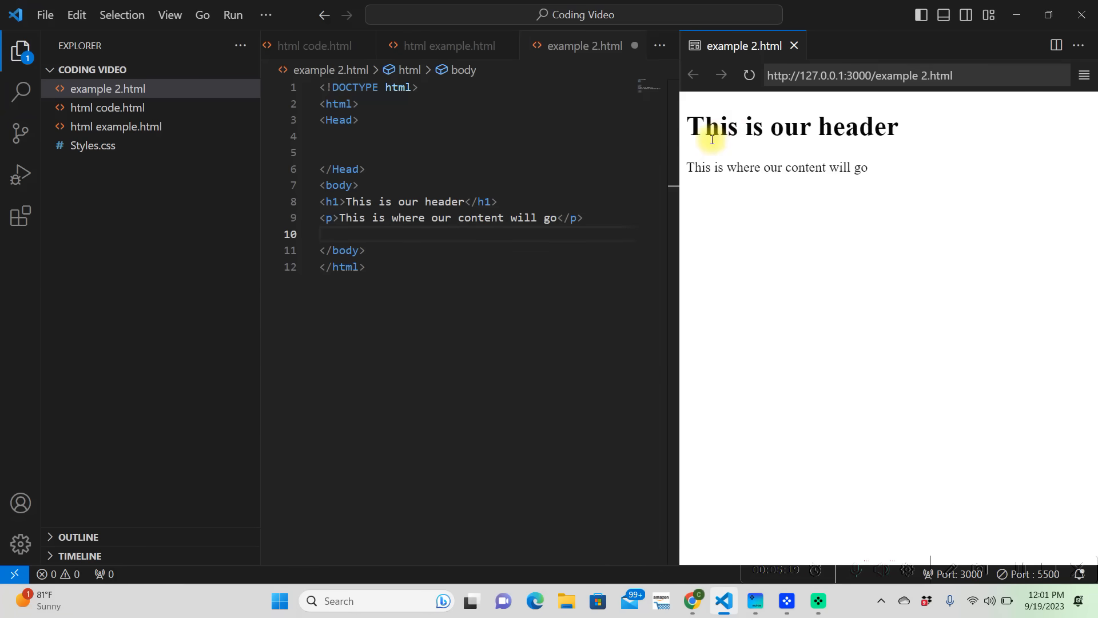
{"action": "mouse_move", "coordinate": [792, 164]}
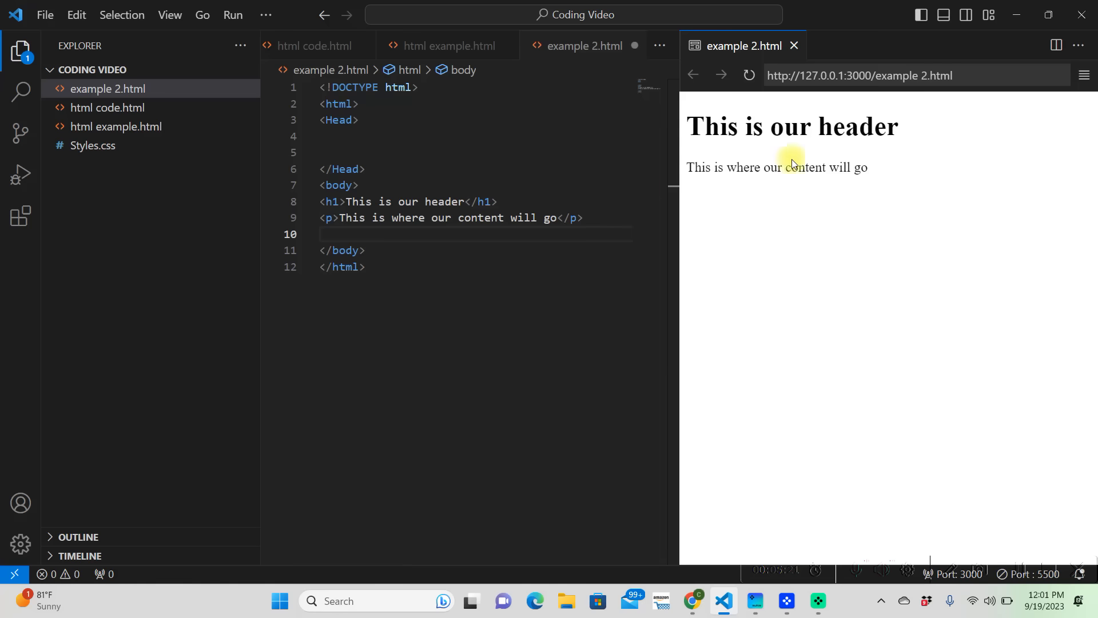
{"action": "mouse_move", "coordinate": [876, 179]}
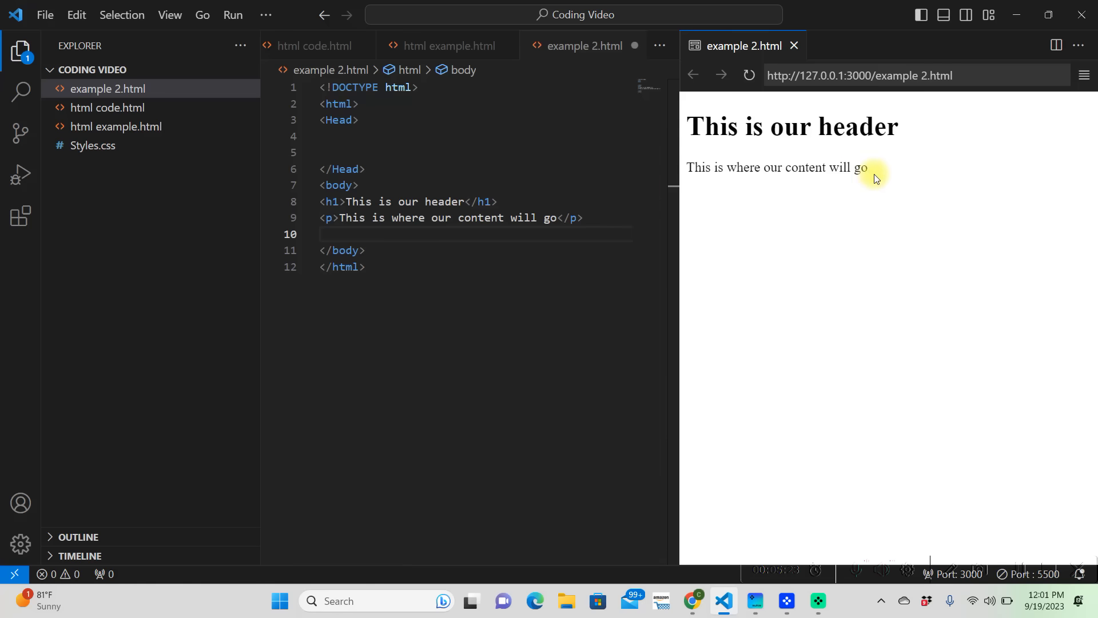
{"action": "mouse_move", "coordinate": [343, 224]}
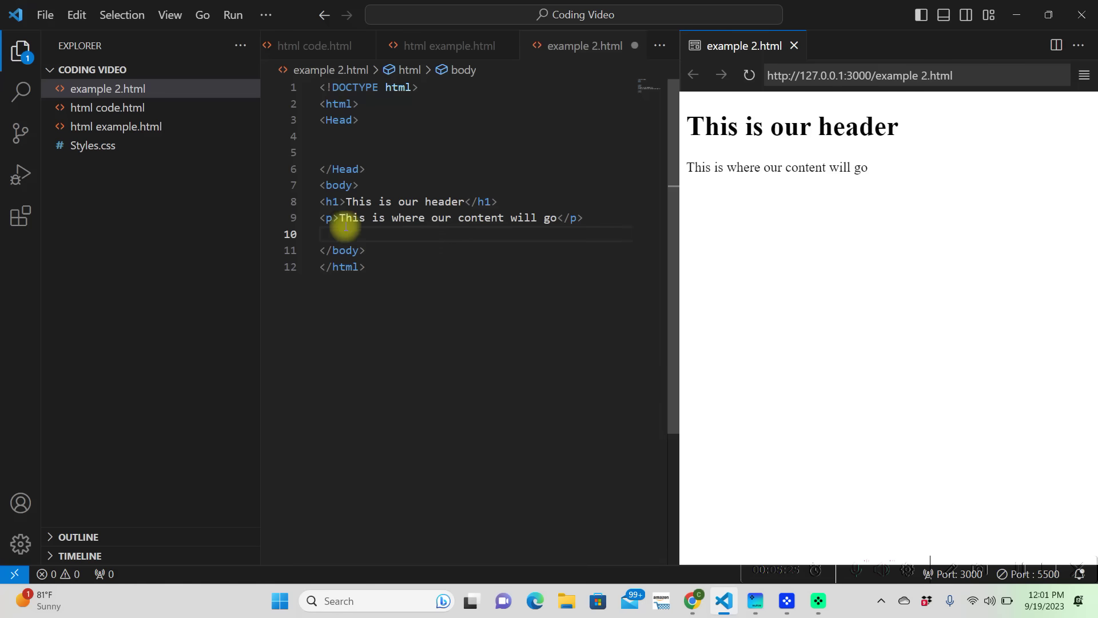
- On the empty line after the first paragraph, add <p>second paragraph</p>
{"action": "left_click", "coordinate": [343, 234]}
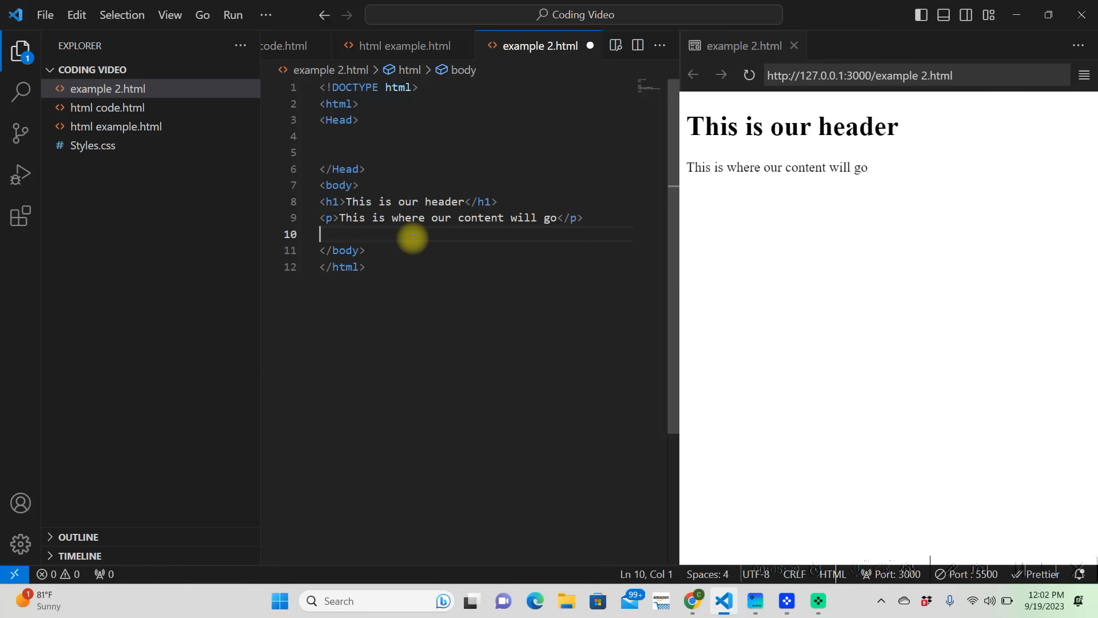
{"action": "type", "text": "<p></p>"}
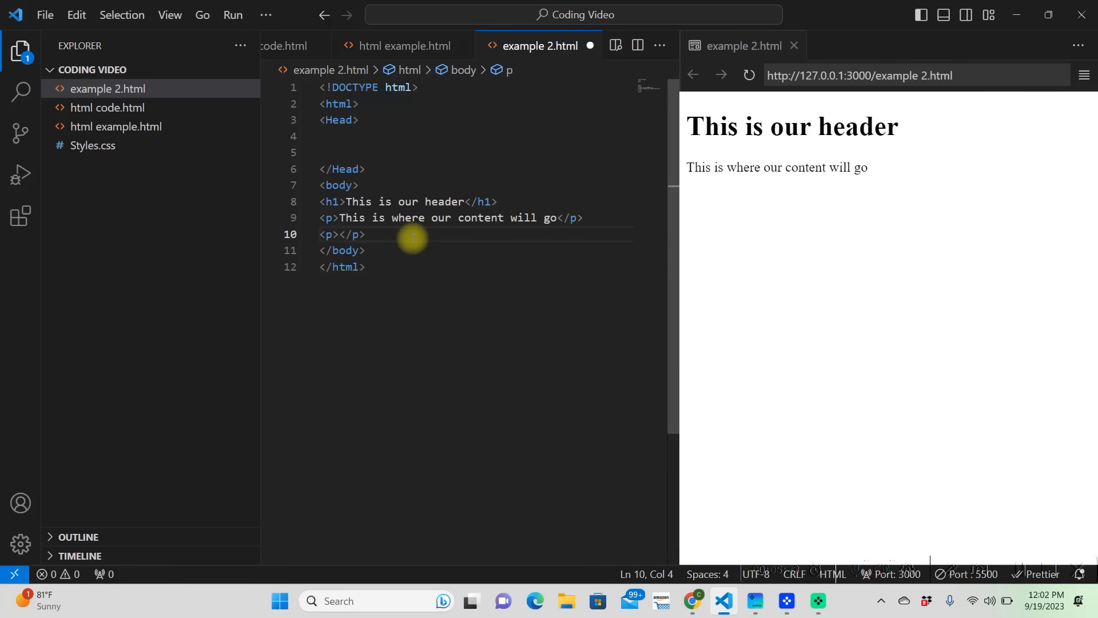
{"action": "type", "text": "second"}
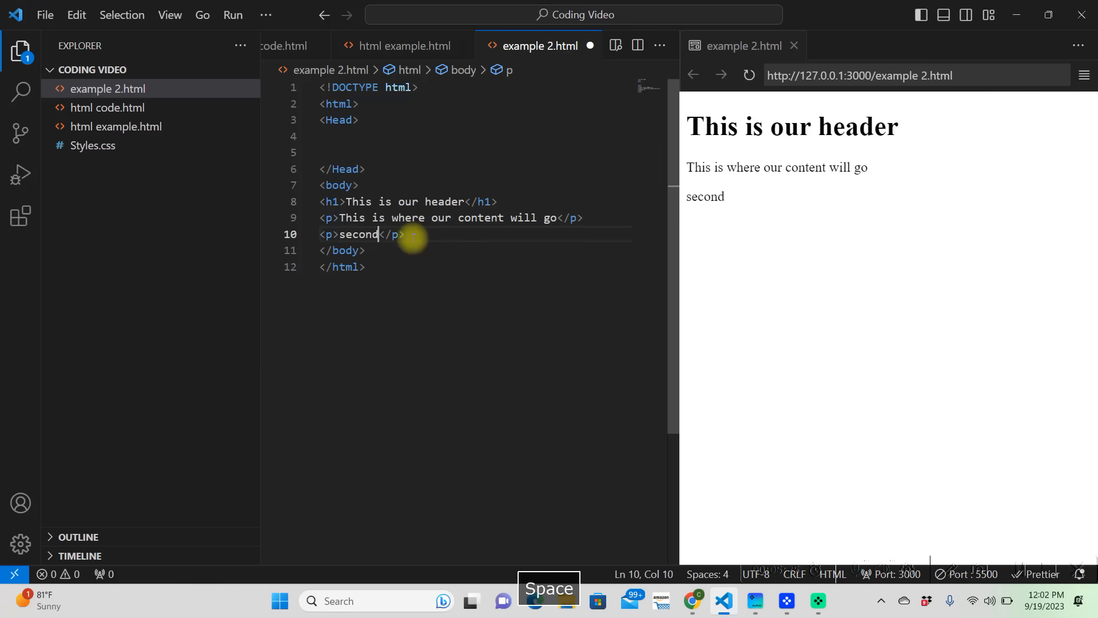
{"action": "type", "text": "pa"}
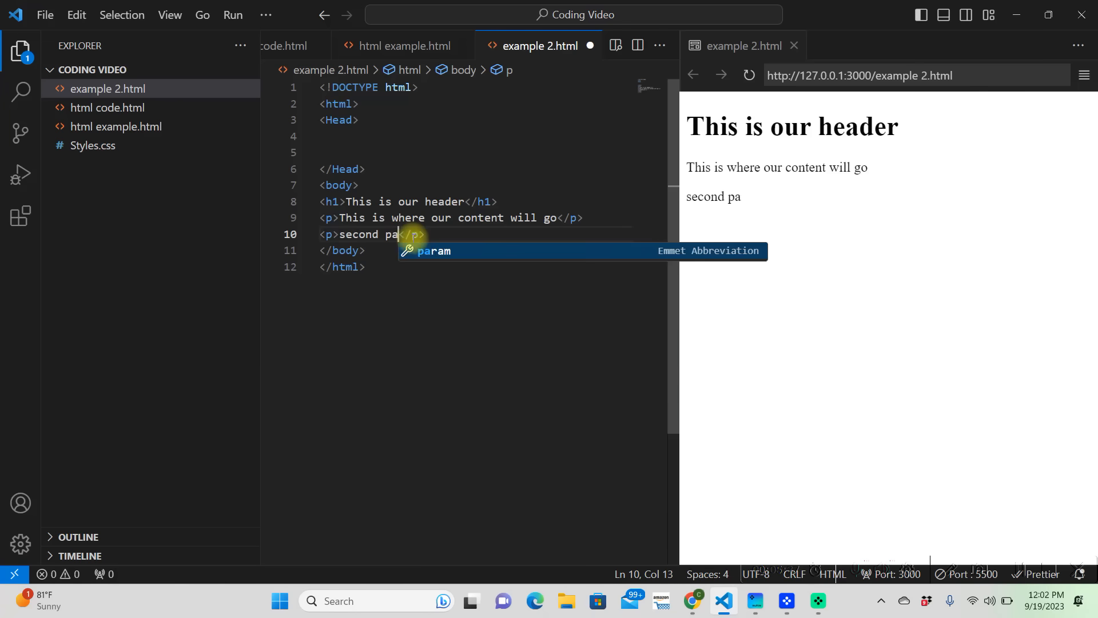
{"action": "type", "text": "ragrap"}
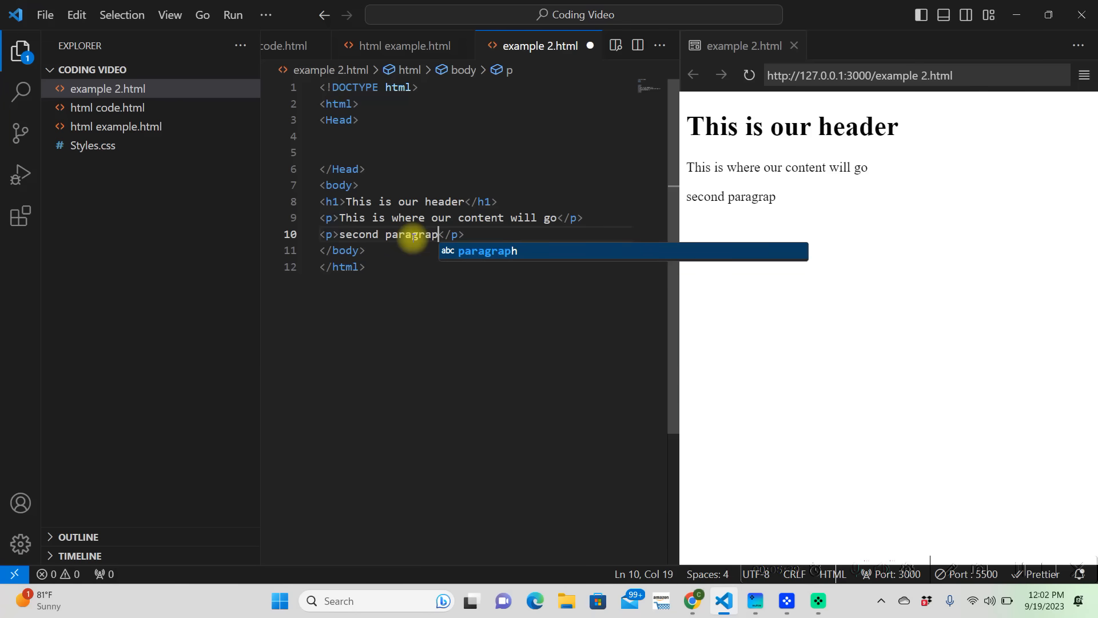
{"action": "type", "text": "h"}
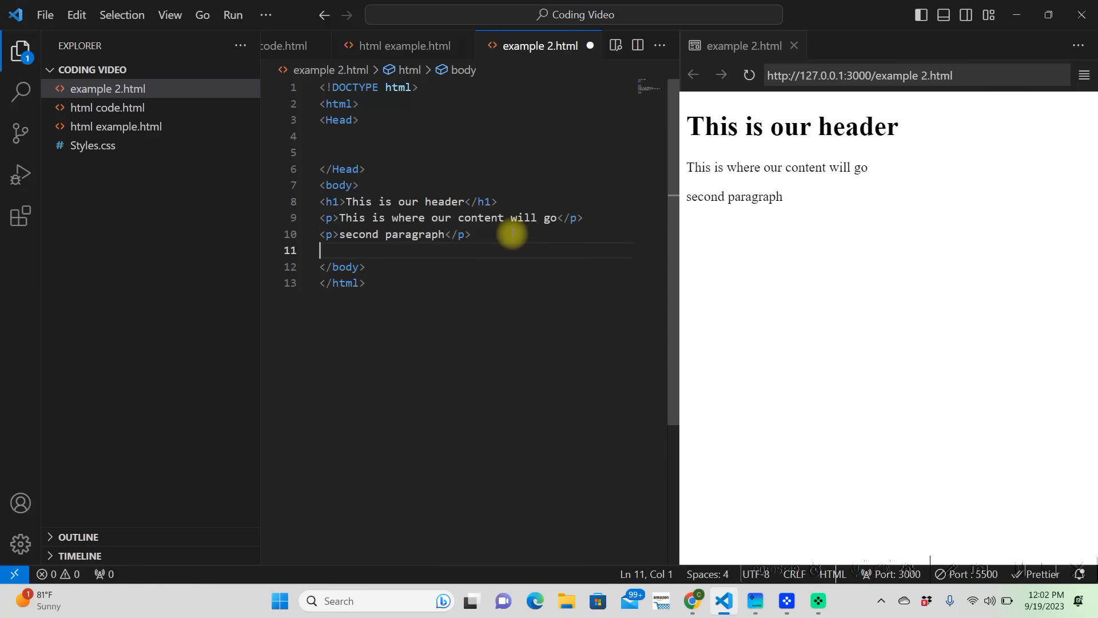
- Add an h2 heading reading 'This is our second header'
{"action": "type", "text": "<"}
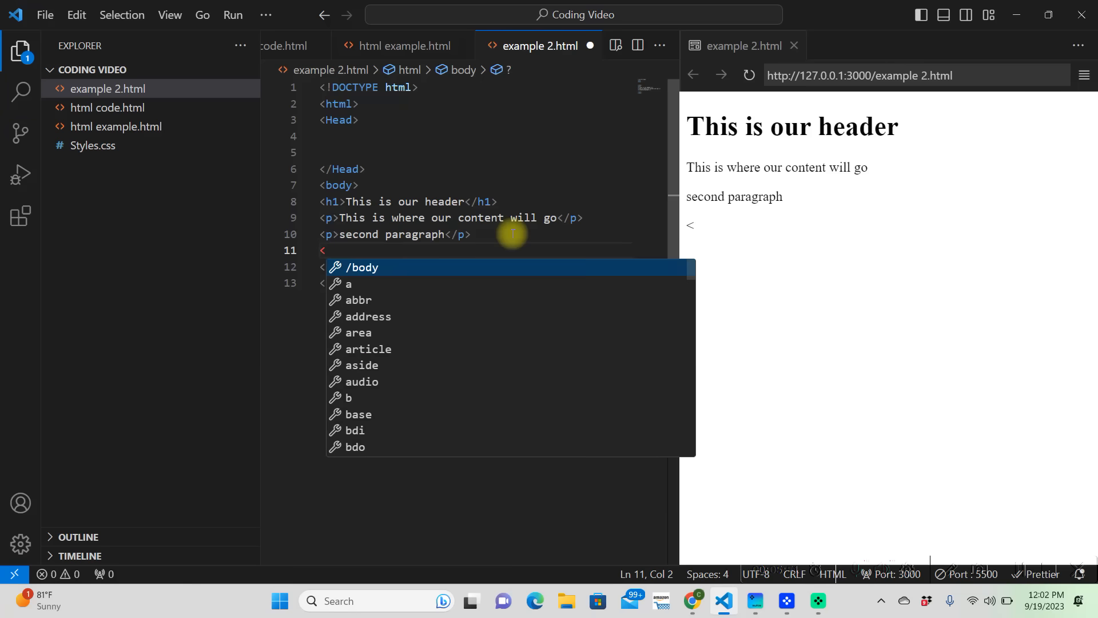
{"action": "type", "text": "h2></h2>"}
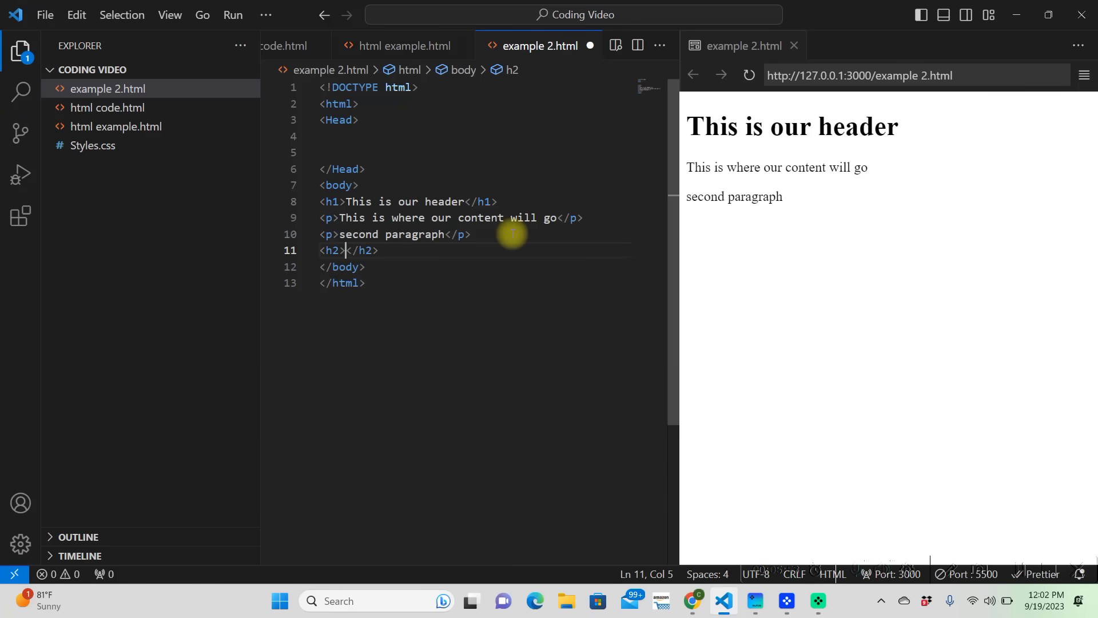
{"action": "type", "text": "T"}
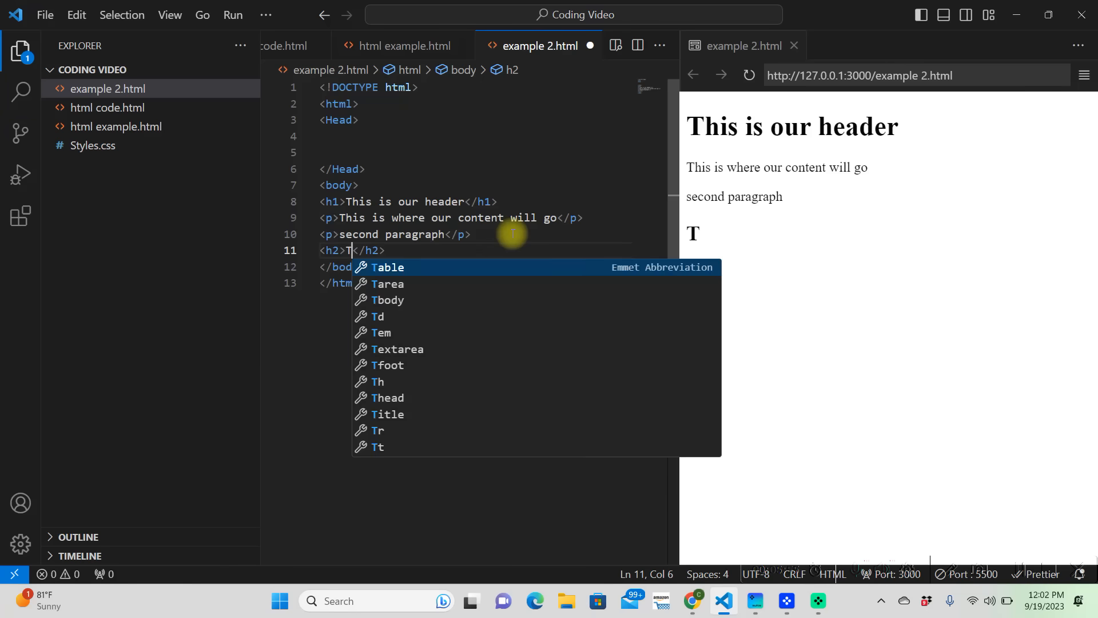
{"action": "type", "text": "his is o"}
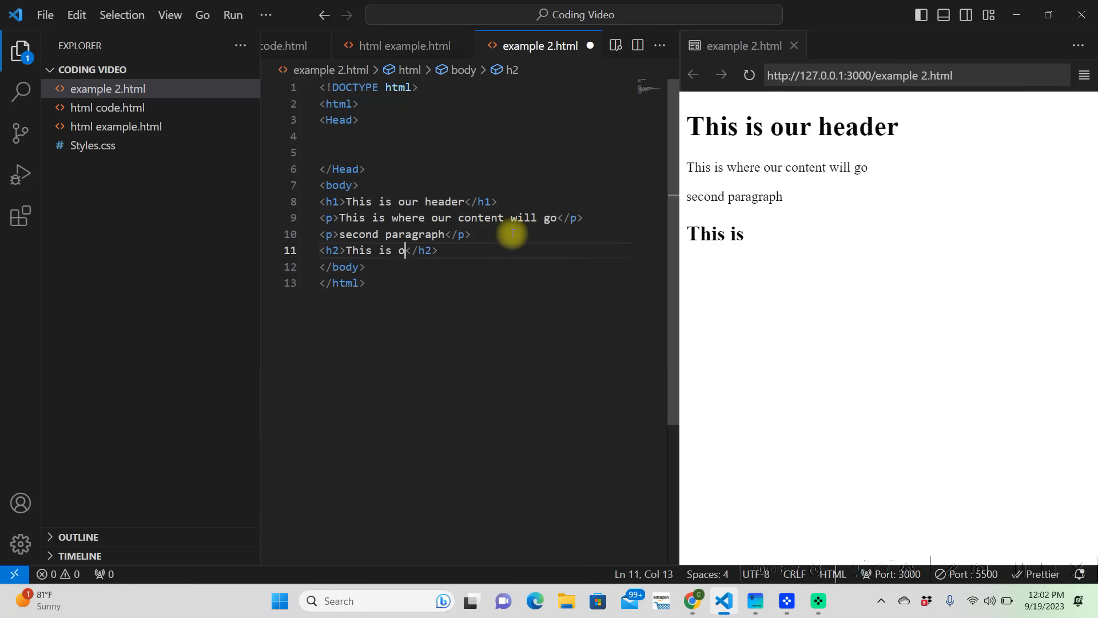
{"action": "type", "text": "ur second header"}
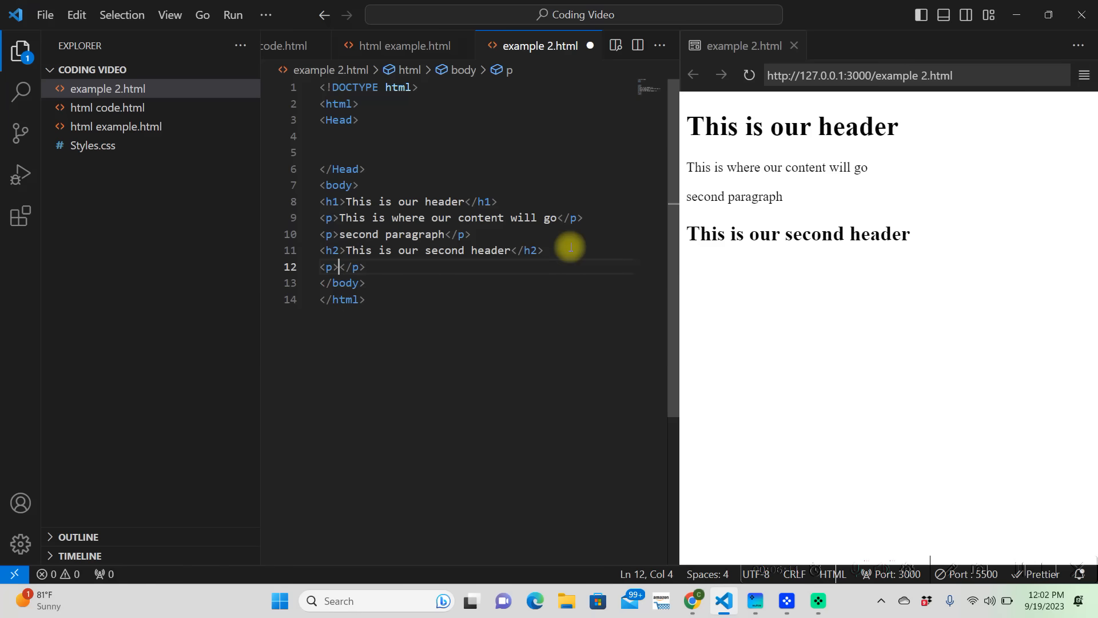
- Add a paragraph reading 'This is what i want my paragraph to say'
{"action": "type", "text": "This is what i"}
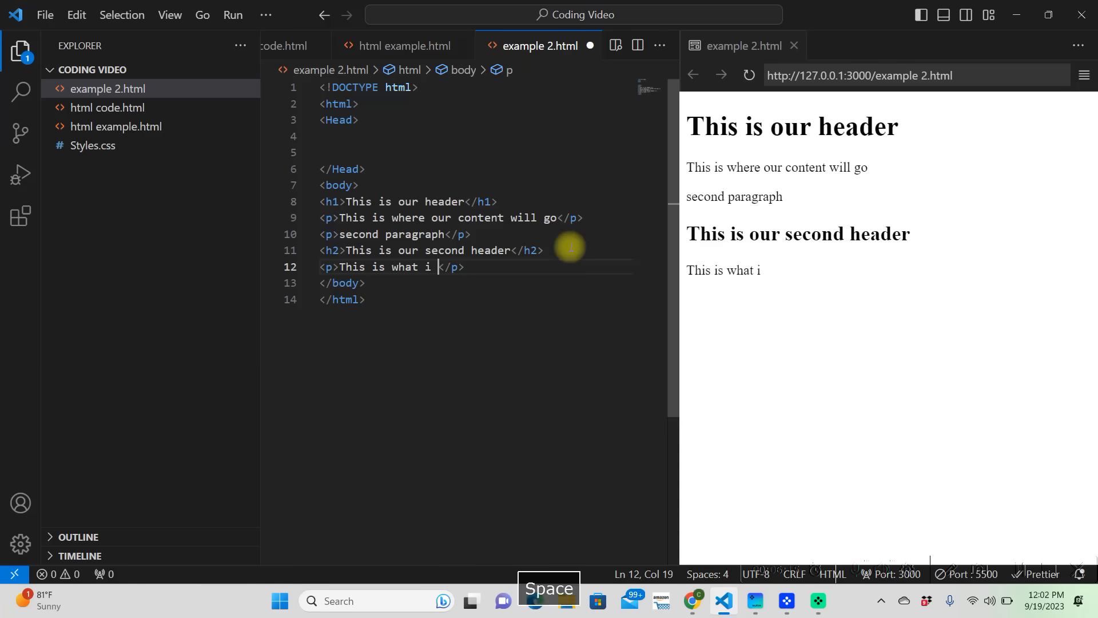
{"action": "type", "text": "want my pa"}
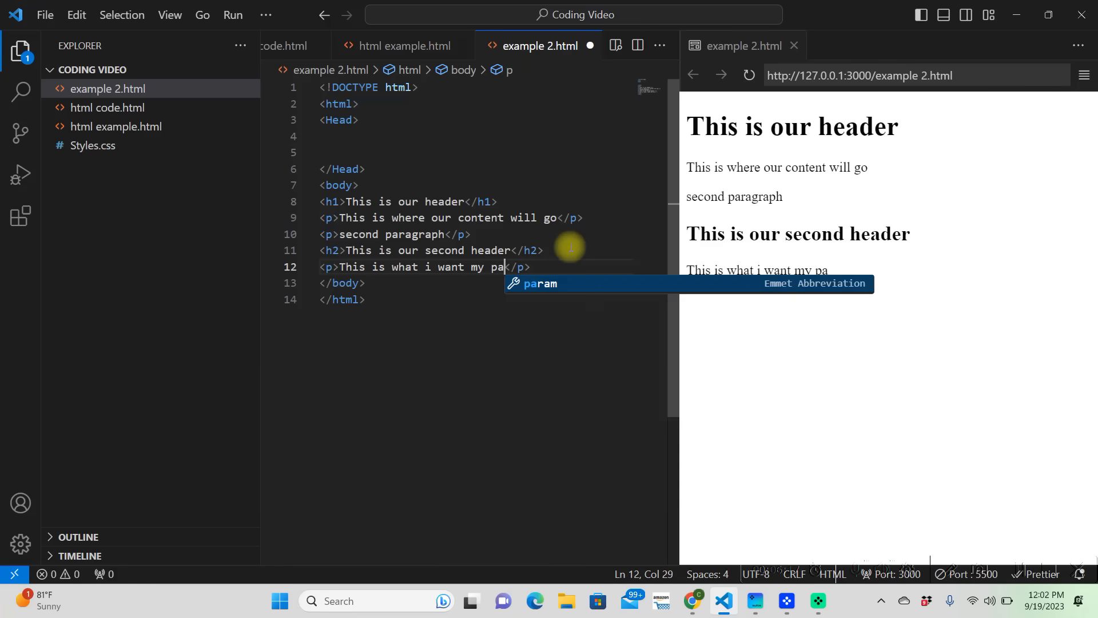
{"action": "type", "text": "ragraph t"}
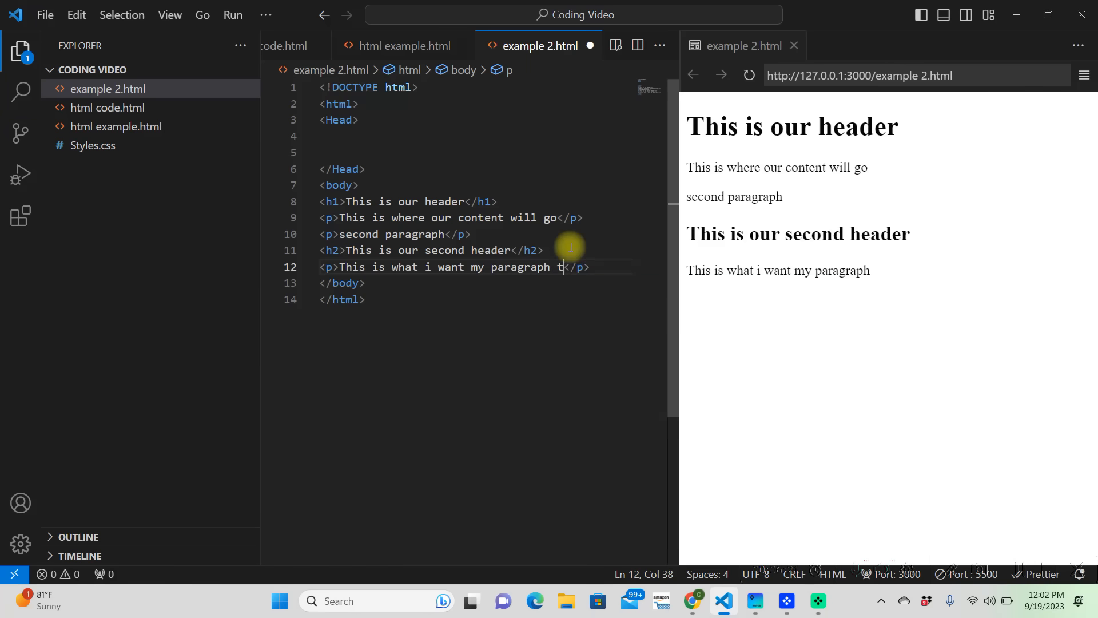
{"action": "type", "text": "o say"}
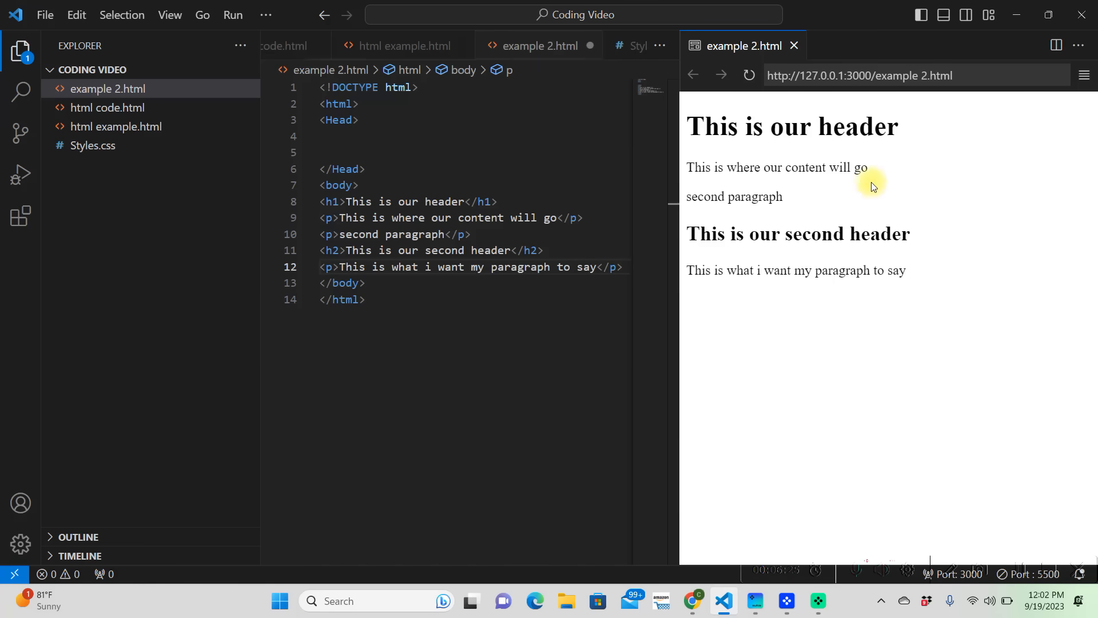
{"action": "mouse_move", "coordinate": [482, 196]}
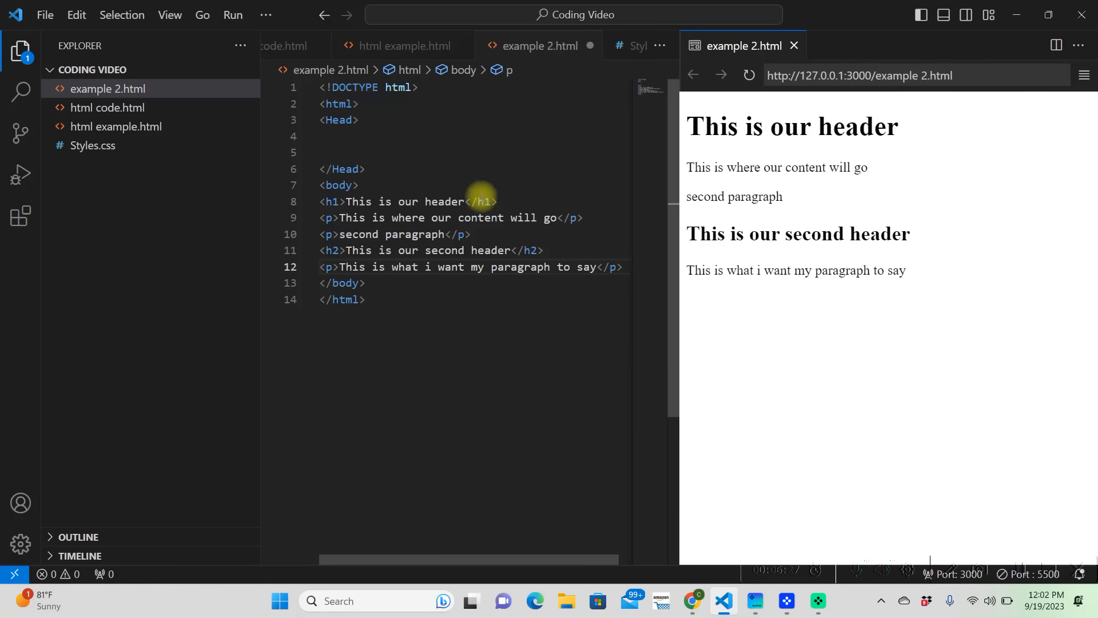
{"action": "mouse_move", "coordinate": [755, 601]}
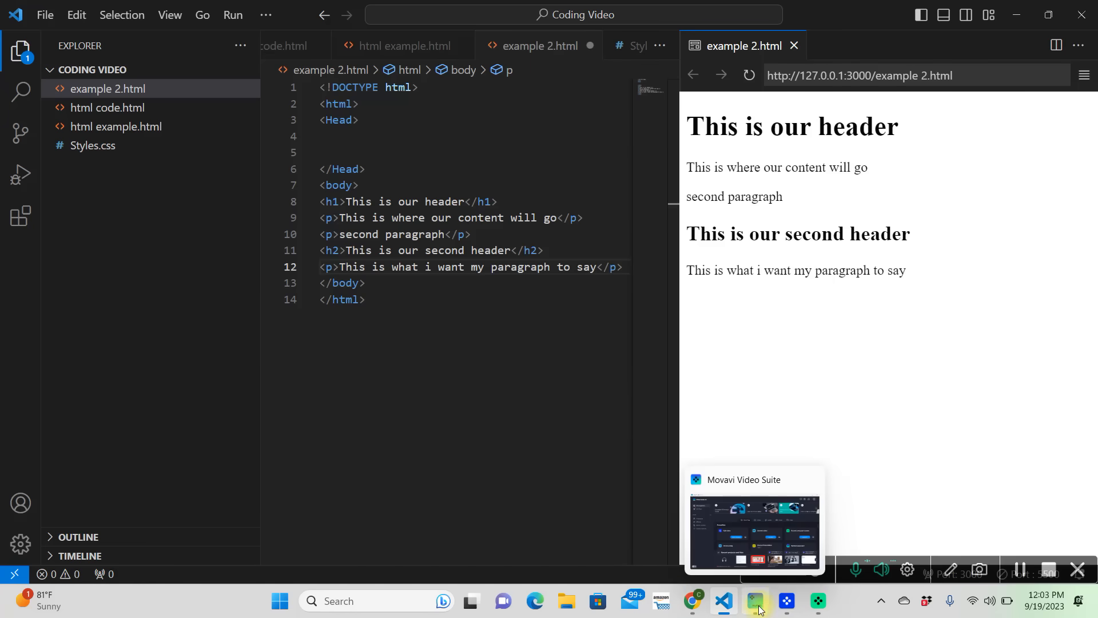
- Switch to the HTML basics page in Chrome at the Tags and Elements link example
{"action": "left_click", "coordinate": [692, 601]}
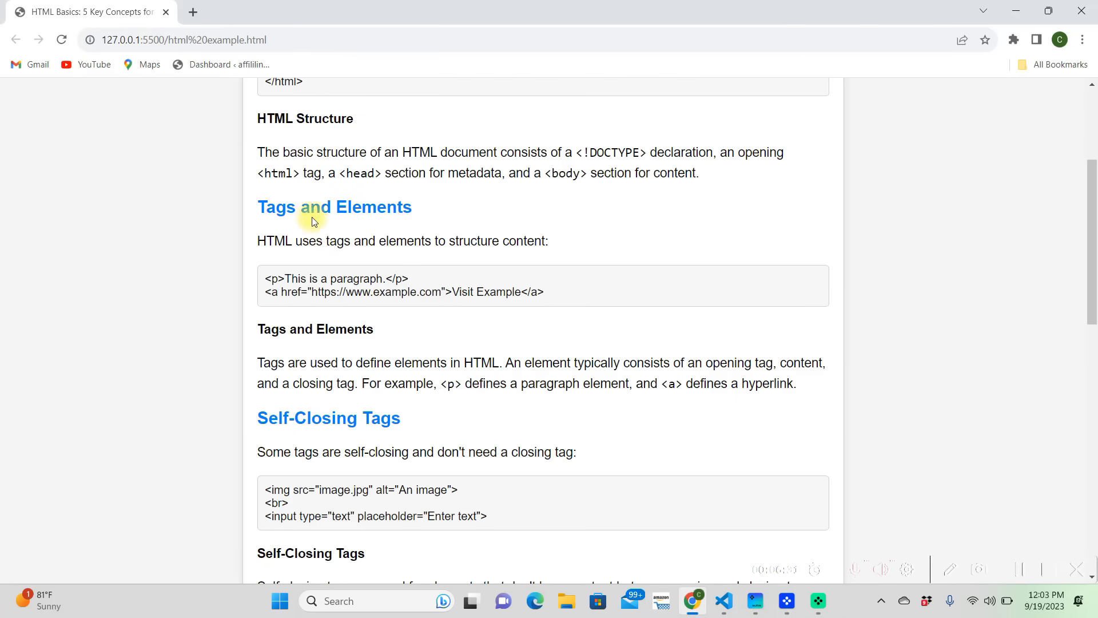
{"action": "mouse_move", "coordinate": [377, 268]}
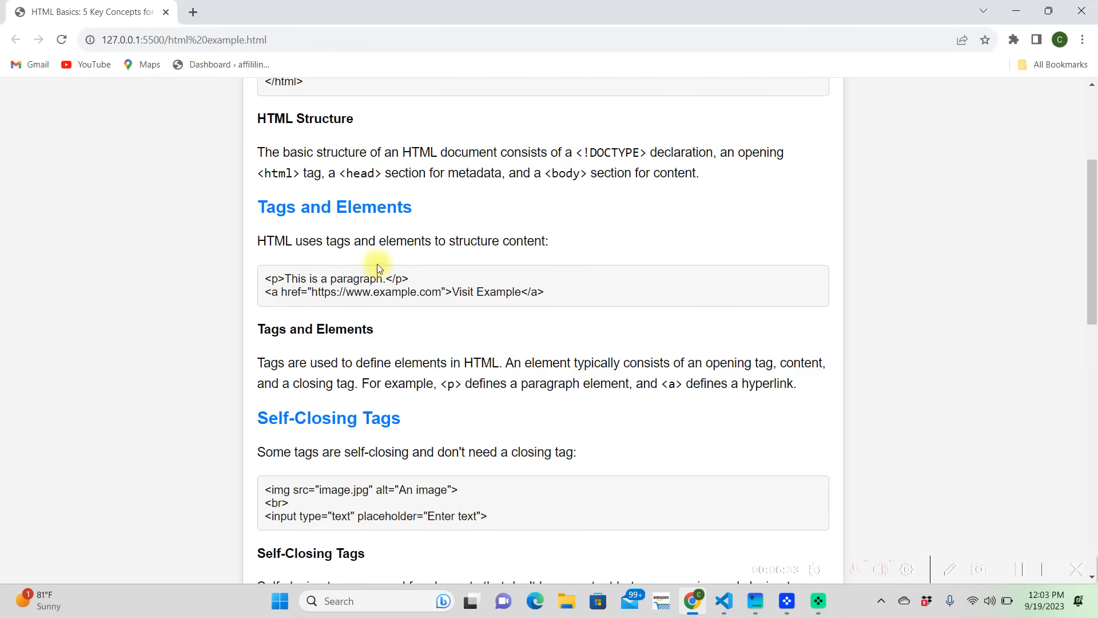
{"action": "mouse_move", "coordinate": [408, 271]}
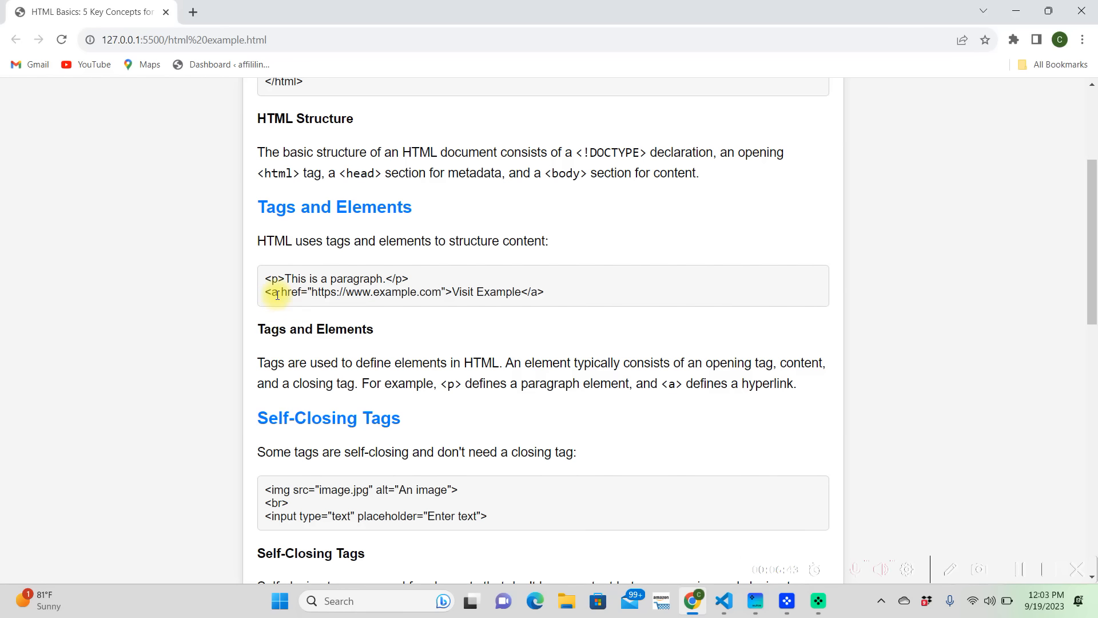
{"action": "mouse_move", "coordinate": [671, 384]}
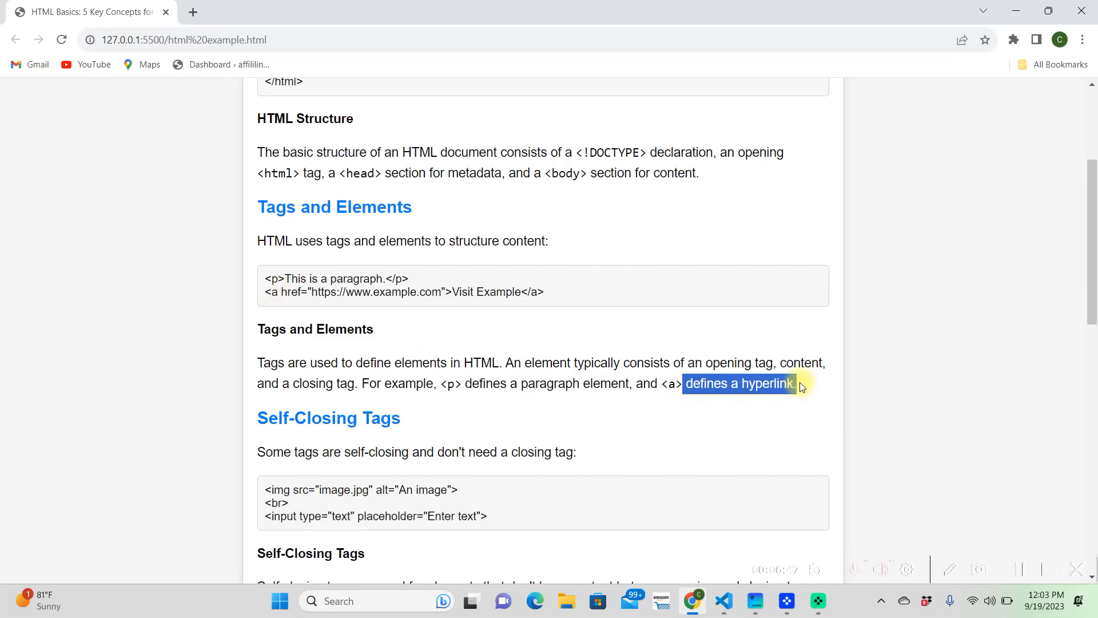
{"action": "mouse_move", "coordinate": [497, 266]}
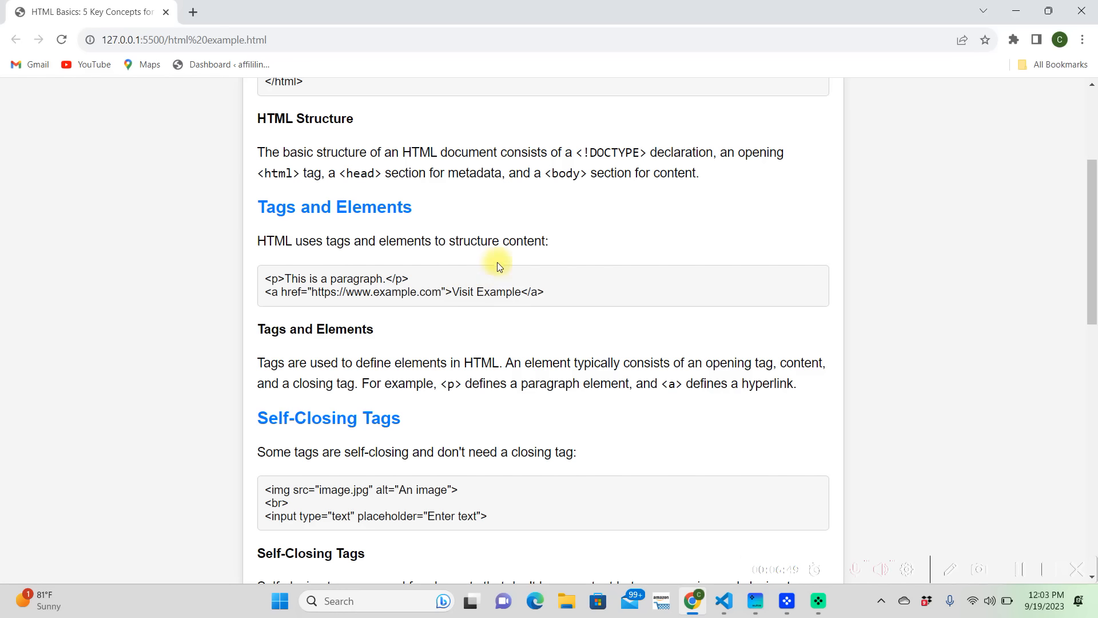
{"action": "mouse_move", "coordinate": [697, 521]}
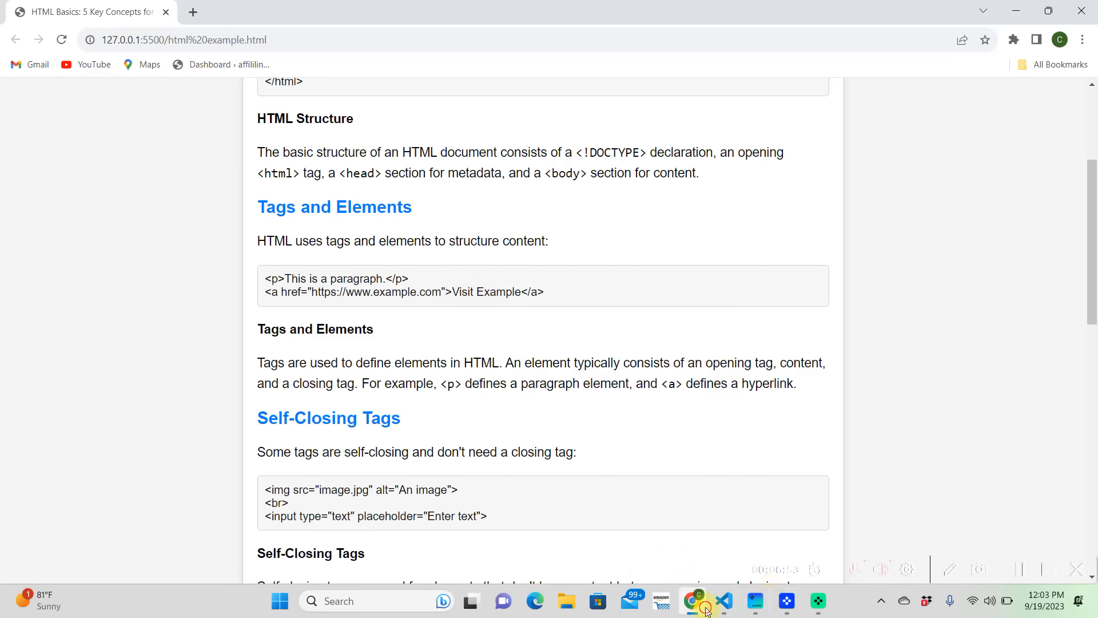
{"action": "left_click", "coordinate": [724, 600]}
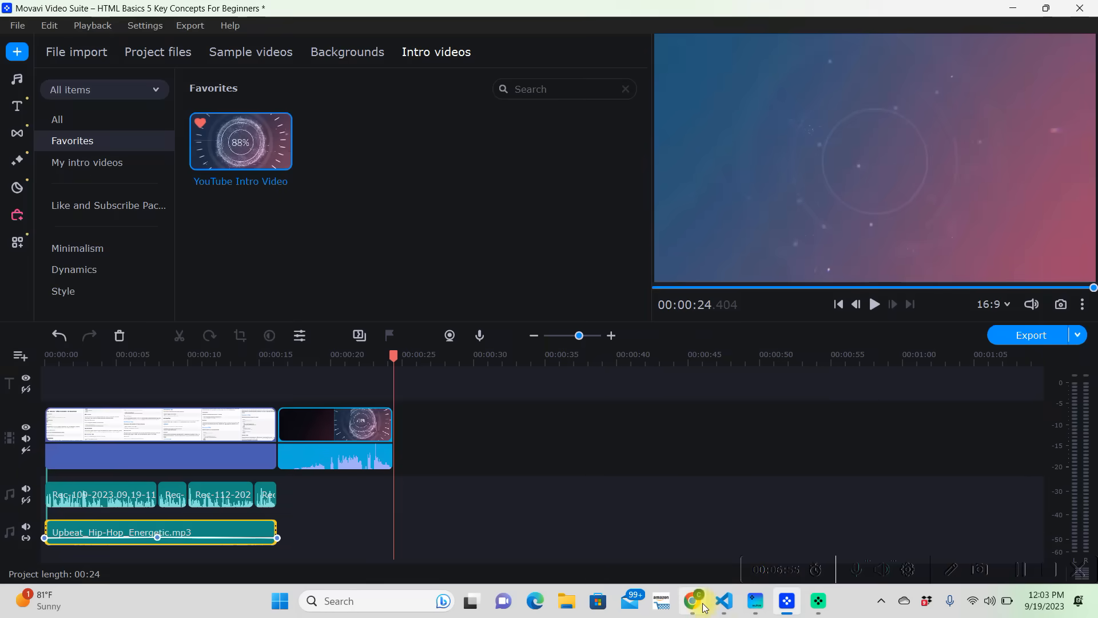
{"action": "left_click", "coordinate": [692, 601]}
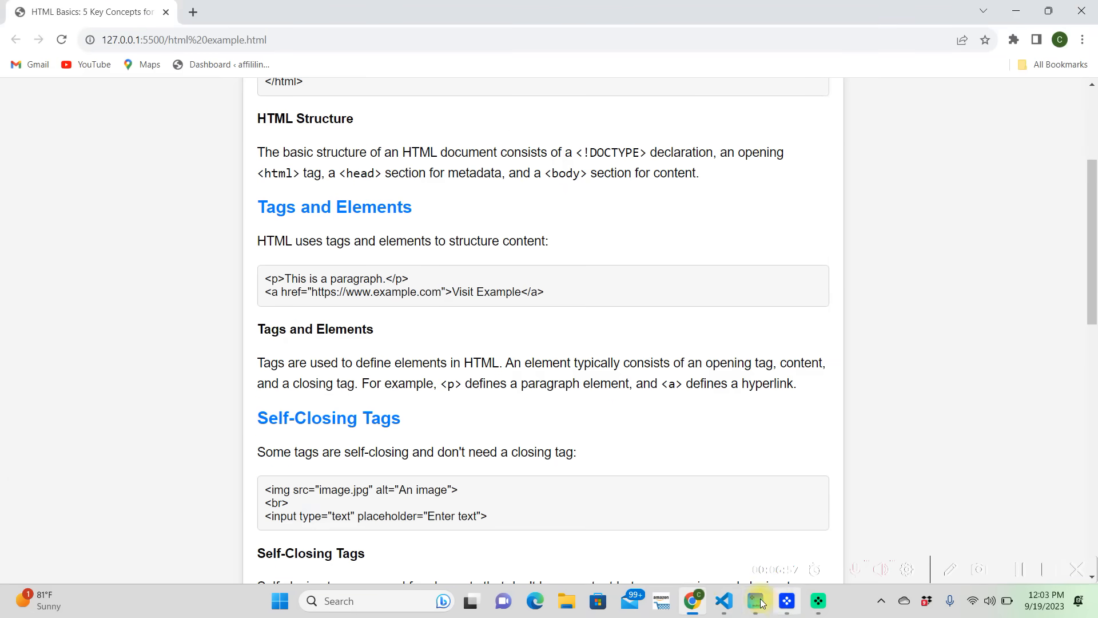
- Begin an <a href anchor tag before the word 'paragraph' on line 12
{"action": "left_click", "coordinate": [723, 601]}
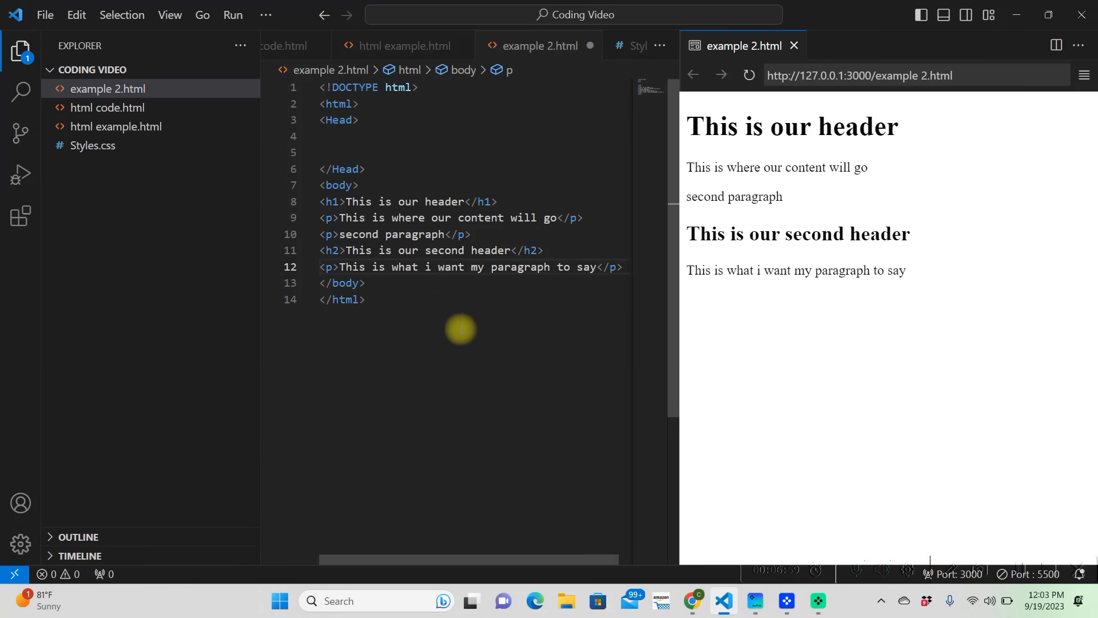
{"action": "mouse_move", "coordinate": [543, 256]}
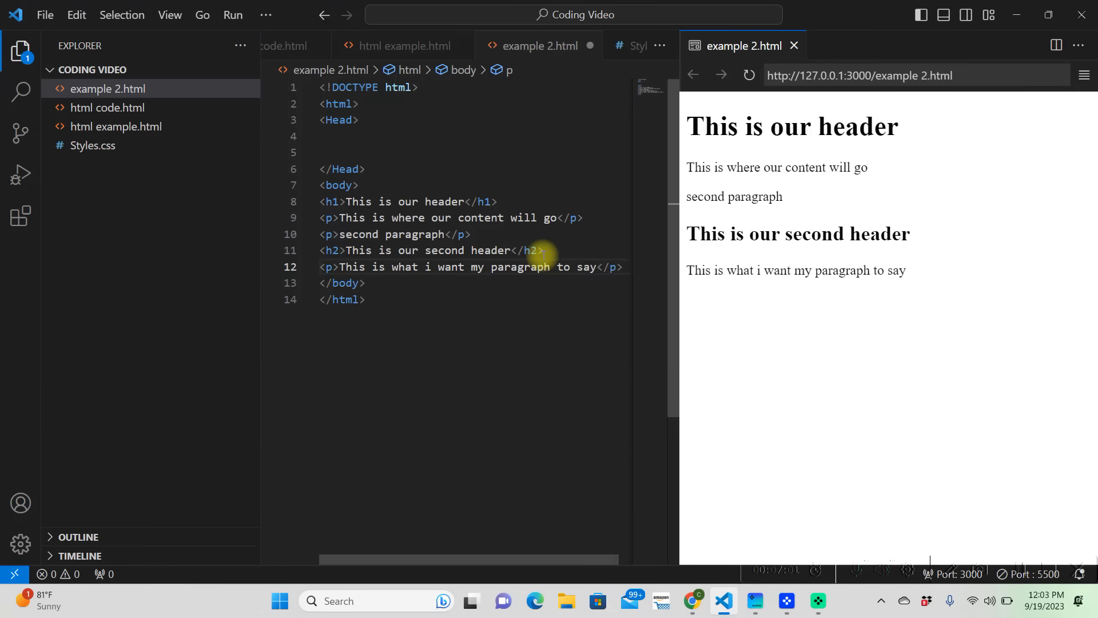
{"action": "mouse_move", "coordinate": [528, 250]}
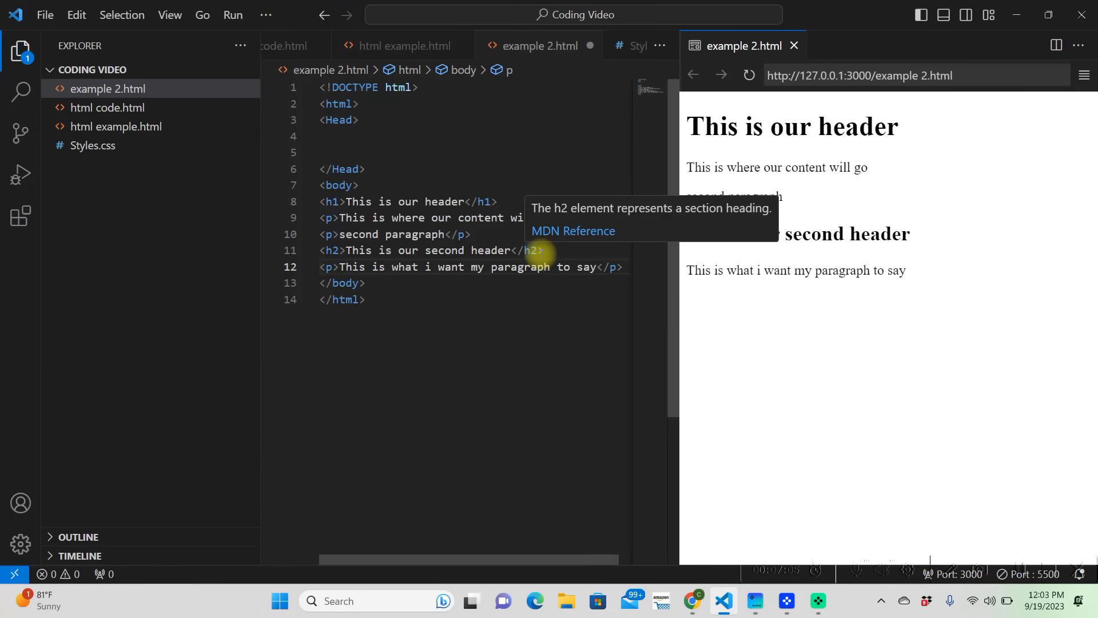
{"action": "mouse_move", "coordinate": [518, 268]}
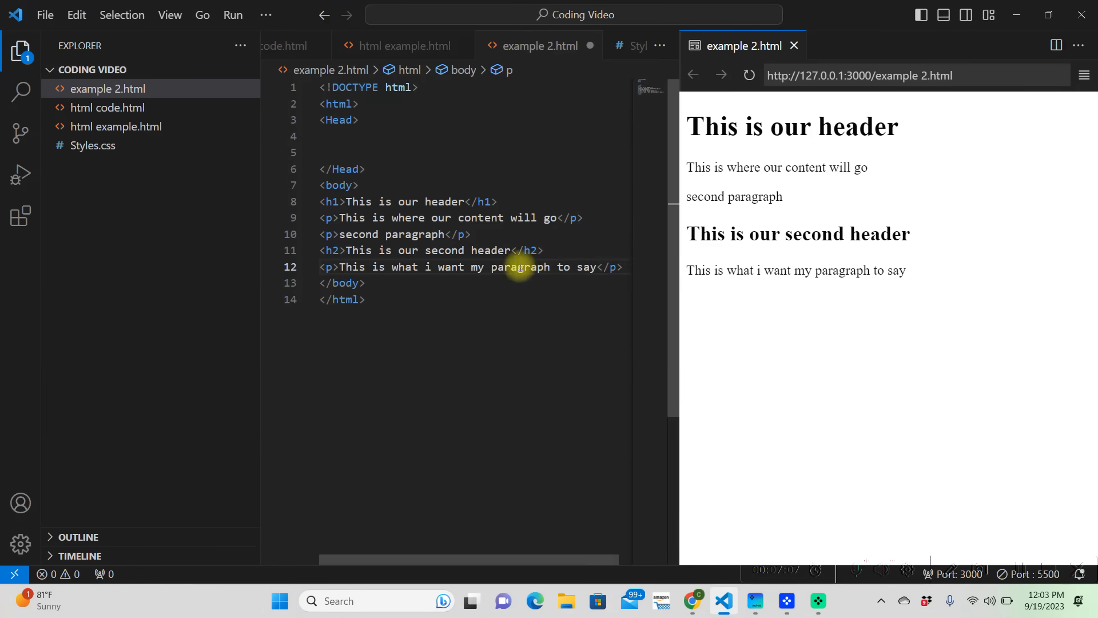
{"action": "left_click", "coordinate": [522, 267]}
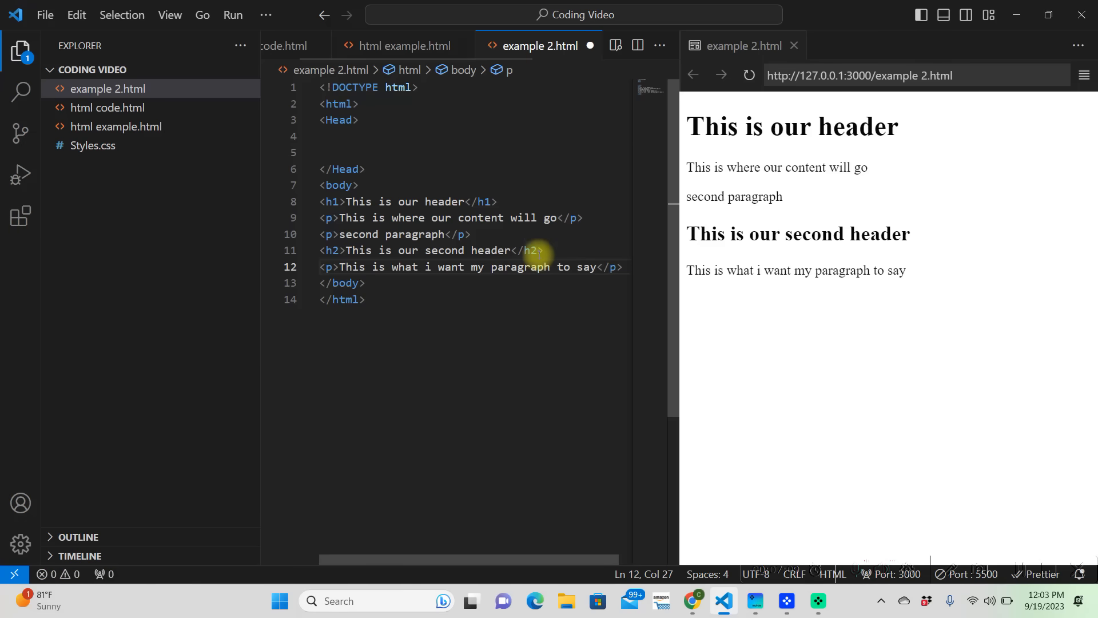
{"action": "mouse_move", "coordinate": [527, 250]}
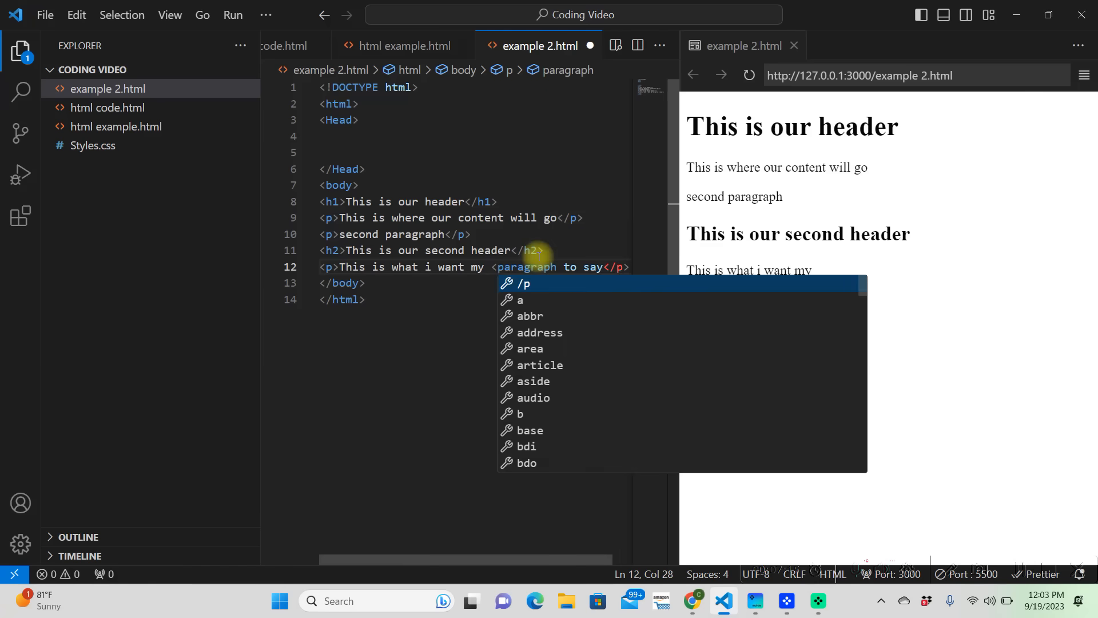
{"action": "type", "text": "a"}
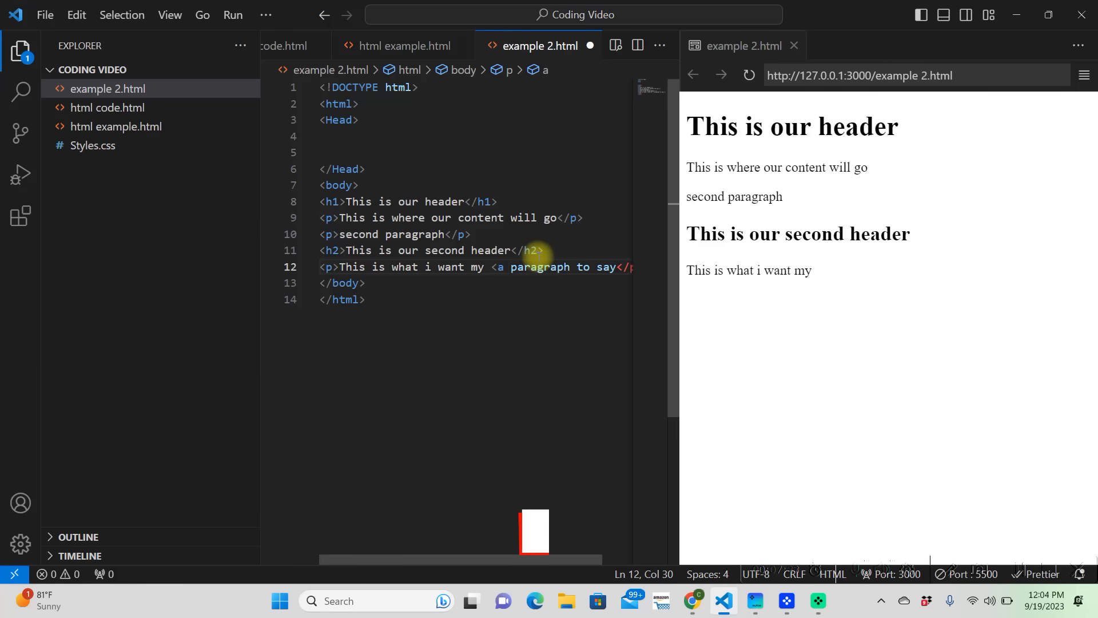
{"action": "type", "text": "href"}
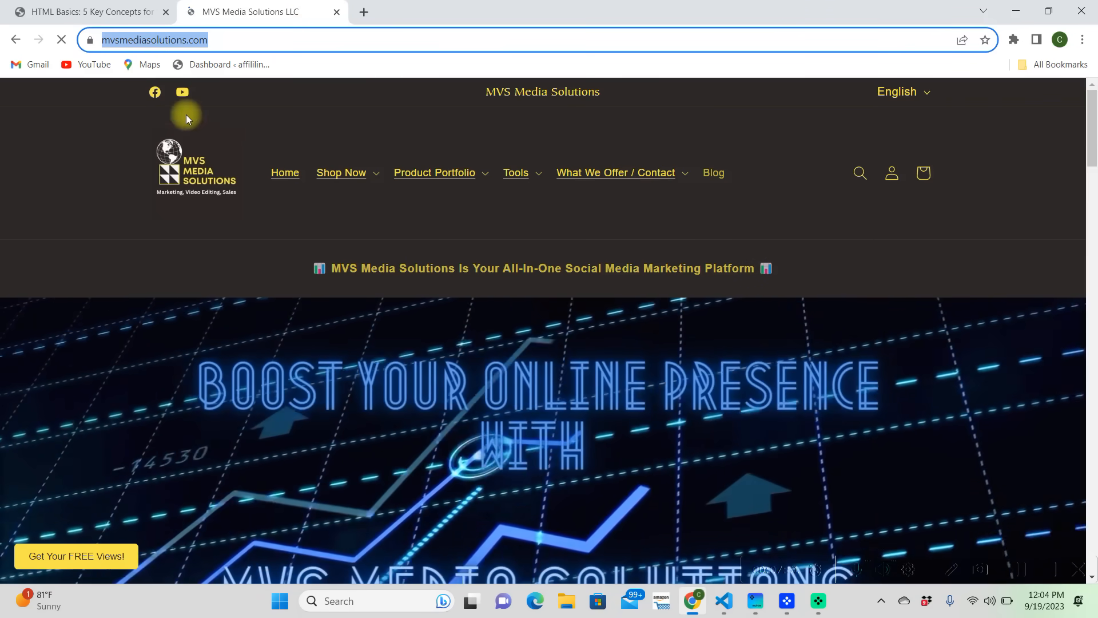
- Finish the anchor with the pasted mvsmediasolutions.com address and test the link in the preview
{"action": "left_click", "coordinate": [723, 605]}
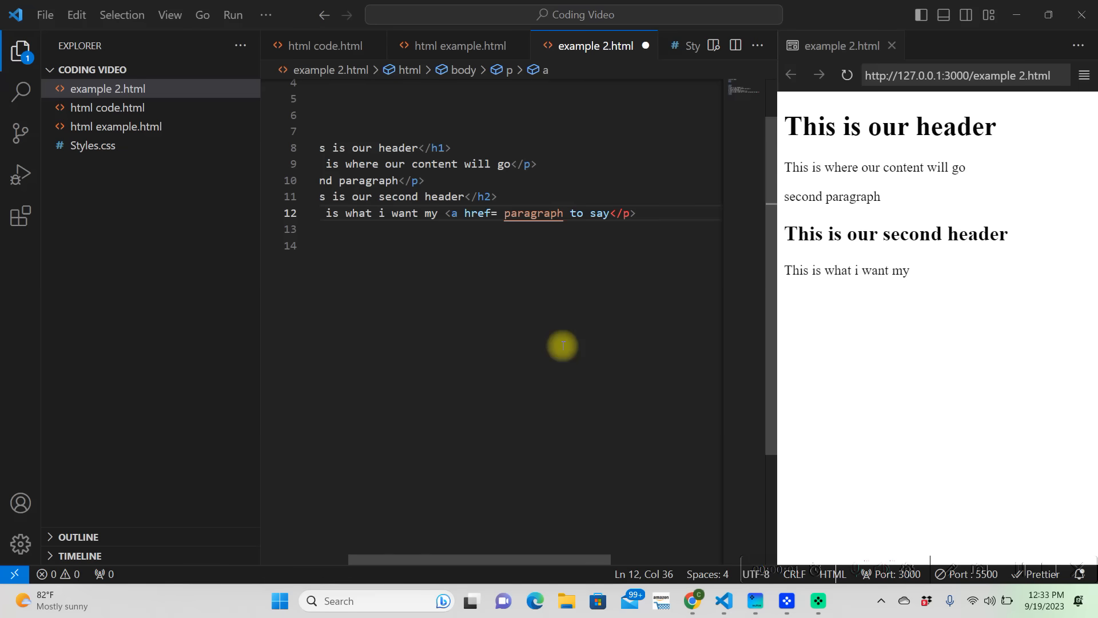
{"action": "mouse_move", "coordinate": [533, 212]}
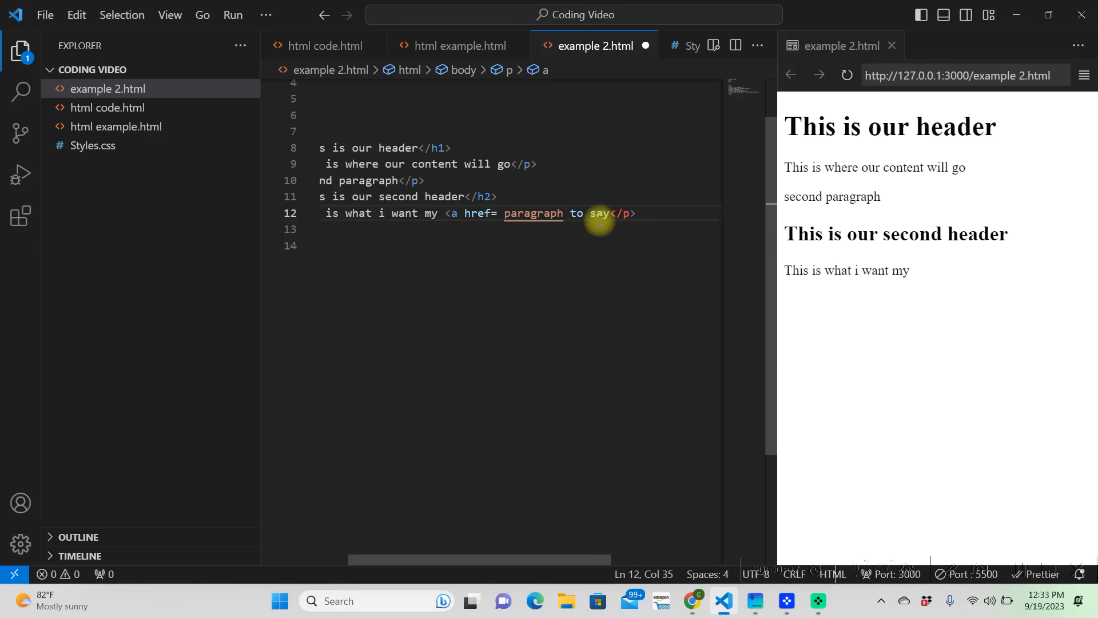
{"action": "type", "text": "\""}
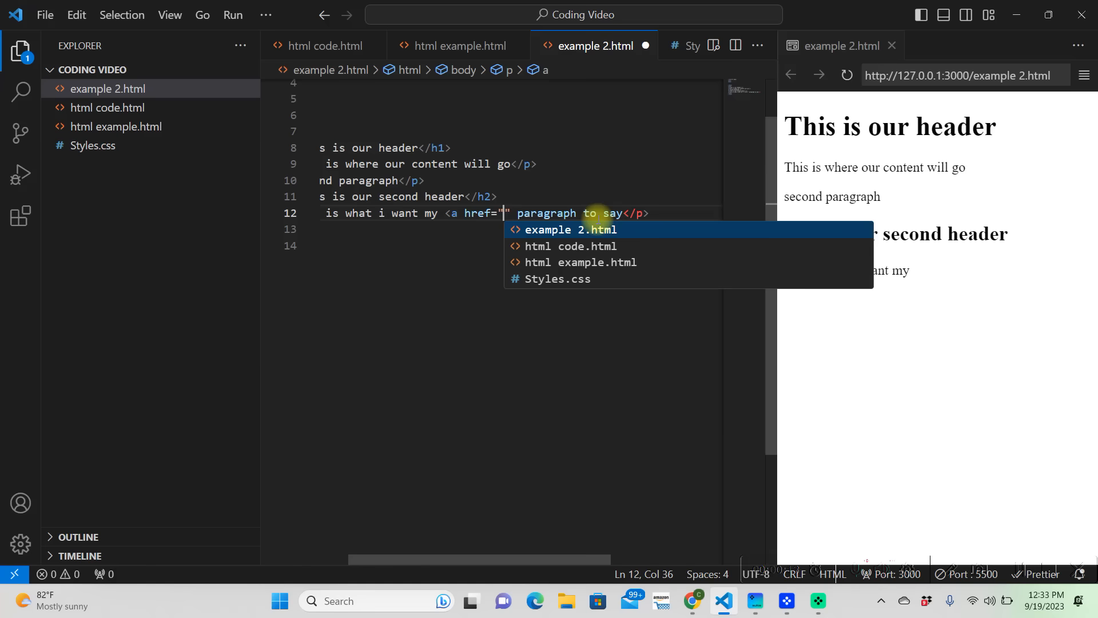
{"action": "key", "text": "ctrl+v"}
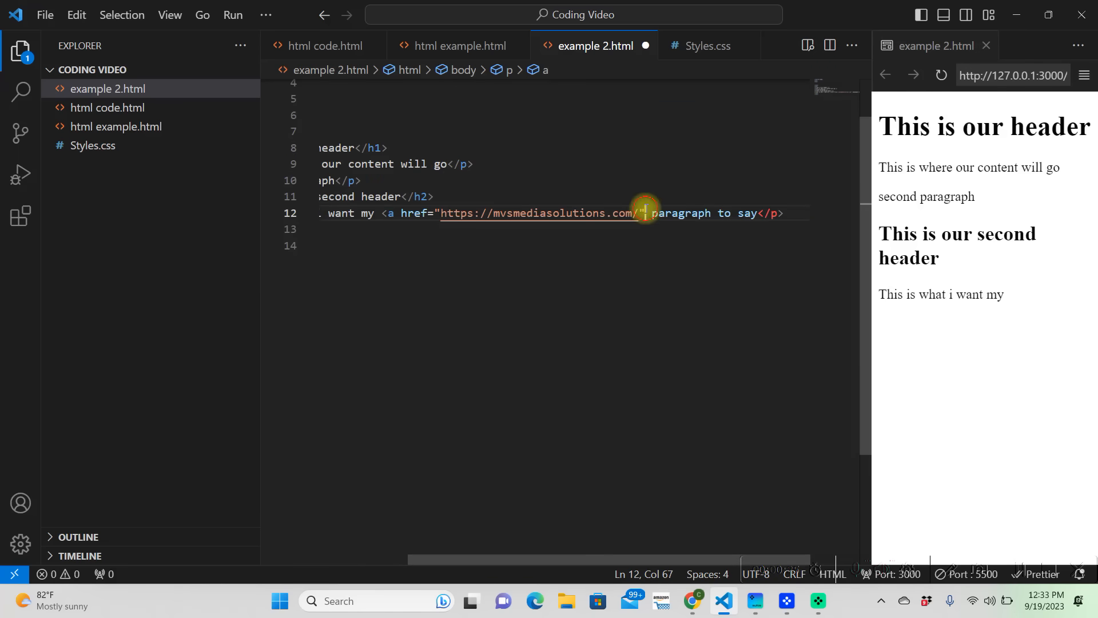
{"action": "type", "text": "></a>"}
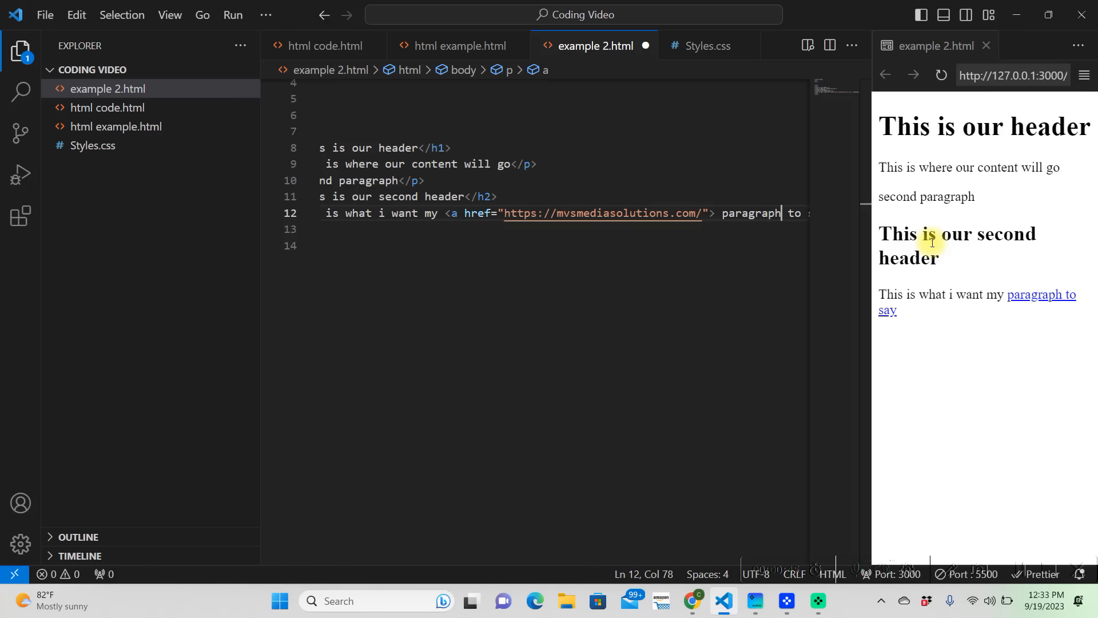
{"action": "type", "text": "<"}
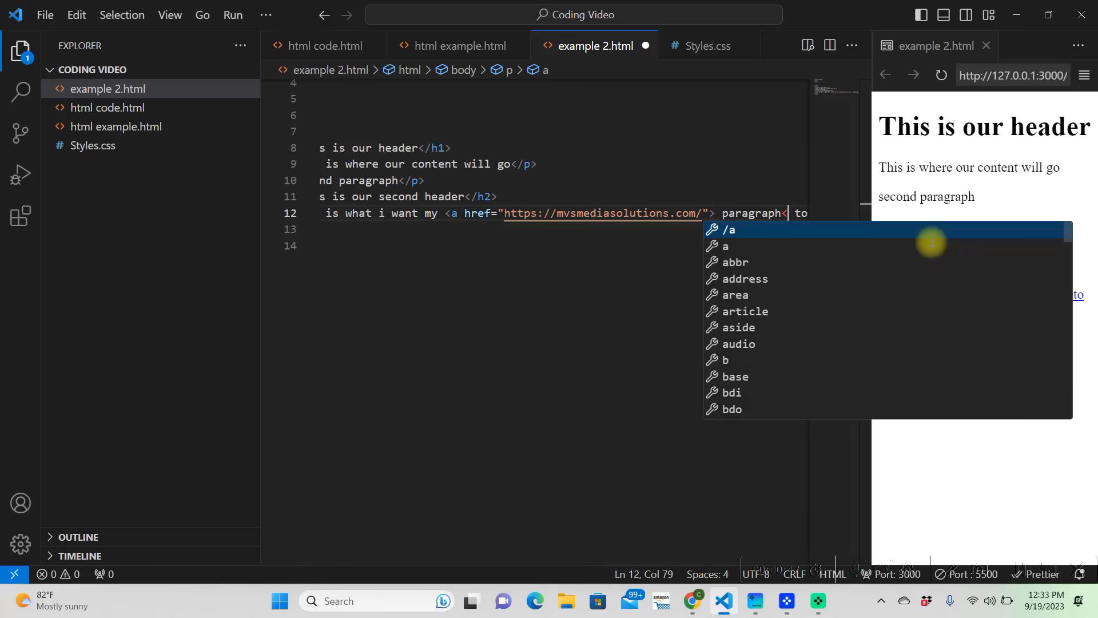
{"action": "type", "text": "/a>a"}
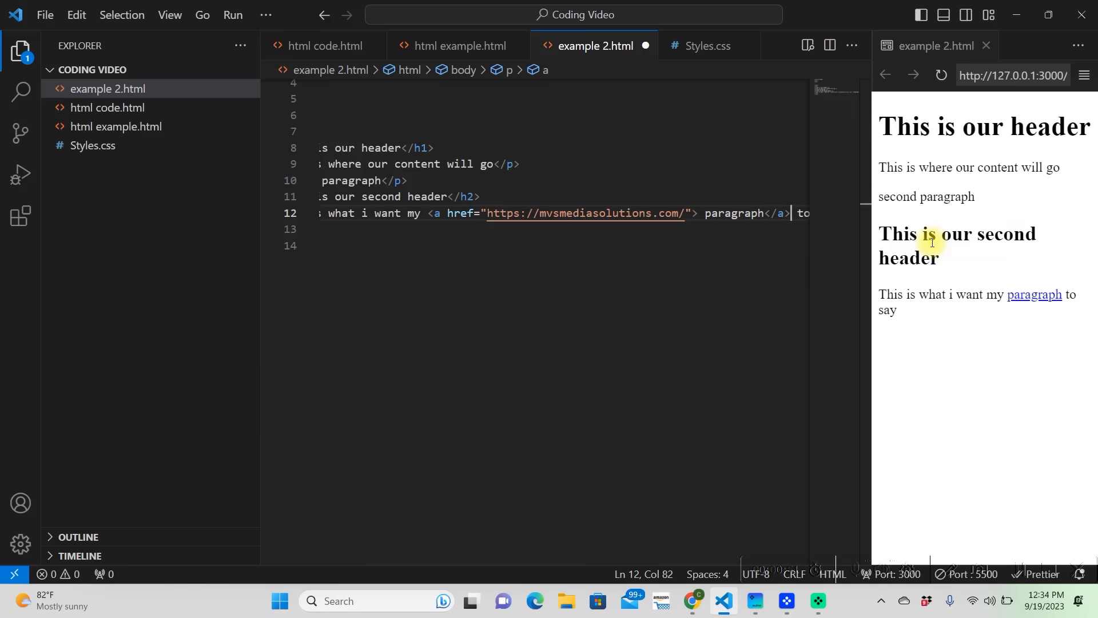
{"action": "mouse_move", "coordinate": [788, 238]}
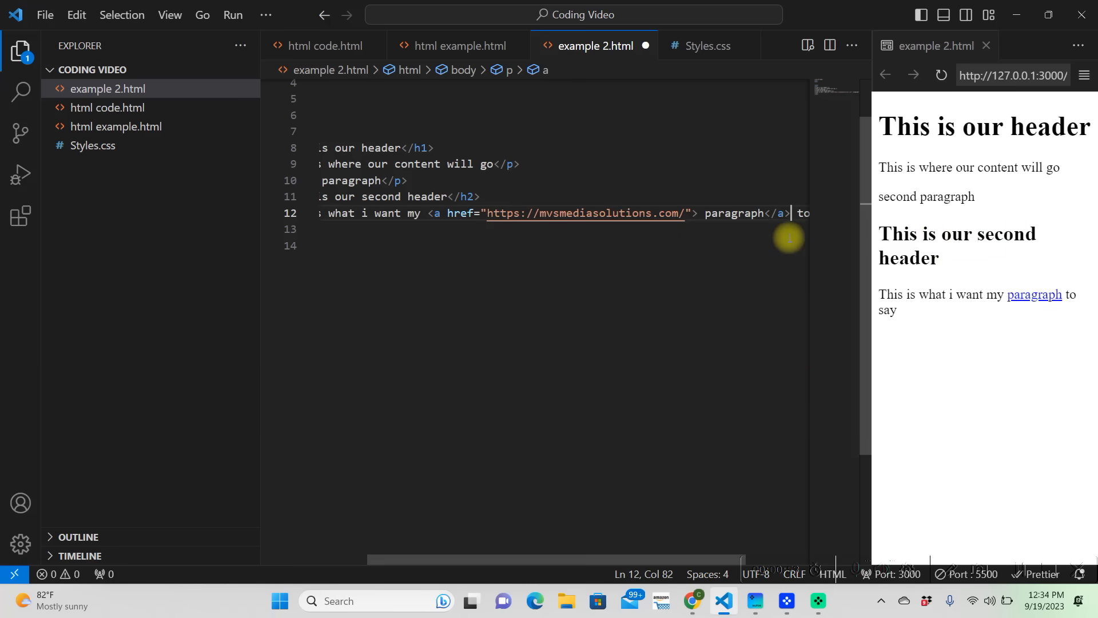
{"action": "mouse_move", "coordinate": [757, 375]}
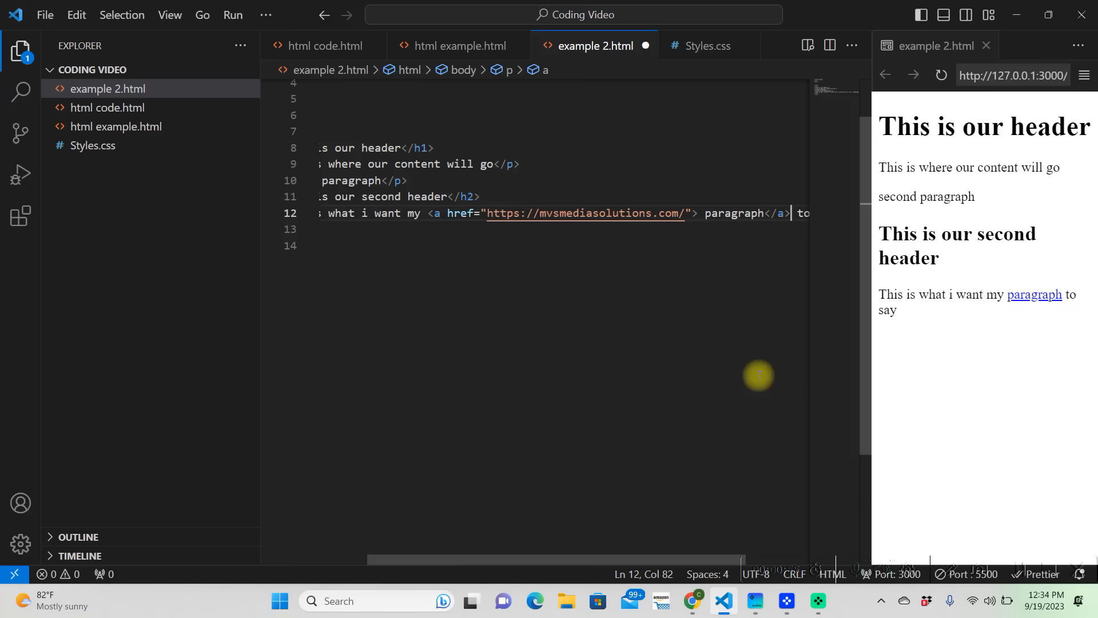
{"action": "mouse_move", "coordinate": [699, 344]}
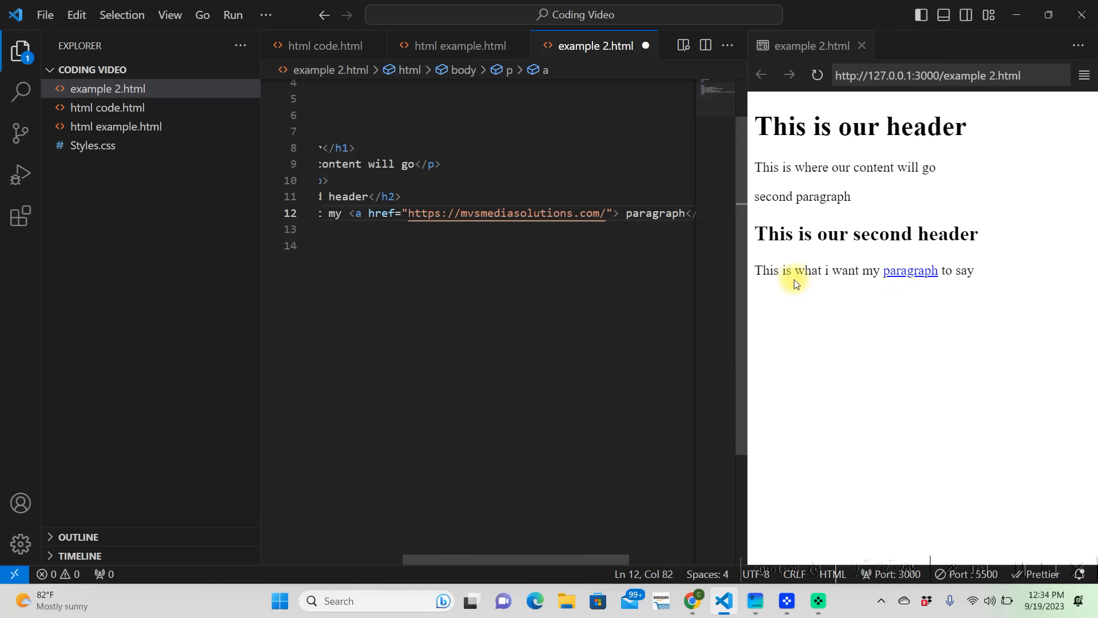
{"action": "mouse_move", "coordinate": [910, 270]}
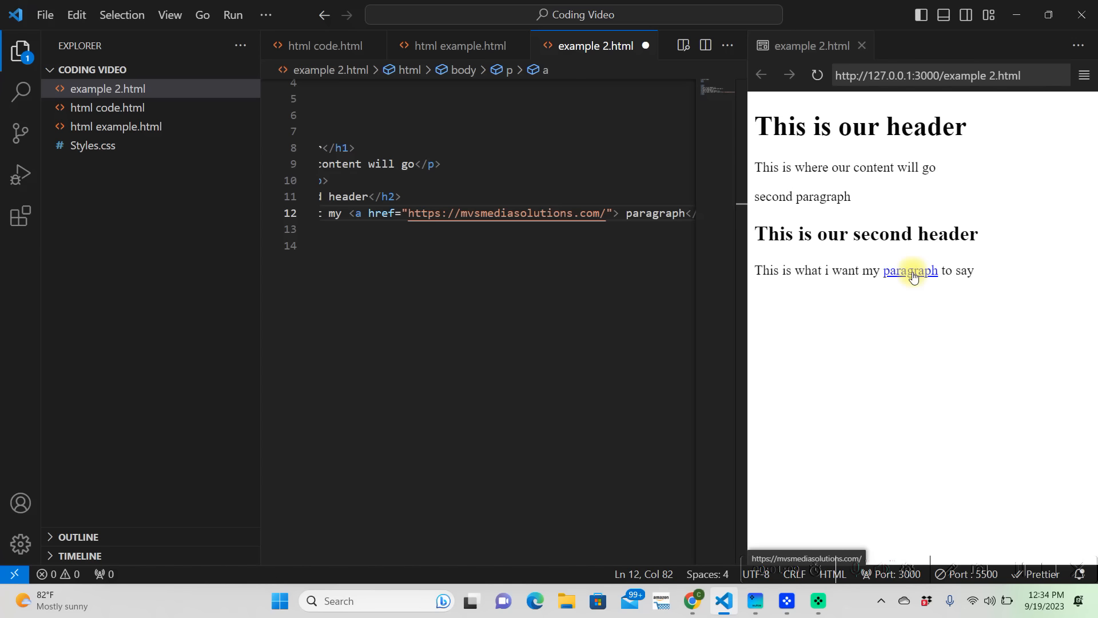
{"action": "left_click", "coordinate": [692, 601]}
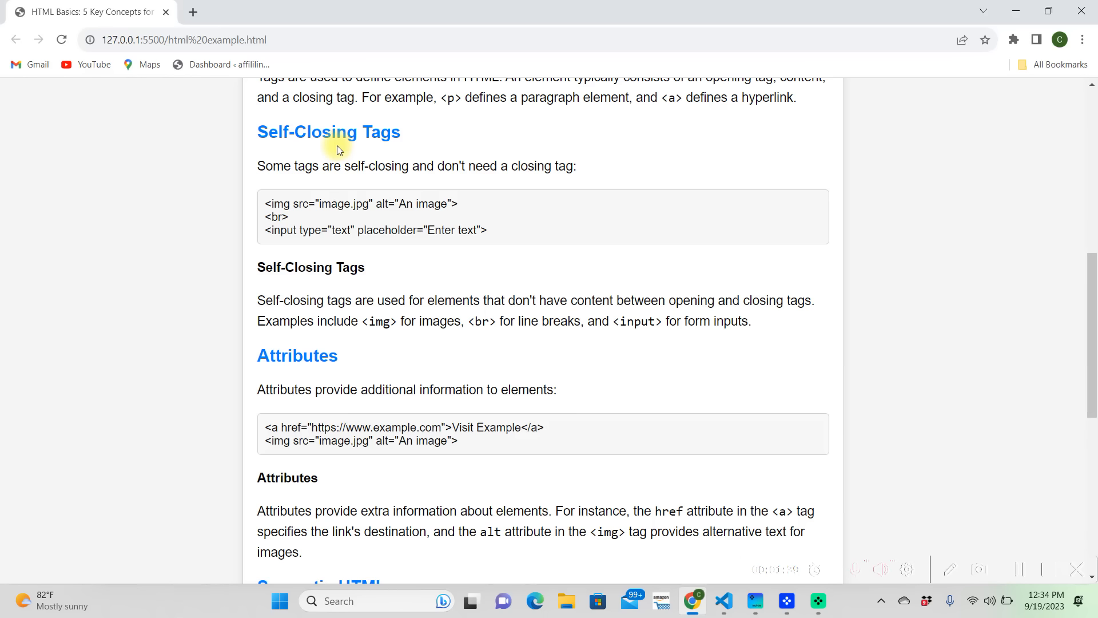
{"action": "mouse_move", "coordinate": [344, 153]}
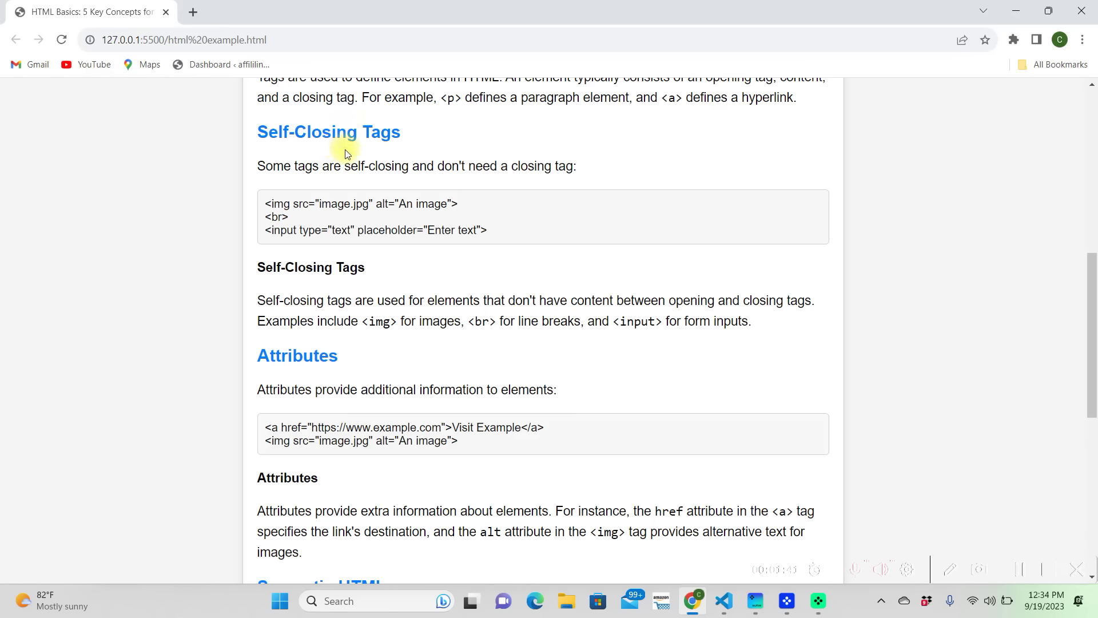
{"action": "mouse_move", "coordinate": [448, 219]}
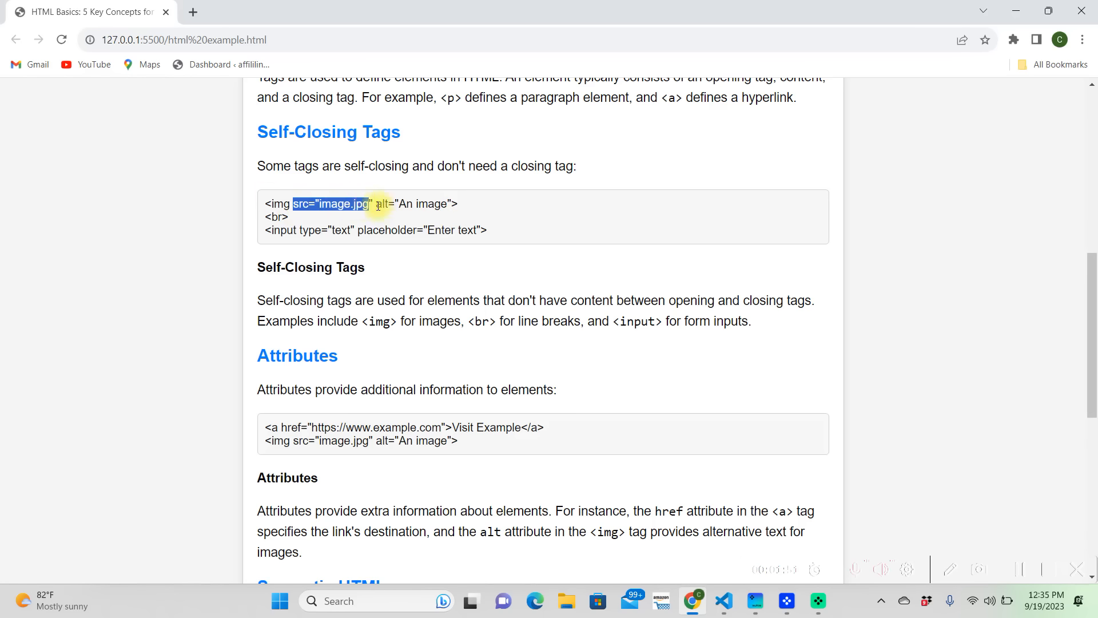
{"action": "double_click", "coordinate": [420, 203]}
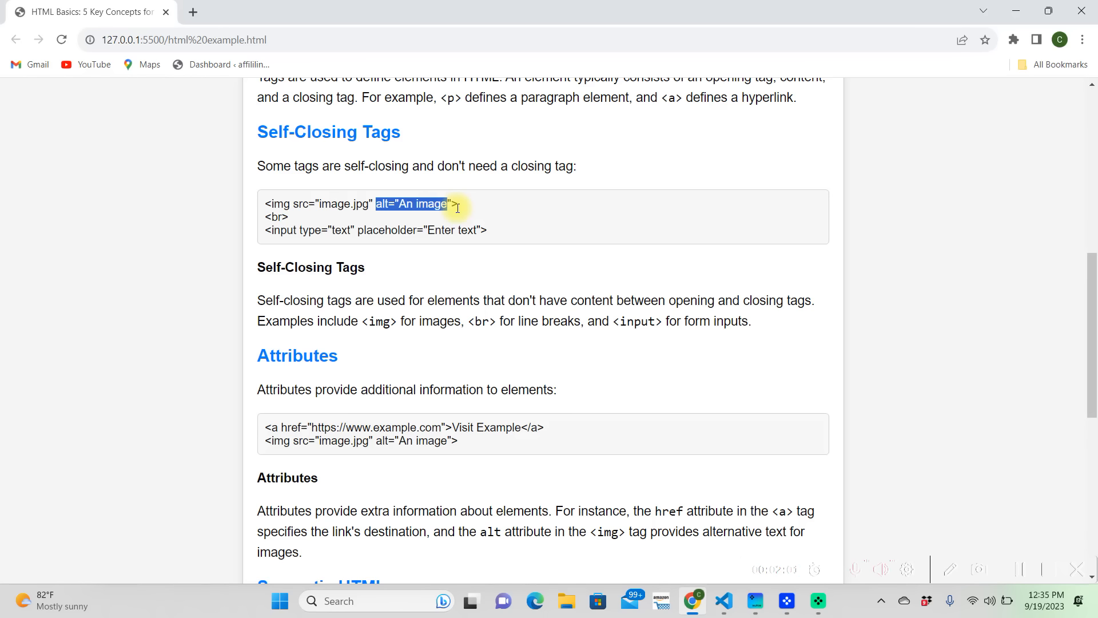
{"action": "left_click", "coordinate": [306, 230]}
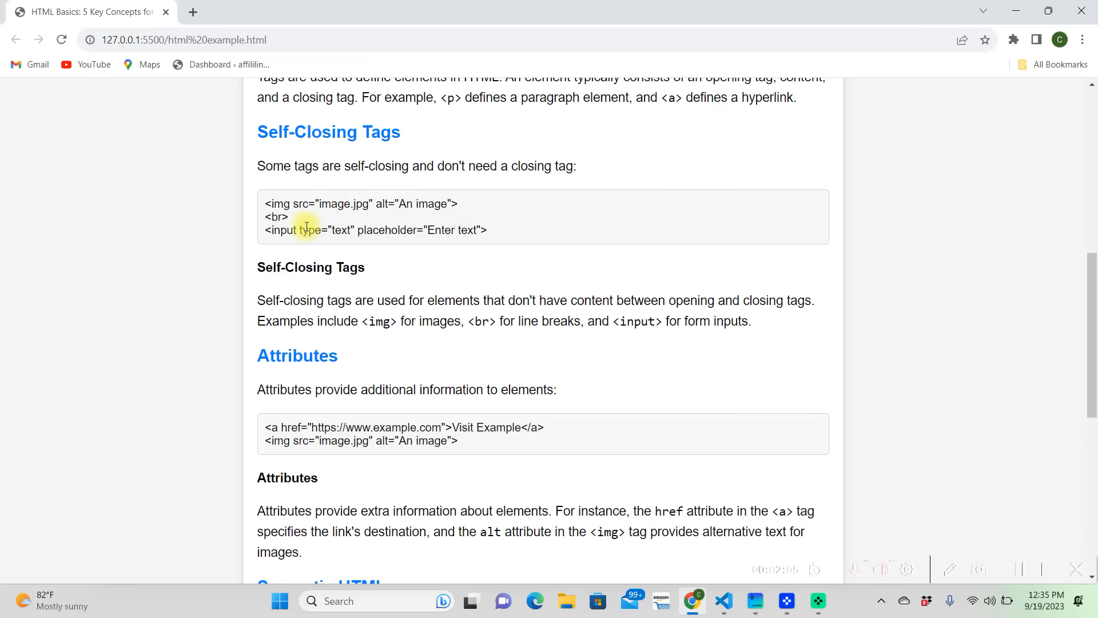
{"action": "left_click", "coordinate": [722, 600]}
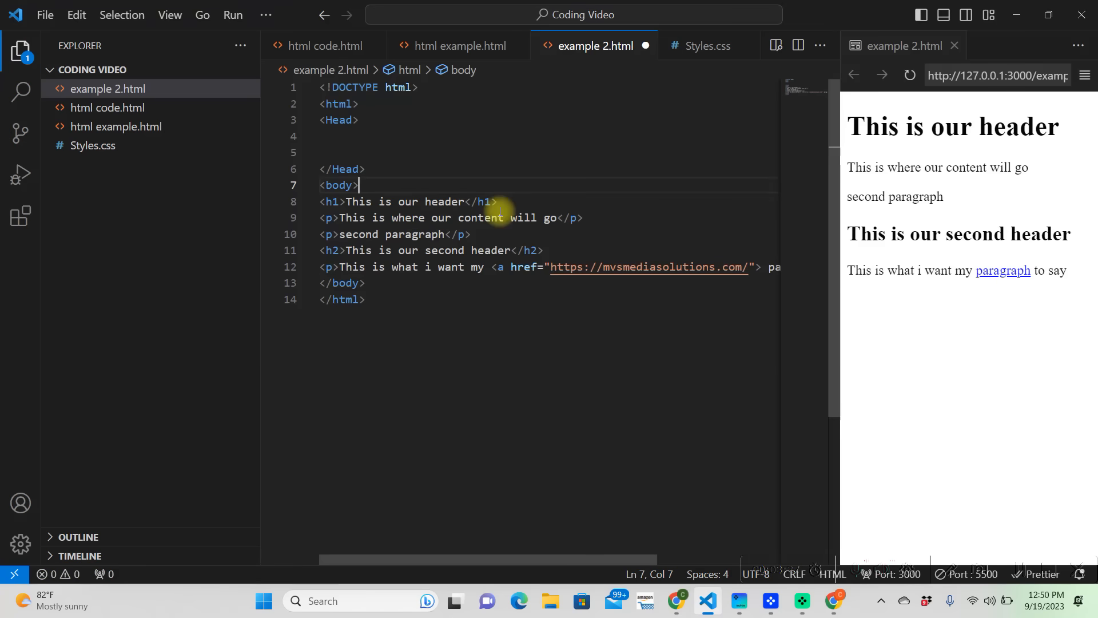
- Insert an img tag sourcing Blue_White_Abstract_Digital_Technology_Logo_1.png at the top of the body
{"action": "key", "text": "Enter"}
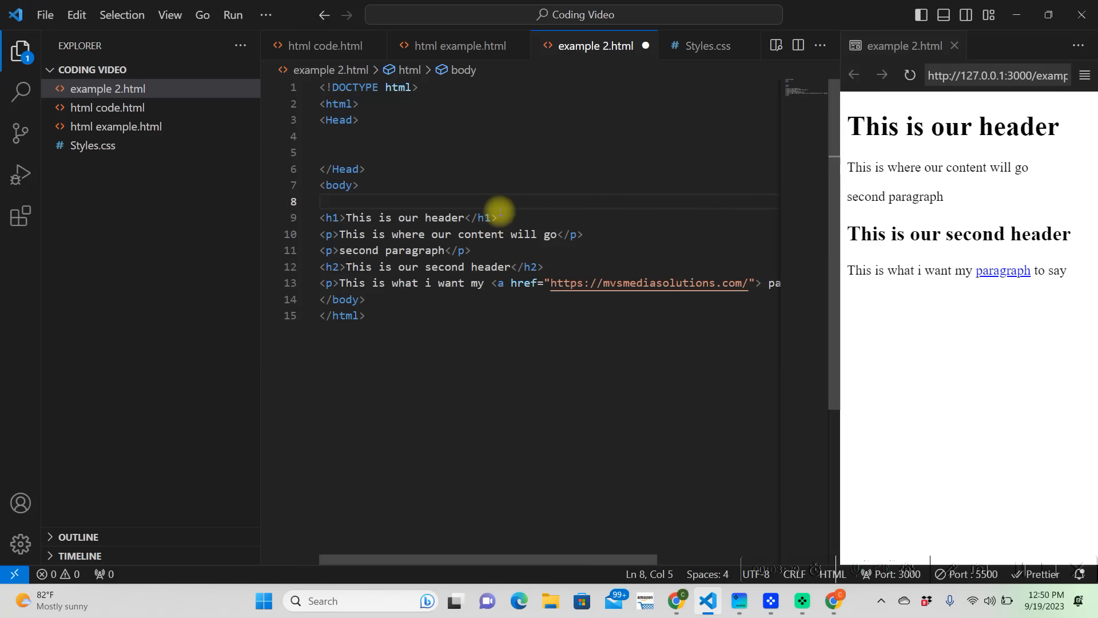
{"action": "type", "text": "img"}
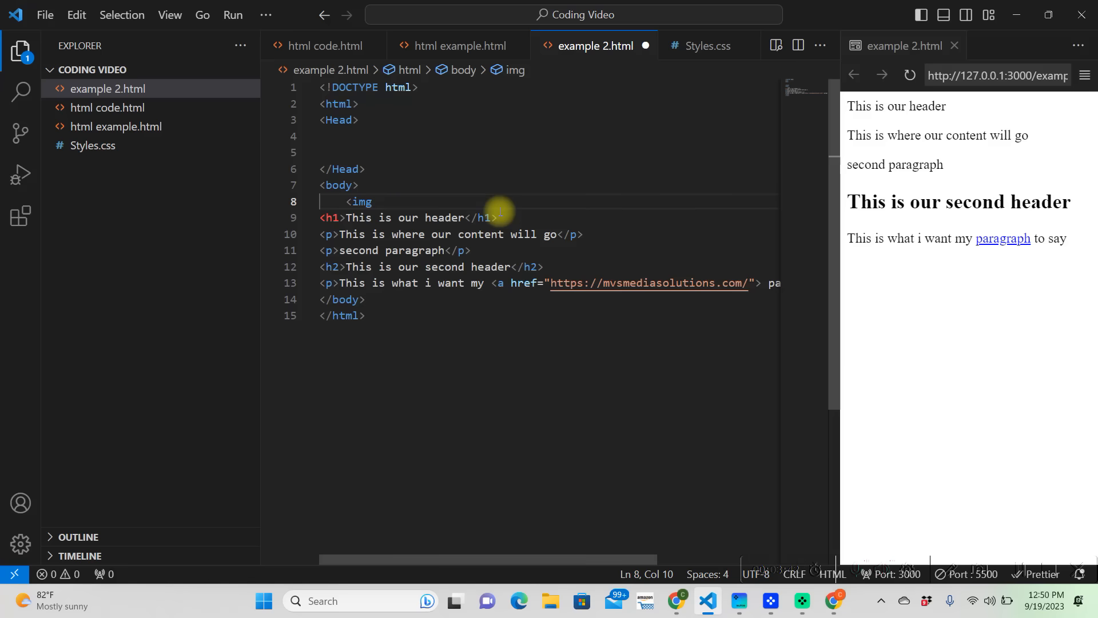
{"action": "type", "text": "src=\""}
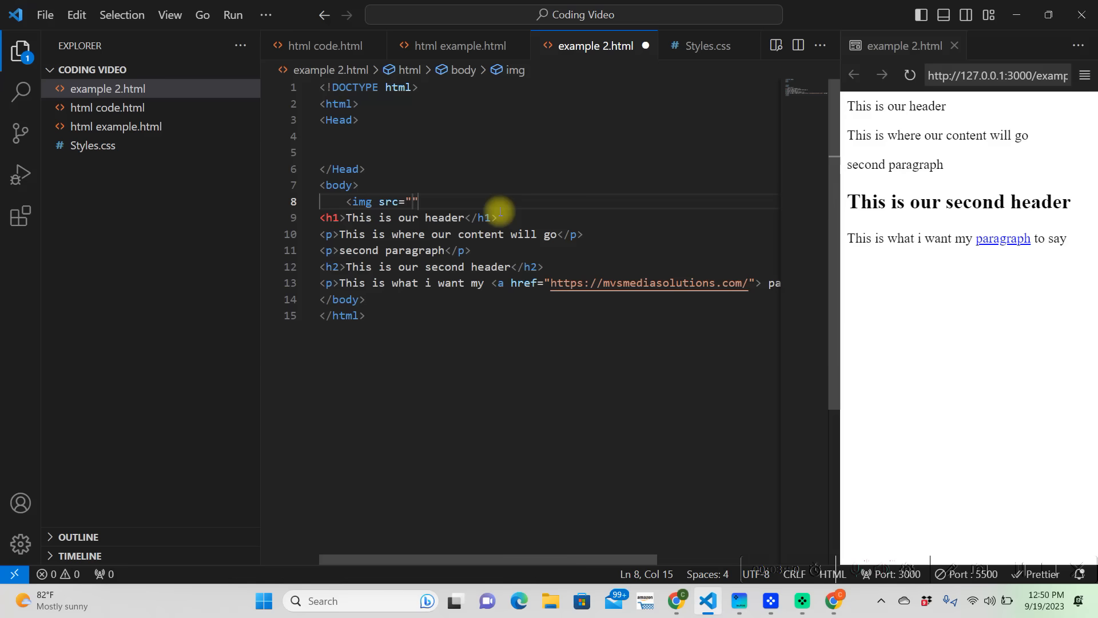
{"action": "type", "text": "files/Blue_White_Abstract_Digital_Technology_Logo_1.png?v=1695057684\""}
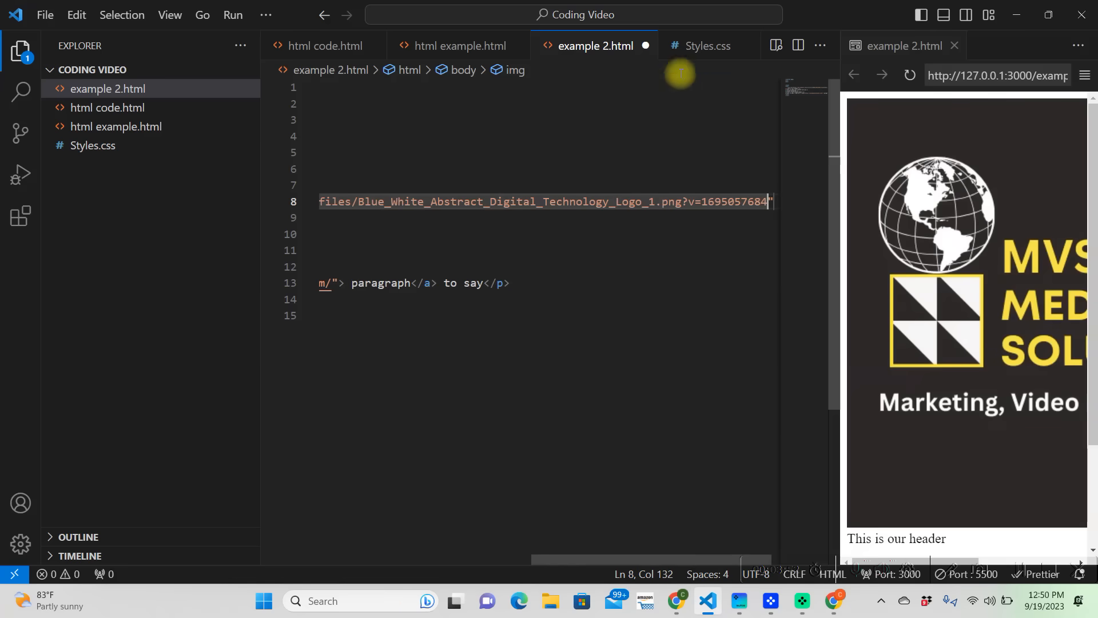
{"action": "mouse_move", "coordinate": [583, 224]}
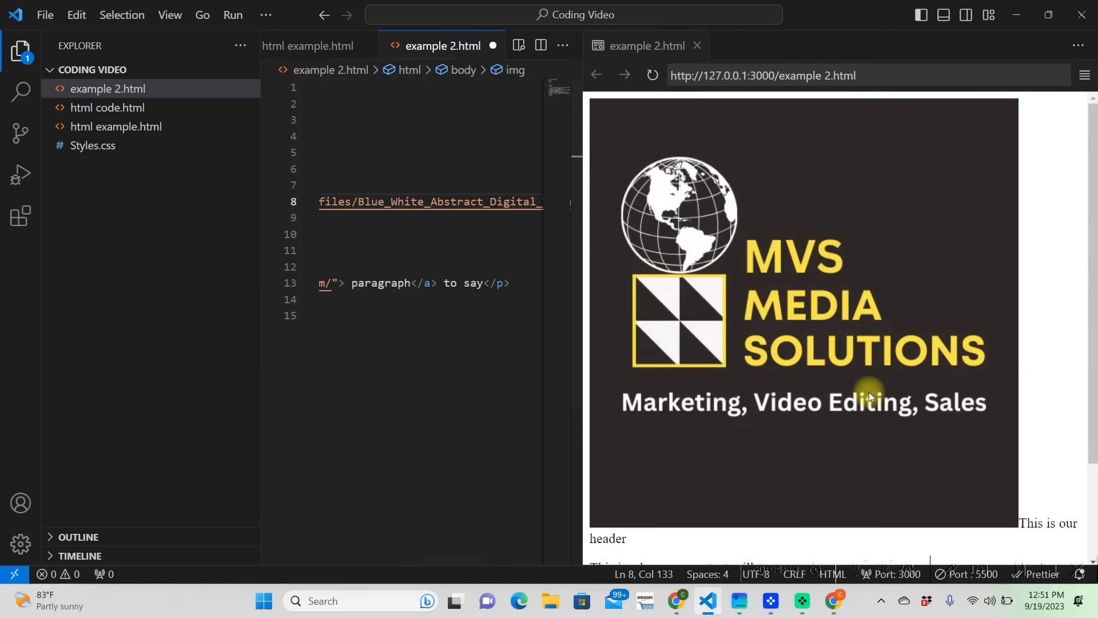
{"action": "mouse_move", "coordinate": [871, 241]}
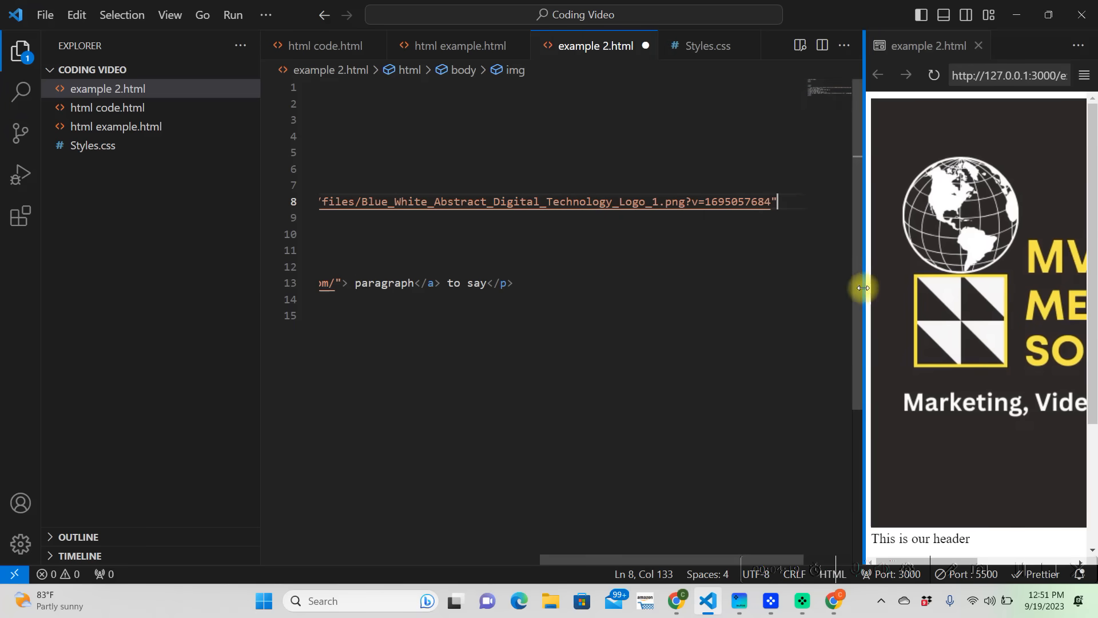
- Add width="100" and height="100" to the logo img tag and close it
{"action": "key", "text": "Backspace"}
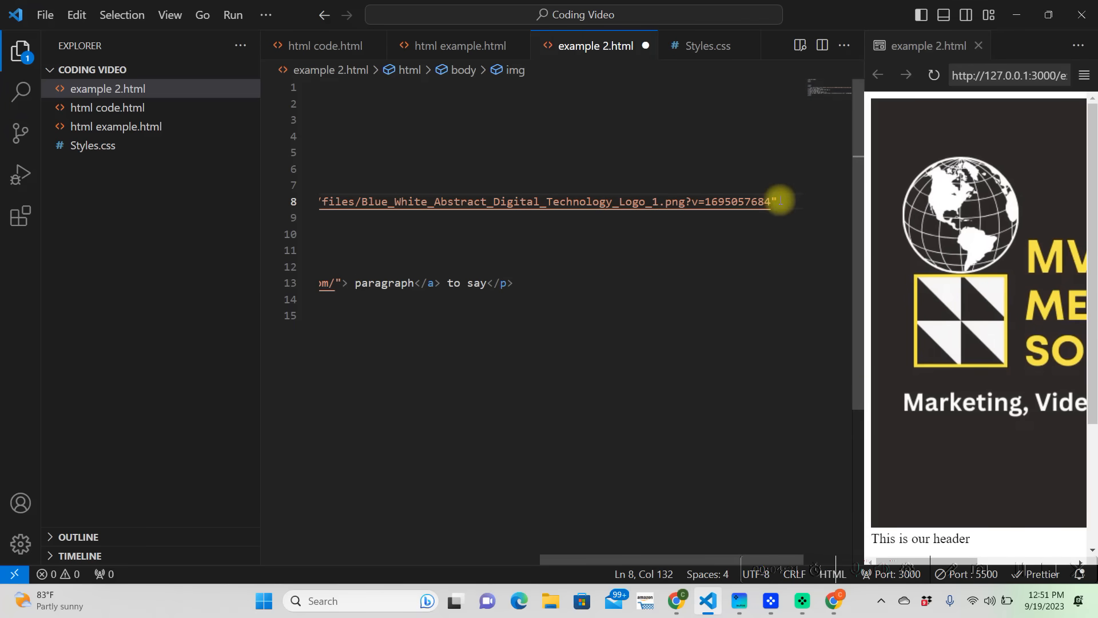
{"action": "type", "text": "width=\""}
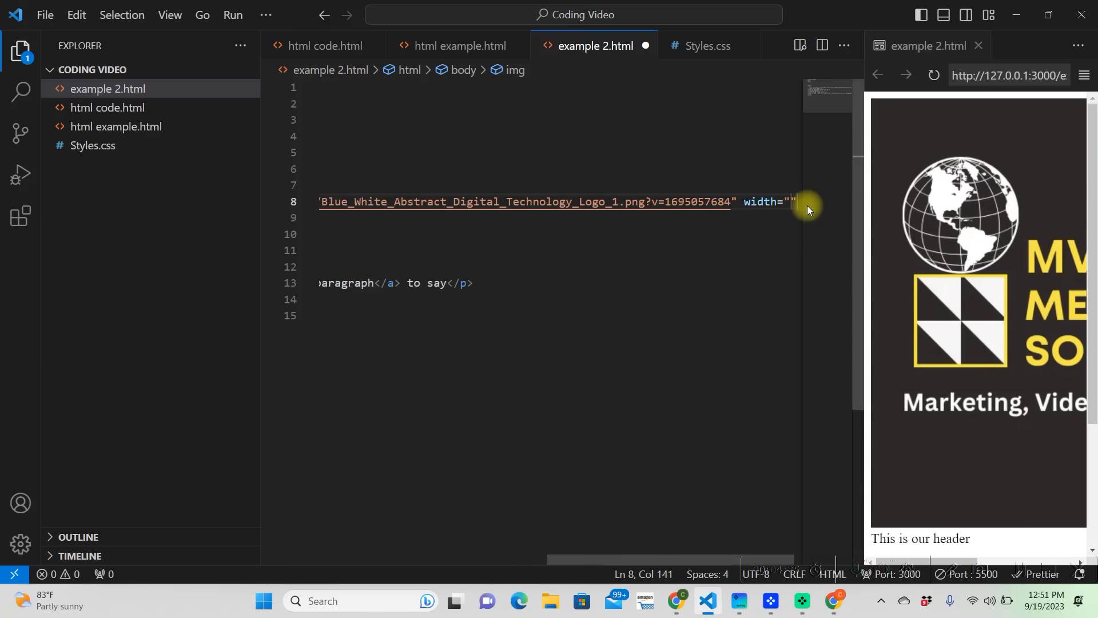
{"action": "type", "text": "100"}
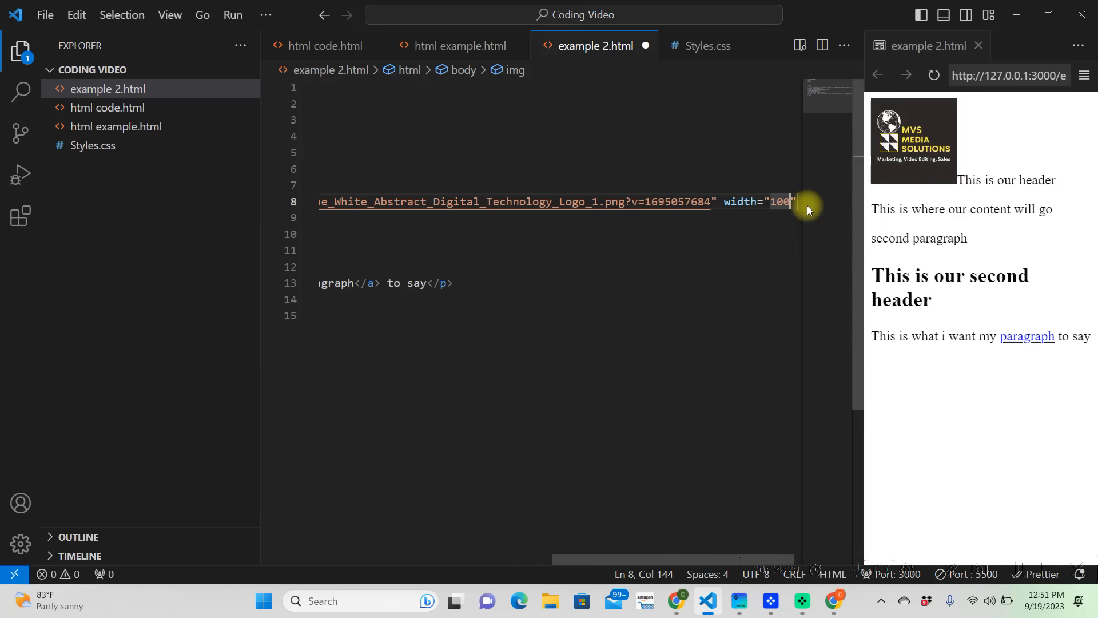
{"action": "key", "text": "Tab"}
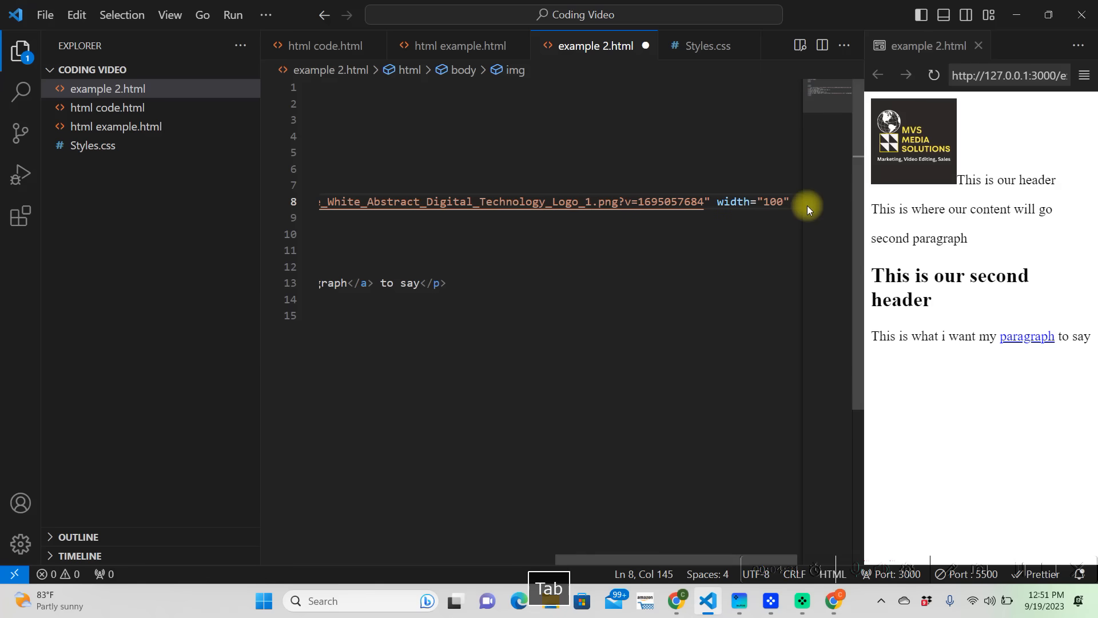
{"action": "type", "text": "height=\""}
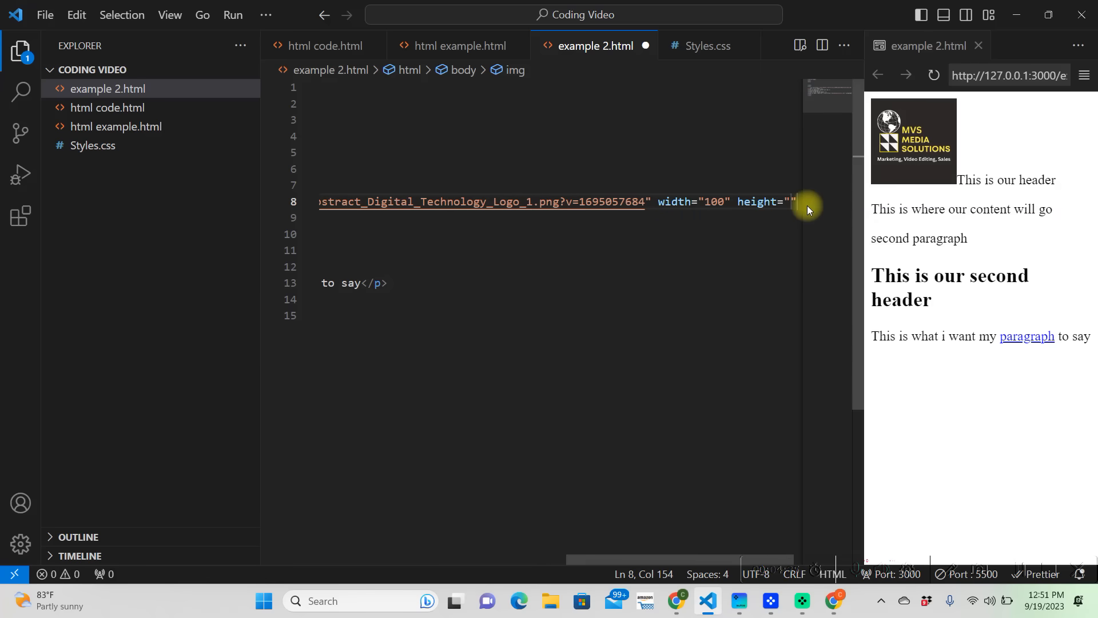
{"action": "type", "text": "100"}
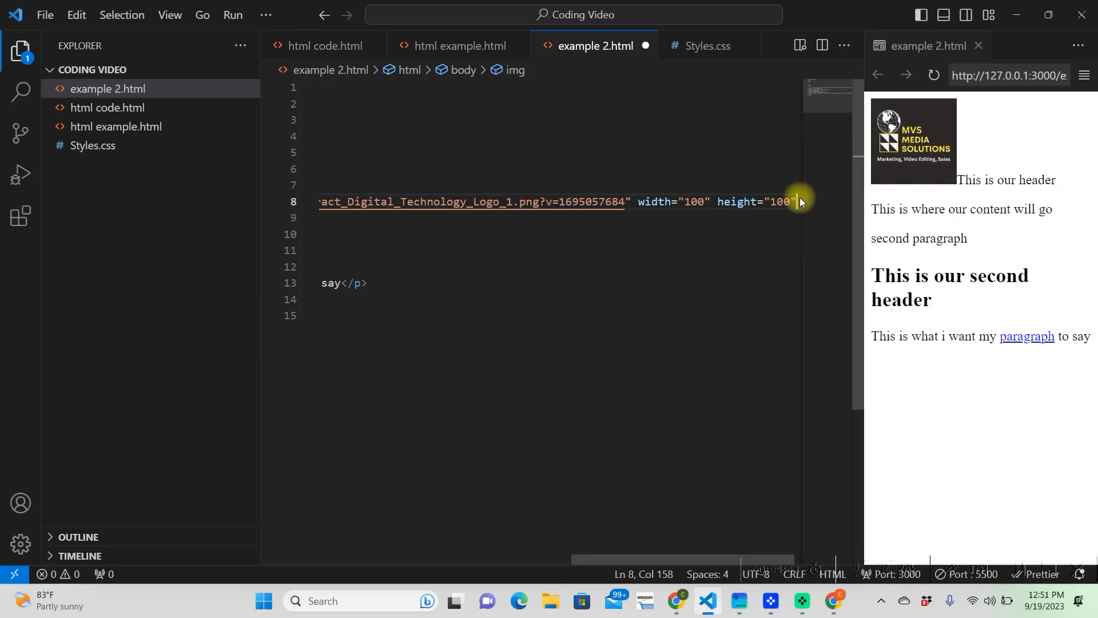
{"action": "type", "text": ">"}
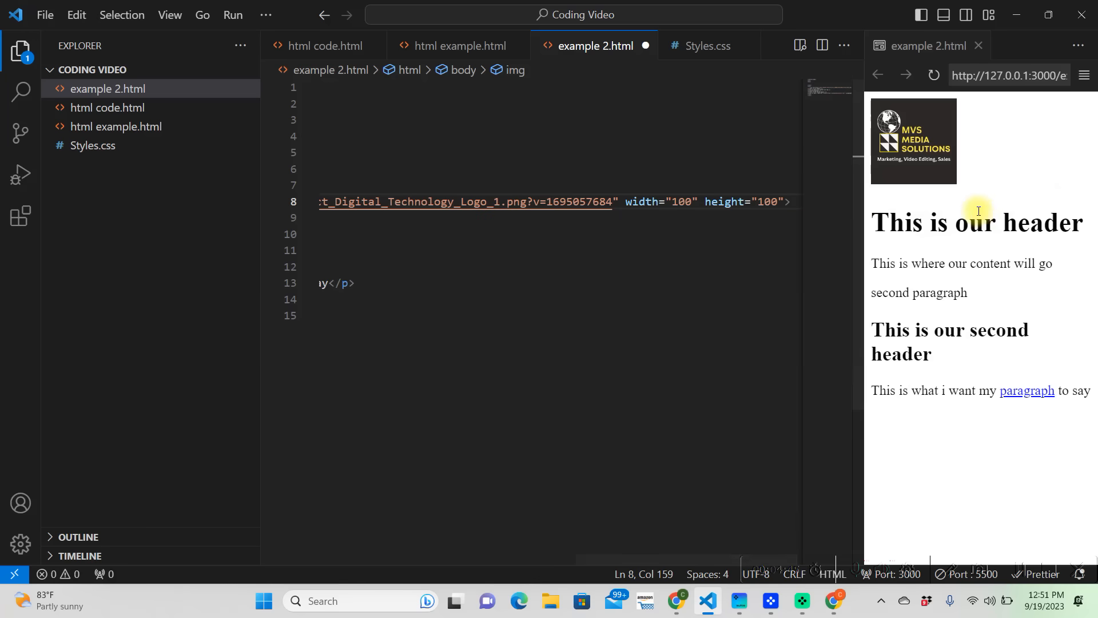
{"action": "mouse_move", "coordinate": [647, 253]}
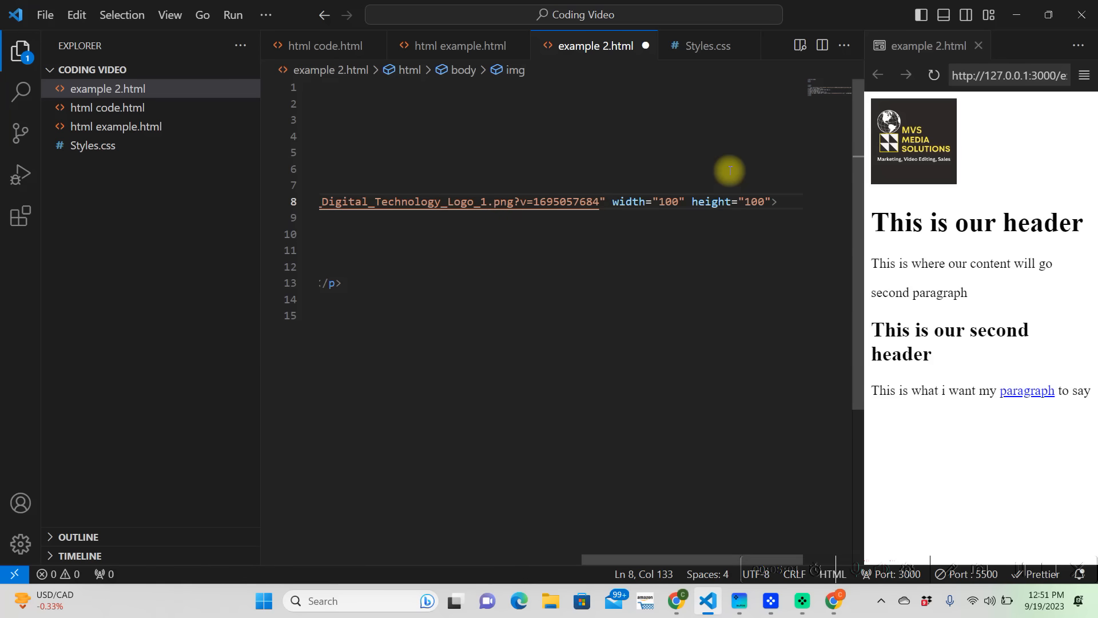
- Add alt="MVS Media Solutions Logo" to the logo img tag
{"action": "type", "text": "a"}
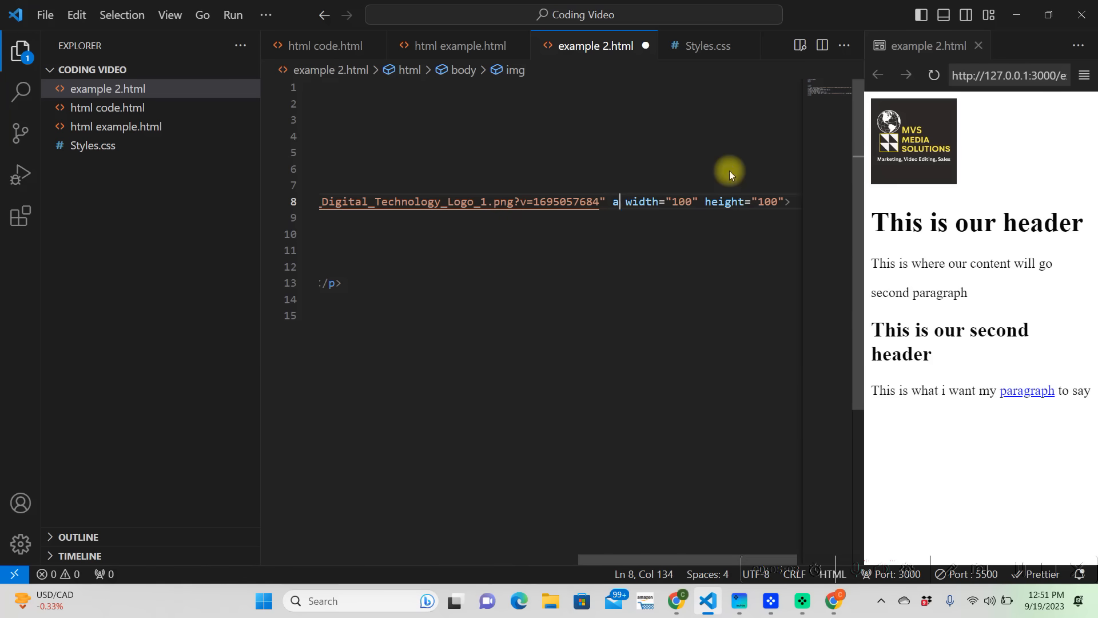
{"action": "type", "text": "lt=\"\""}
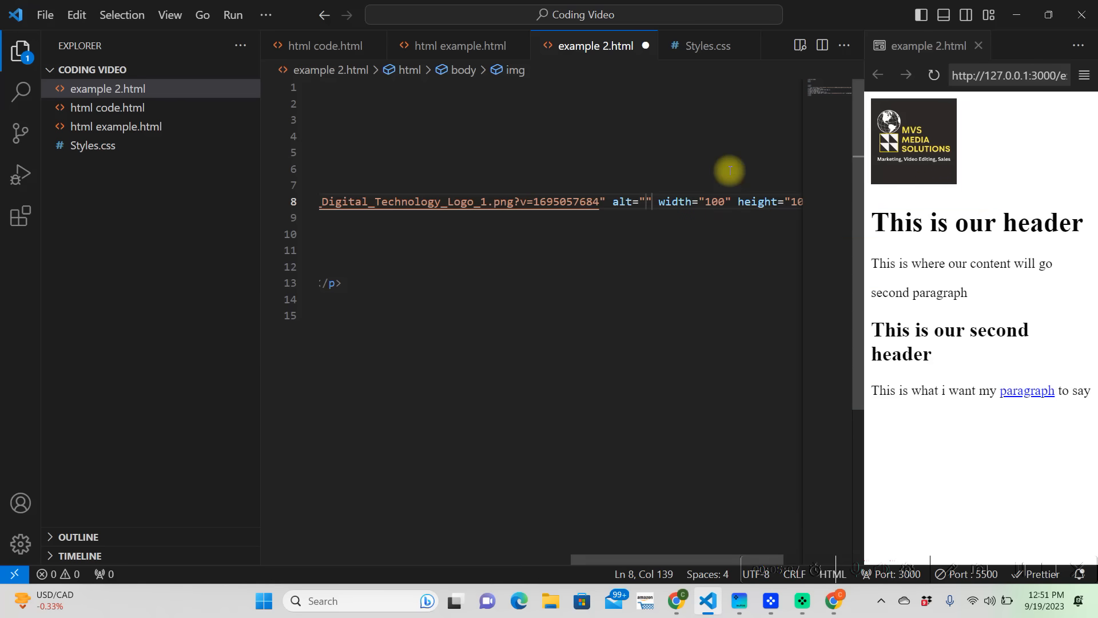
{"action": "type", "text": "MVS"}
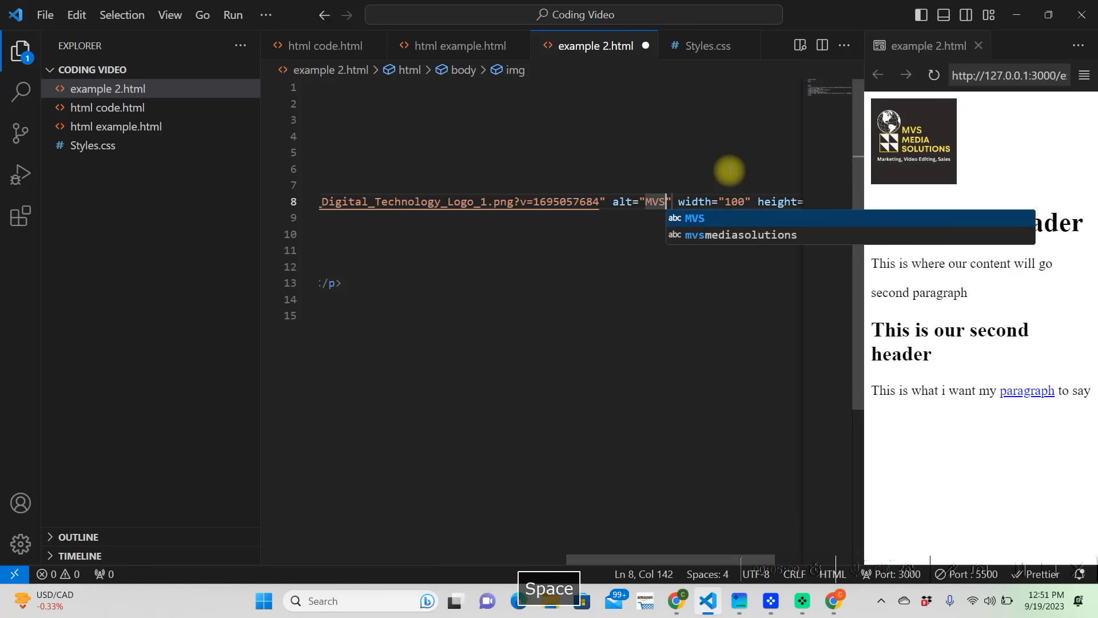
{"action": "type", "text": "Media"}
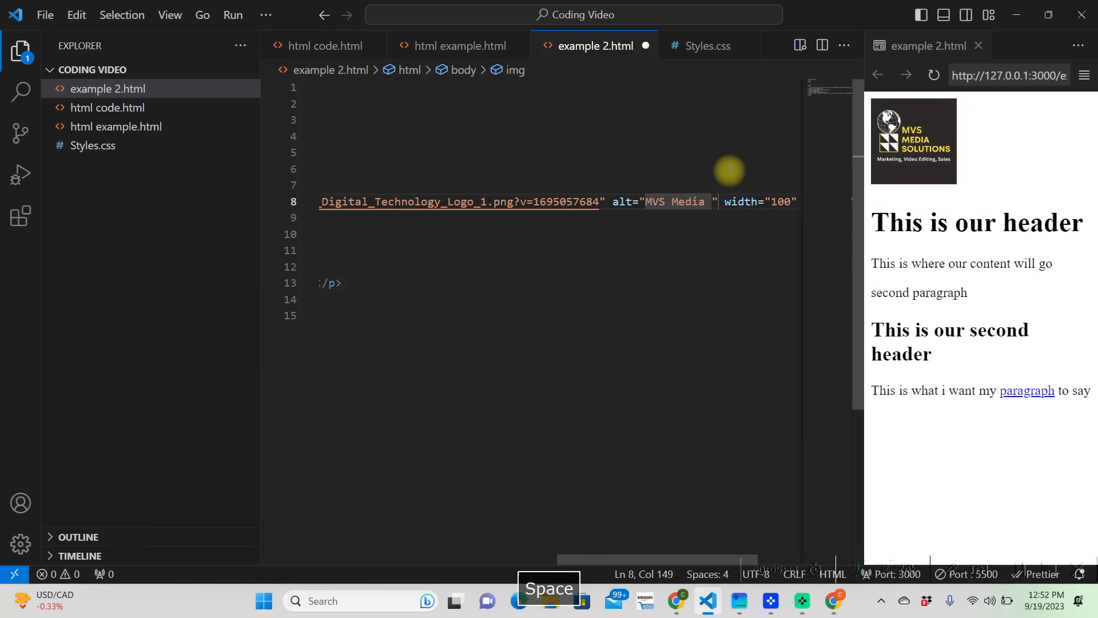
{"action": "type", "text": "Solutions"}
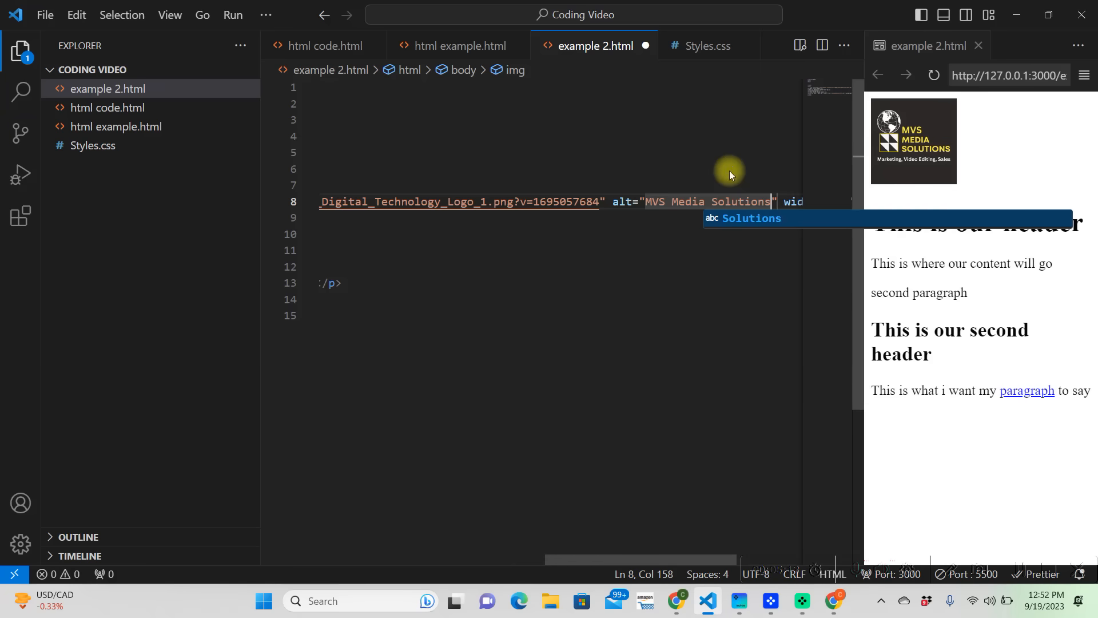
{"action": "type", "text": "L"}
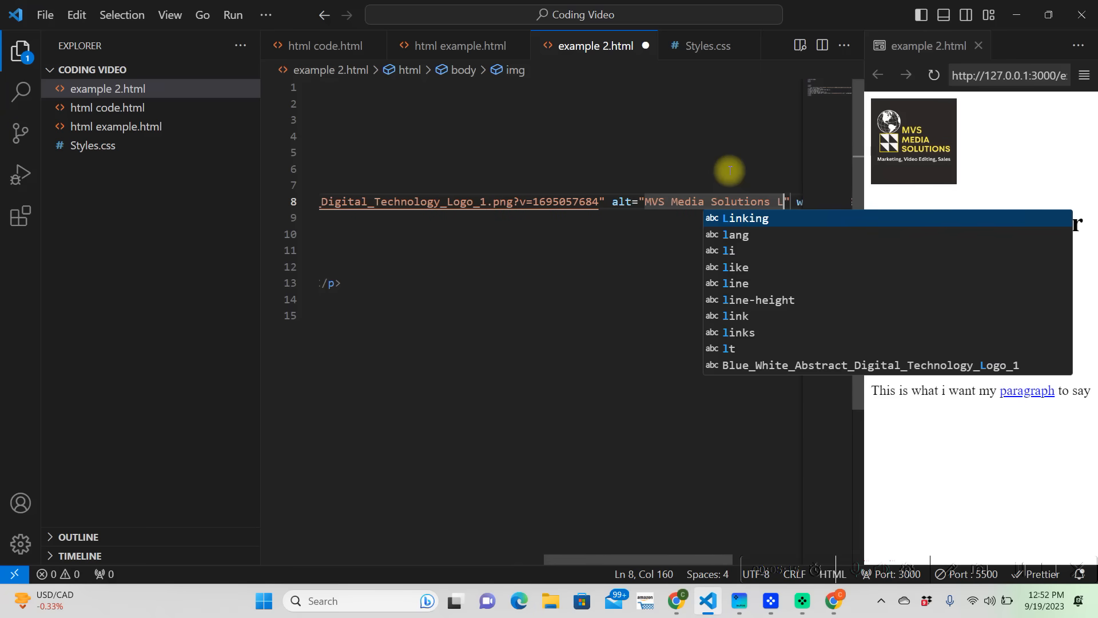
{"action": "type", "text": "ogo"}
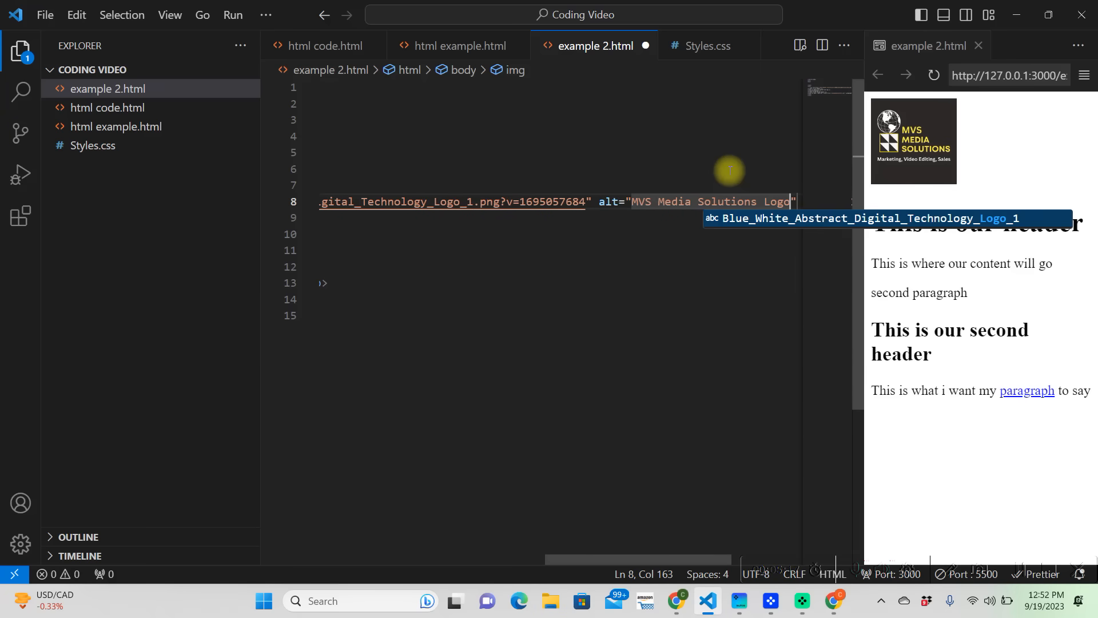
{"action": "mouse_move", "coordinate": [731, 351]}
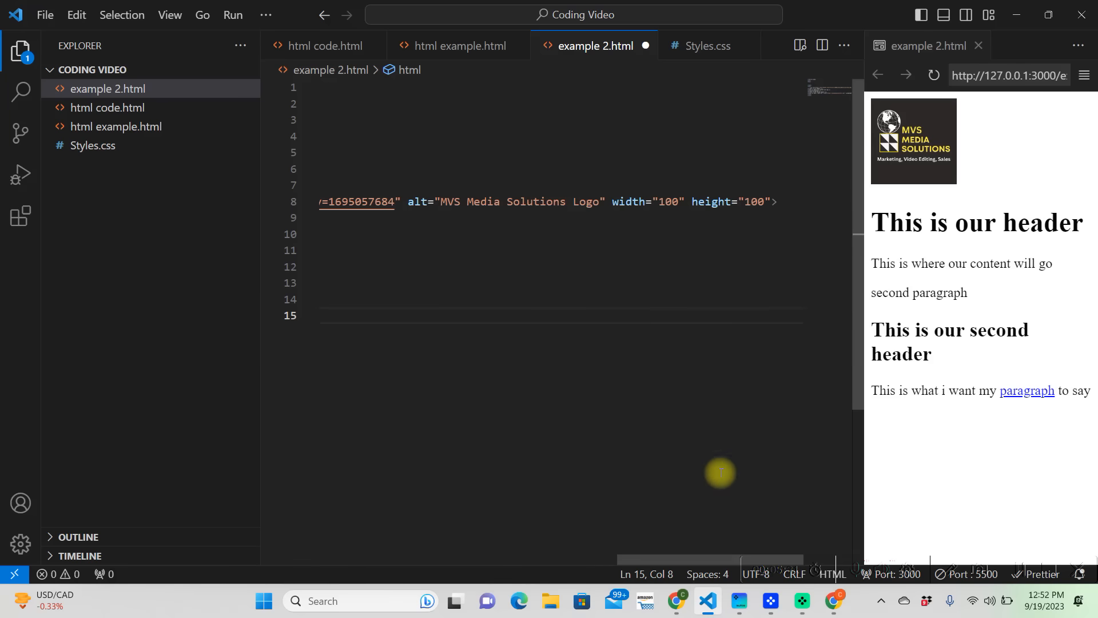
{"action": "mouse_move", "coordinate": [671, 557]}
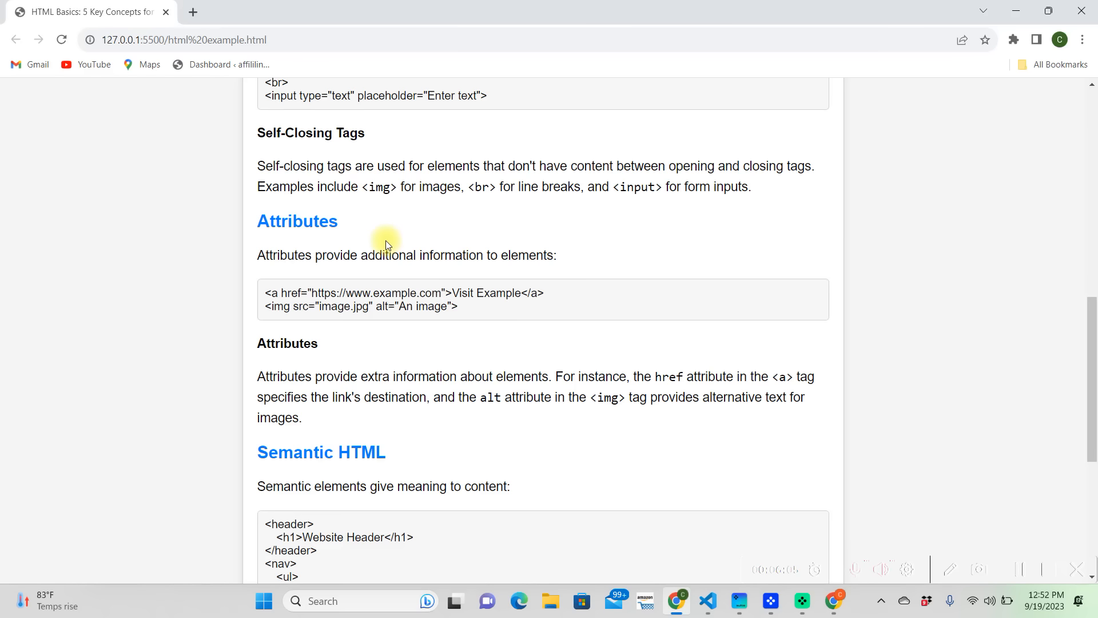
{"action": "mouse_move", "coordinate": [364, 224]}
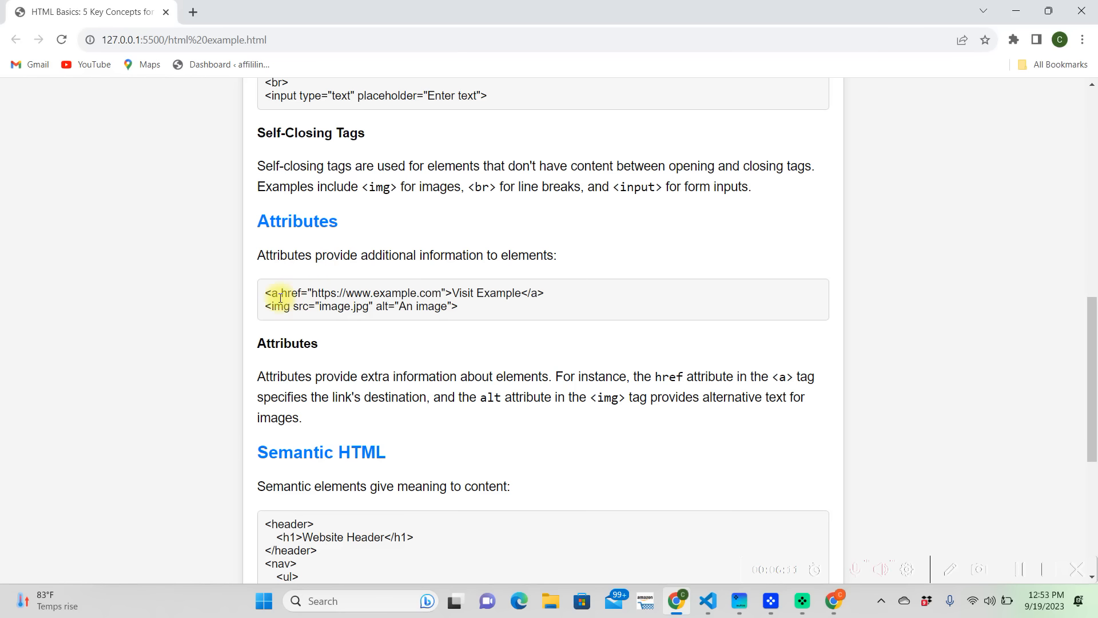
- Highlight the a, src, alt and href words in Chrome's Attributes code example
{"action": "double_click", "coordinate": [289, 293]}
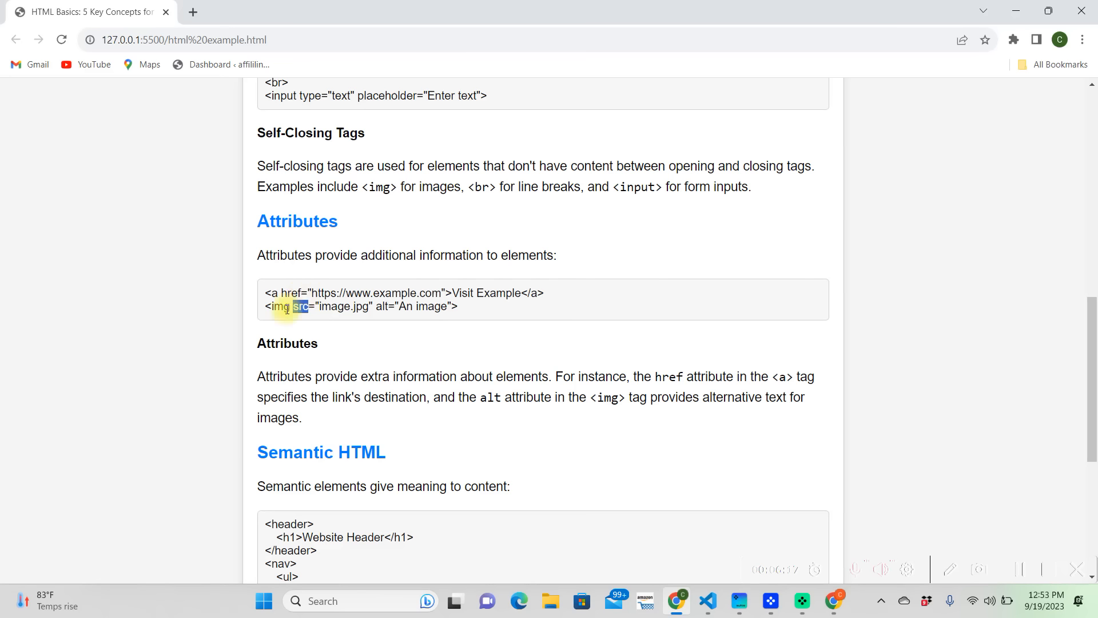
{"action": "double_click", "coordinate": [280, 306]}
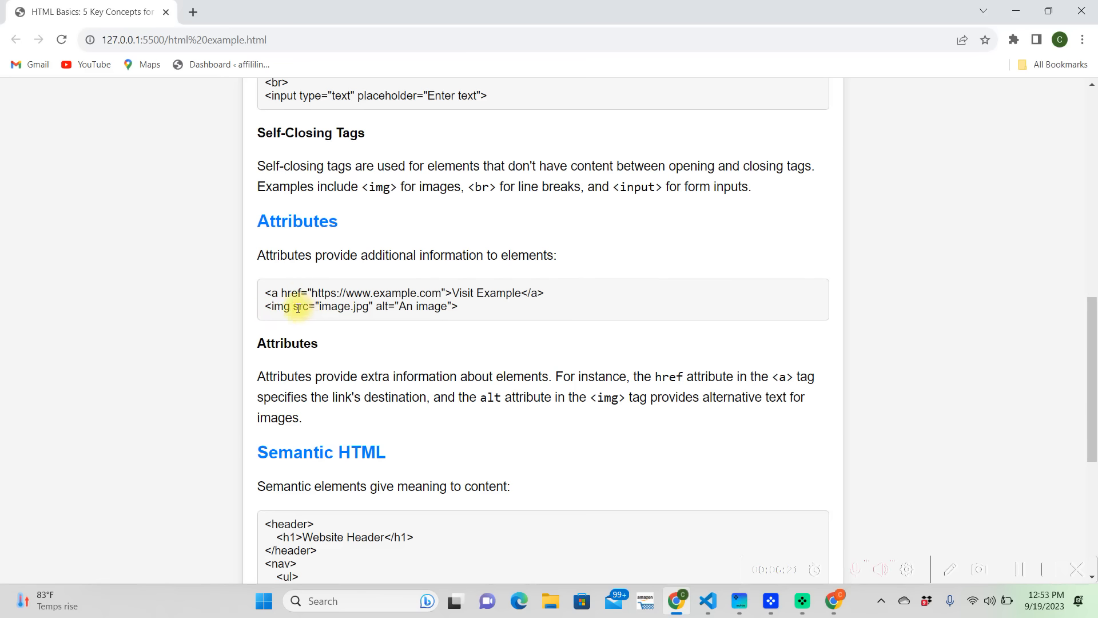
{"action": "double_click", "coordinate": [341, 306]}
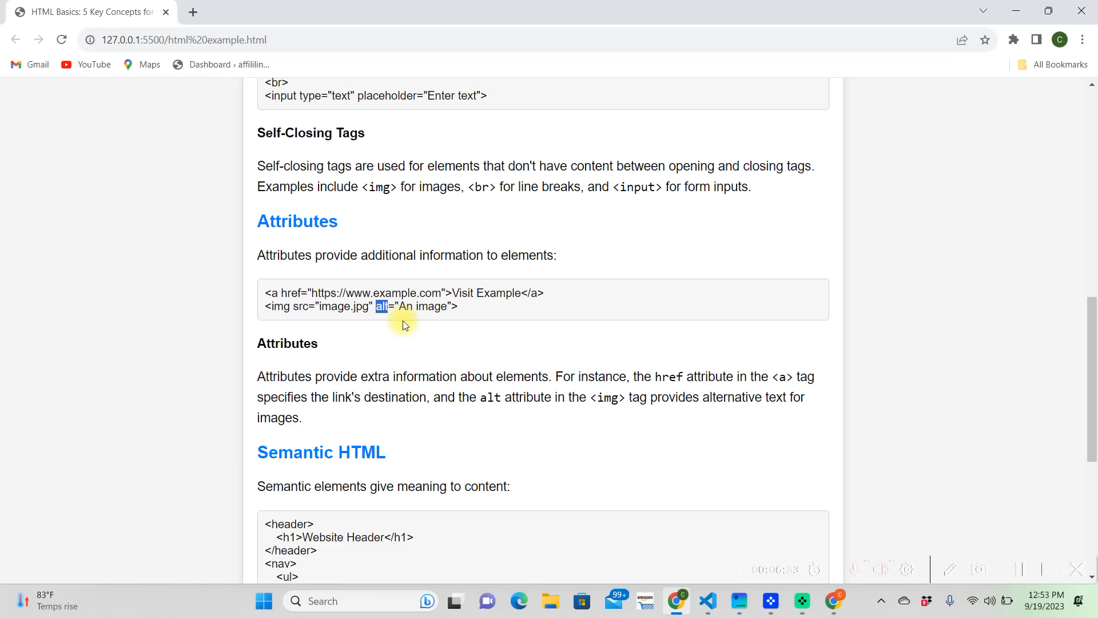
{"action": "double_click", "coordinate": [288, 293]}
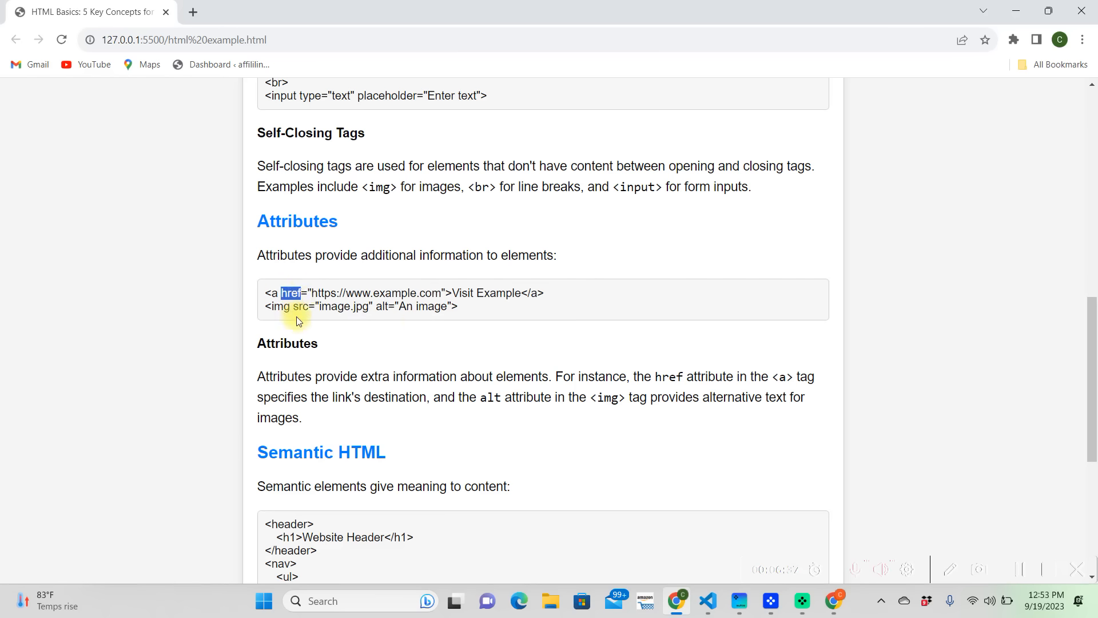
{"action": "double_click", "coordinate": [302, 306]}
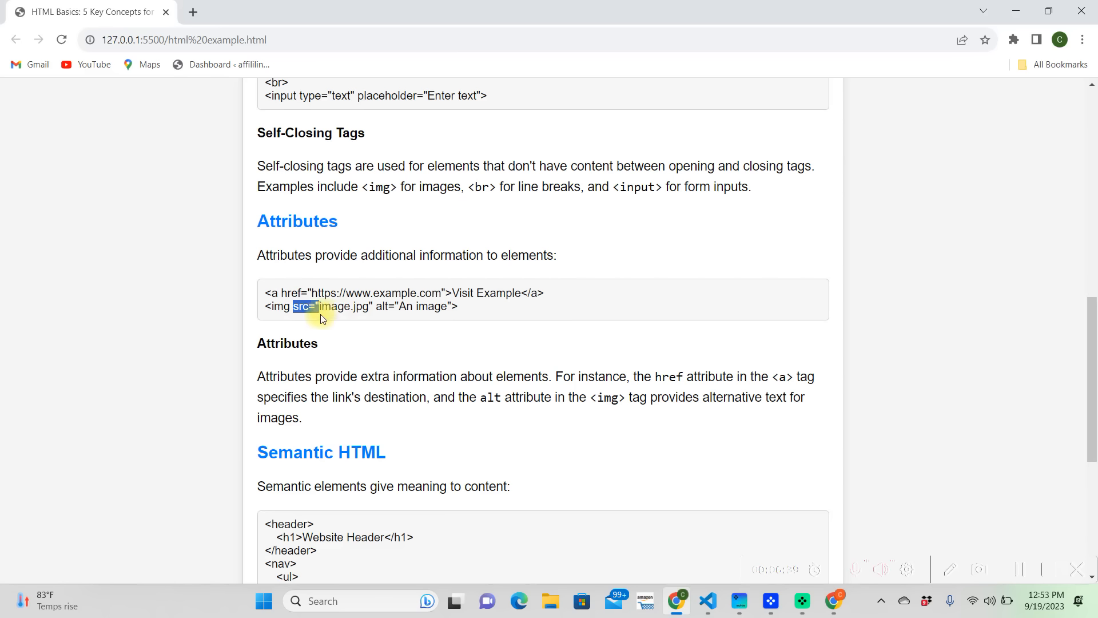
{"action": "double_click", "coordinate": [382, 306]}
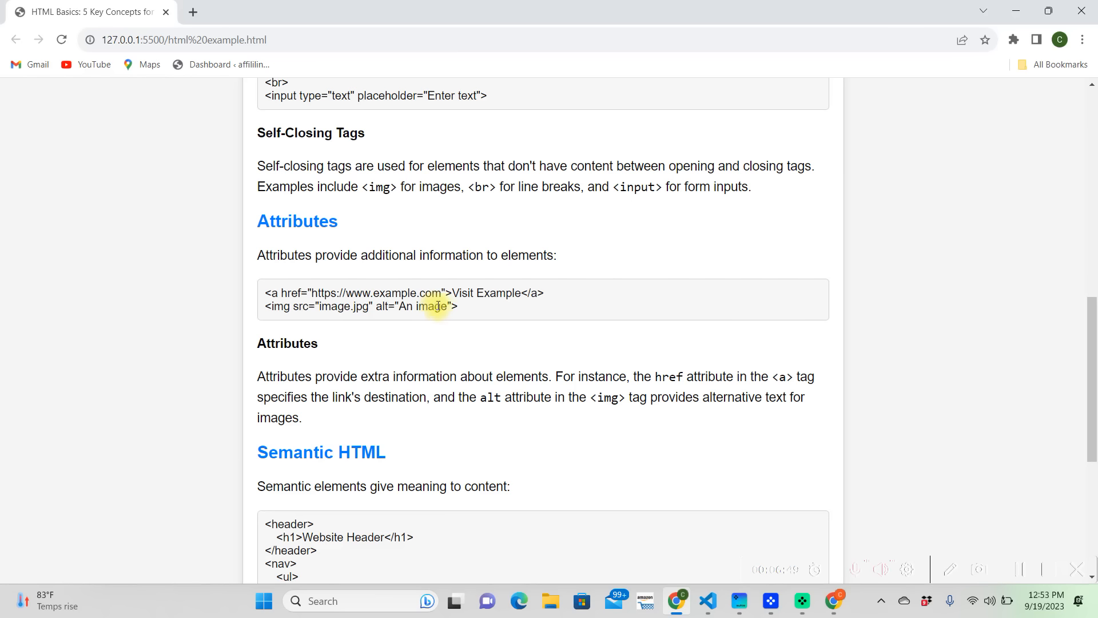
{"action": "scroll", "scroll_direction": "down", "scroll_amount": 3}
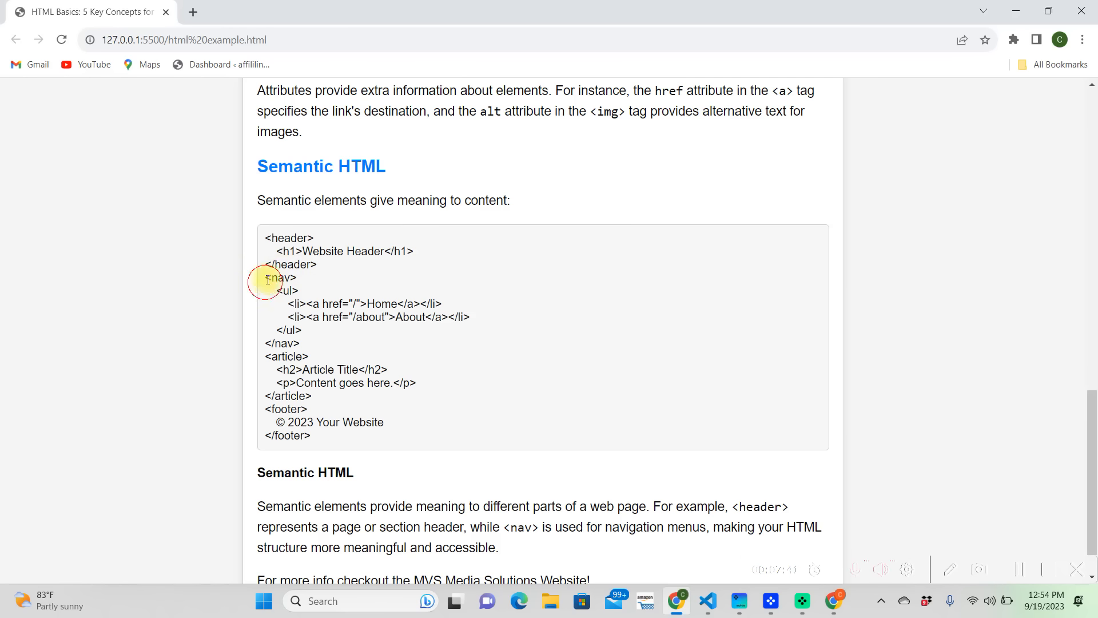
- Highlight the nav tag in the Semantic HTML example and return to Visual Studio Code
{"action": "double_click", "coordinate": [280, 278]}
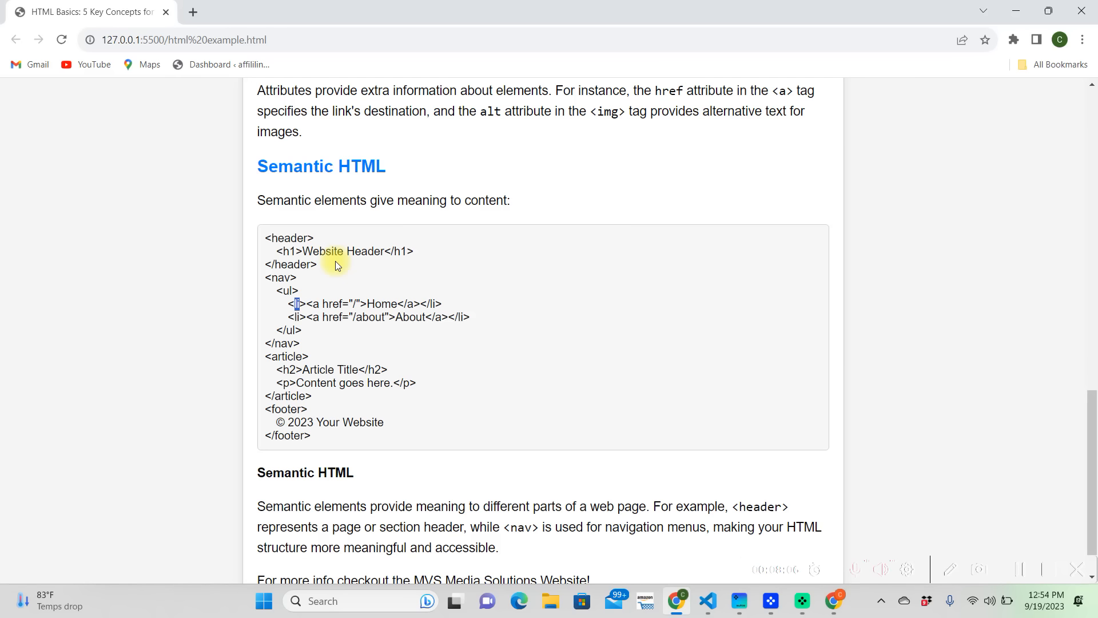
{"action": "mouse_move", "coordinate": [939, 496]}
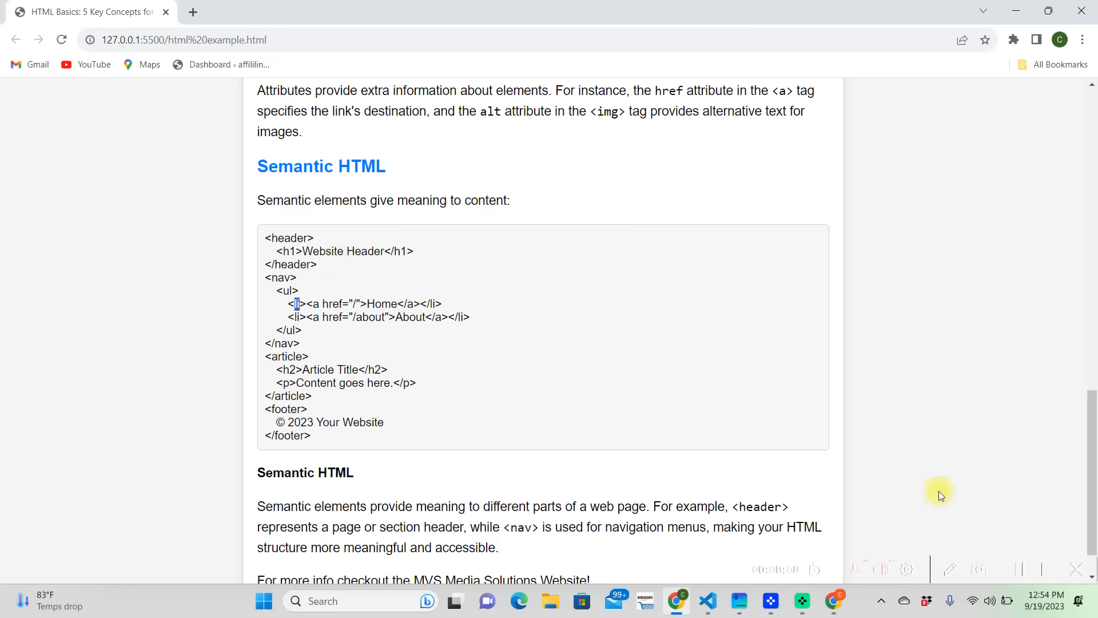
{"action": "left_click", "coordinate": [706, 605]}
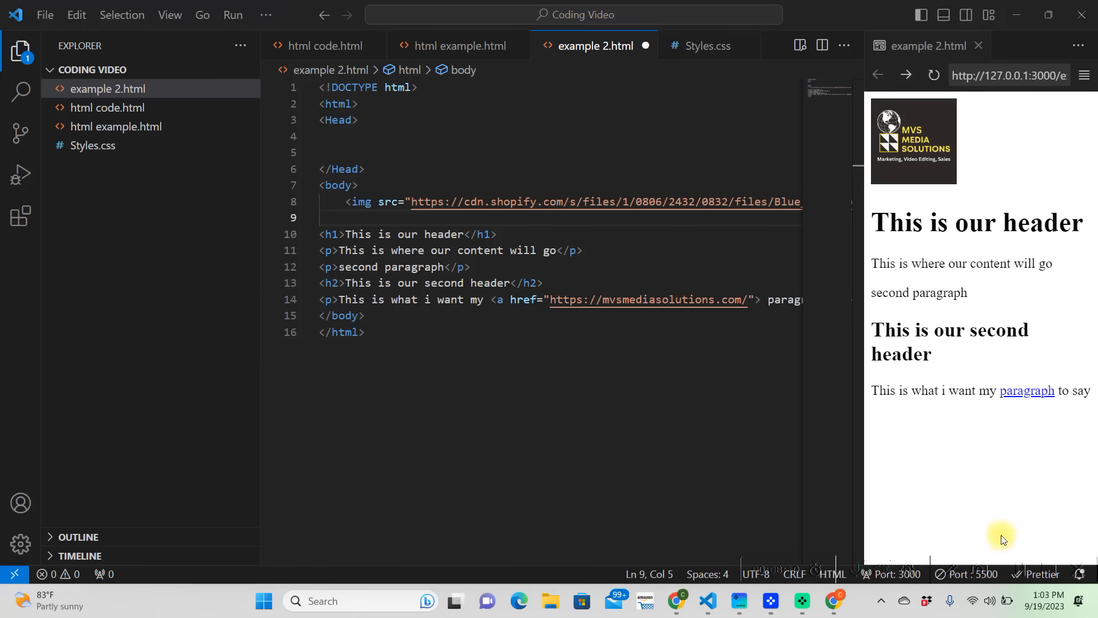
{"action": "mouse_move", "coordinate": [959, 509]}
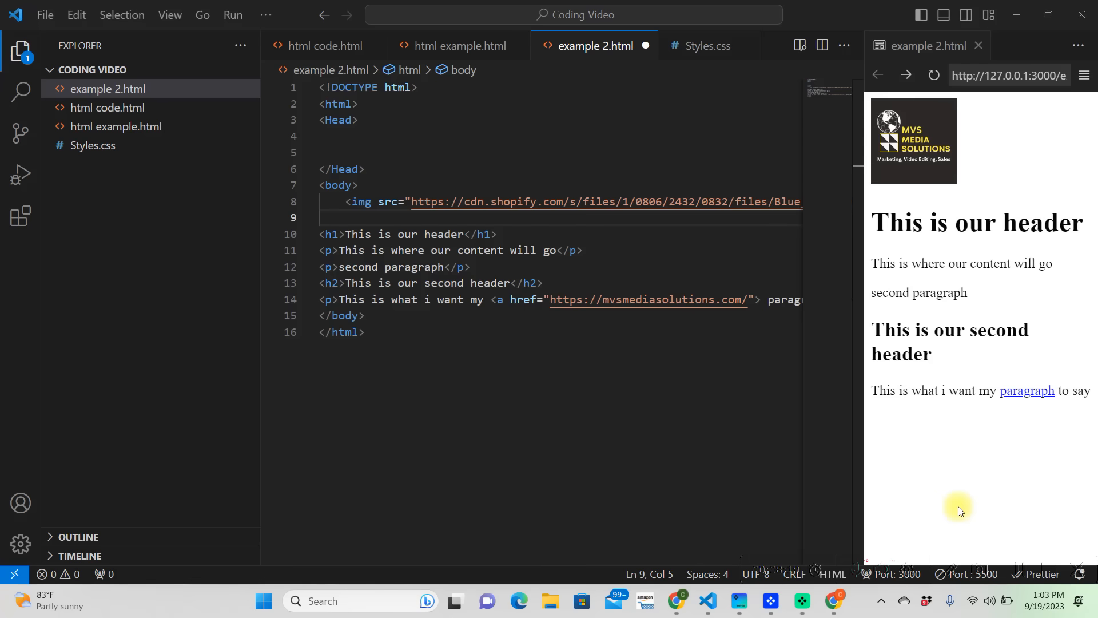
{"action": "mouse_move", "coordinate": [416, 227]}
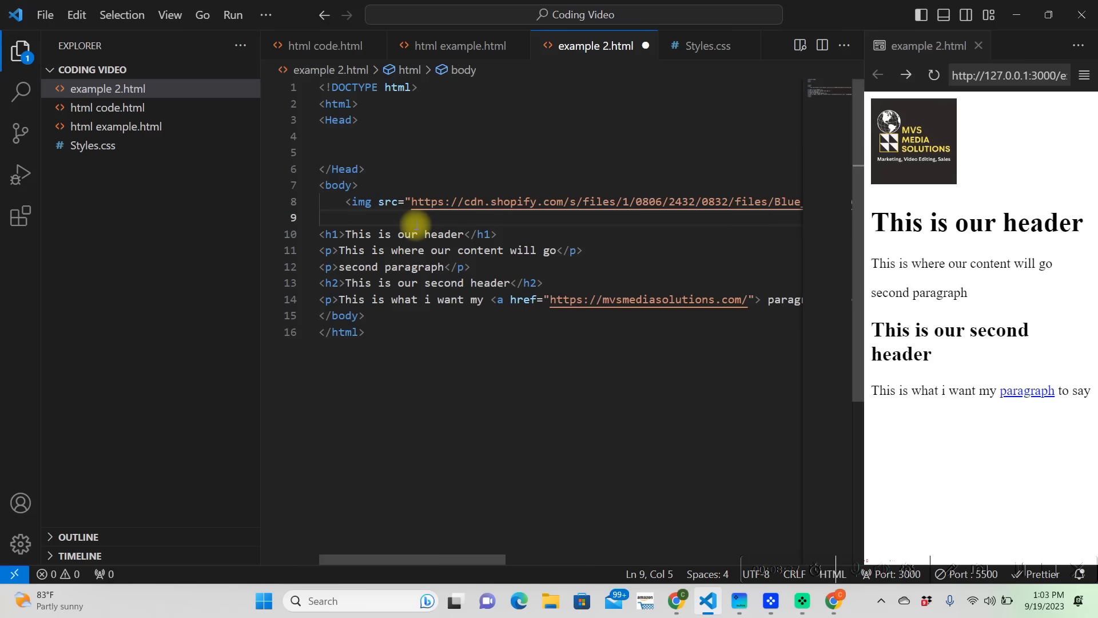
- Type a <nav> on line 9 holding a <ul> with two empty <li></li> items
{"action": "type", "text": "N"}
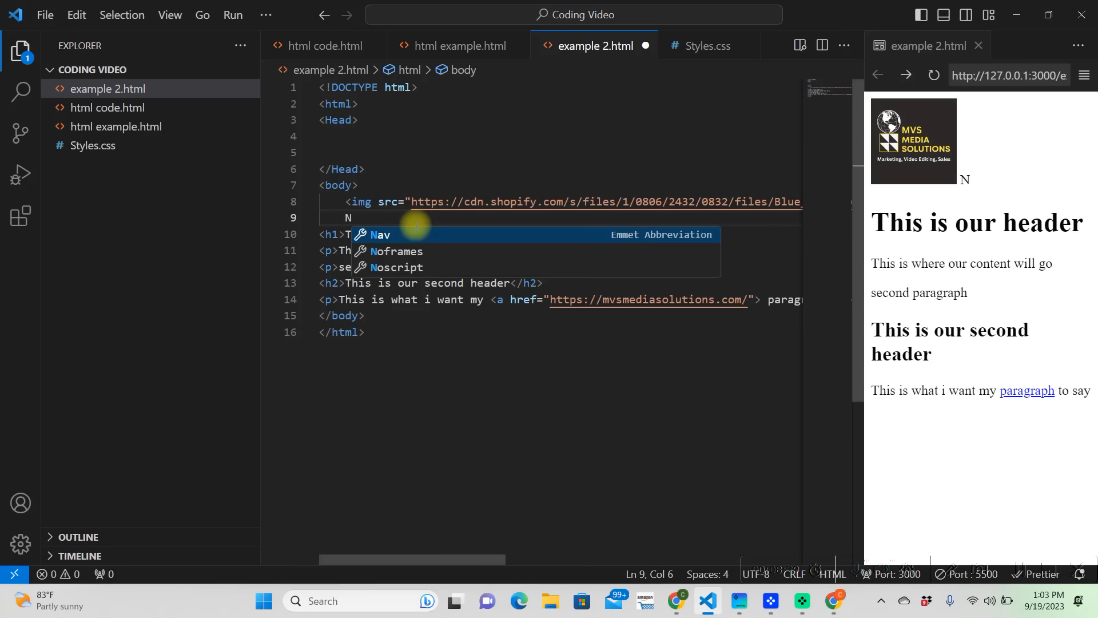
{"action": "type", "text": "<"}
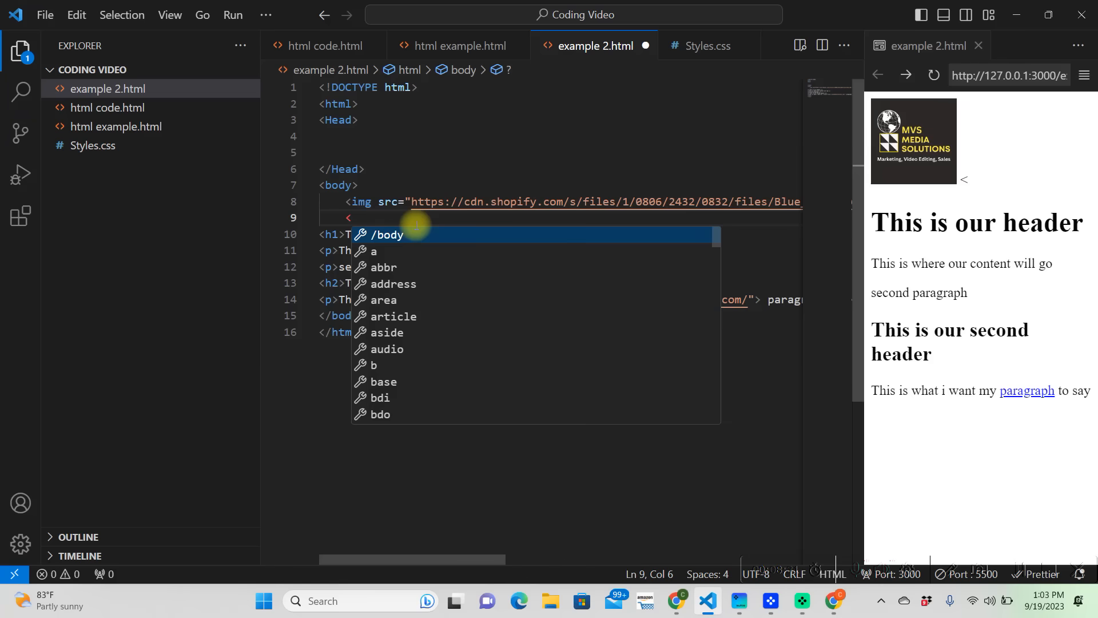
{"action": "type", "text": "nav>"}
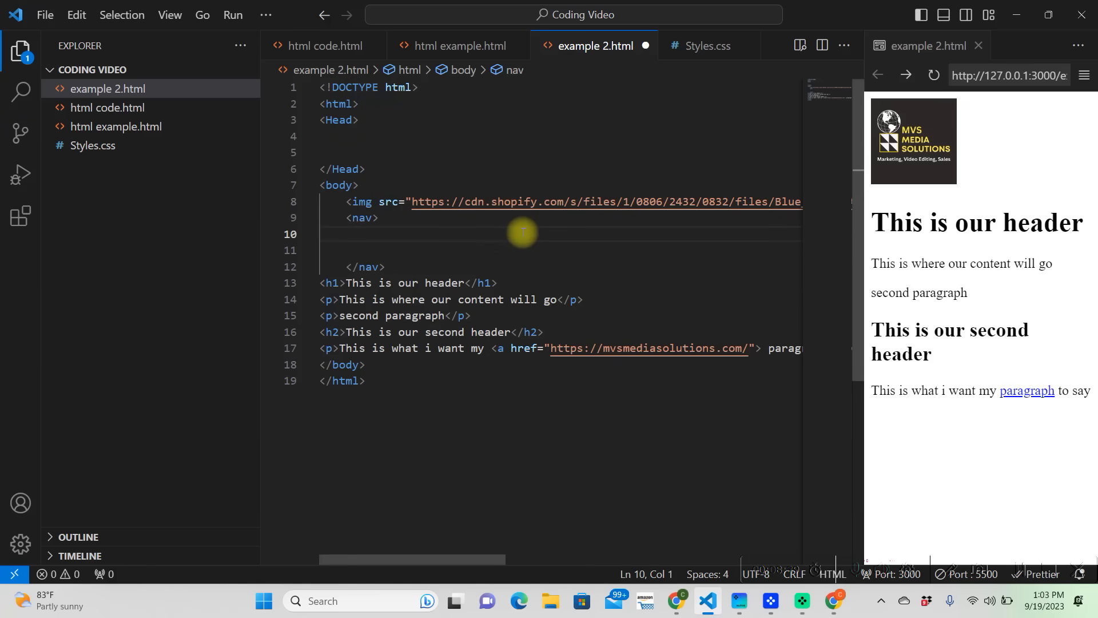
{"action": "type", "text": "<ul>"}
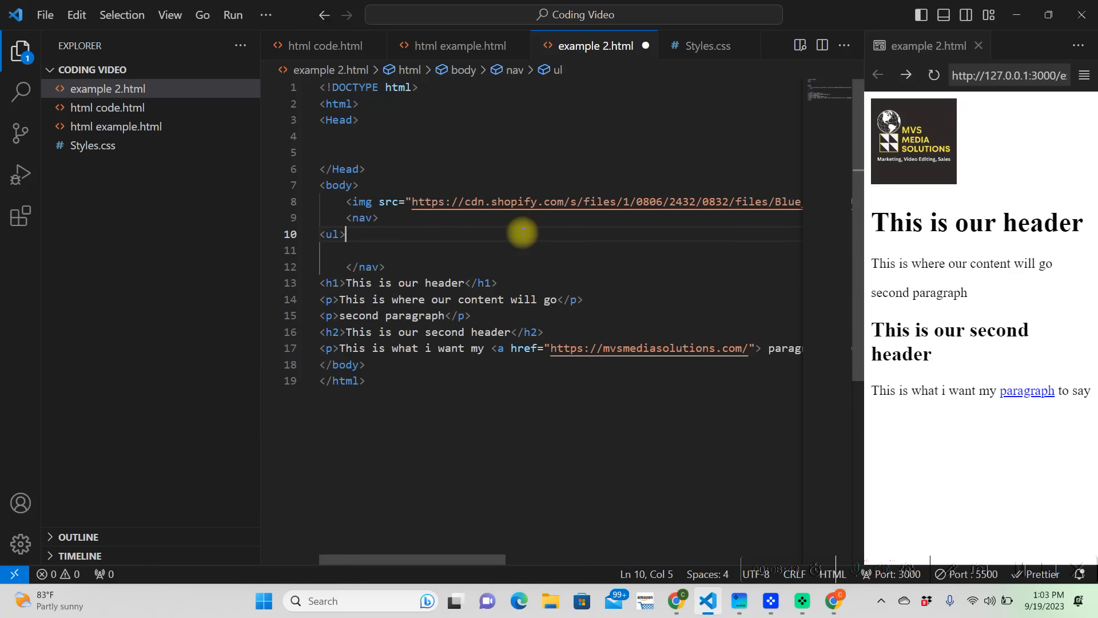
{"action": "key", "text": "Enter"}
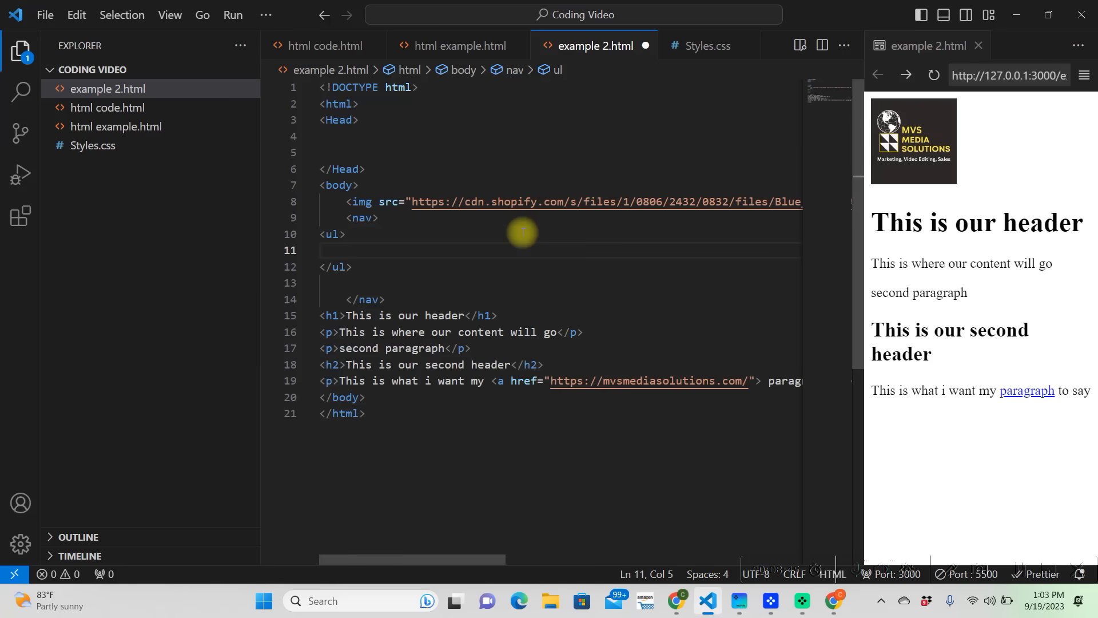
{"action": "key", "text": "Enter"}
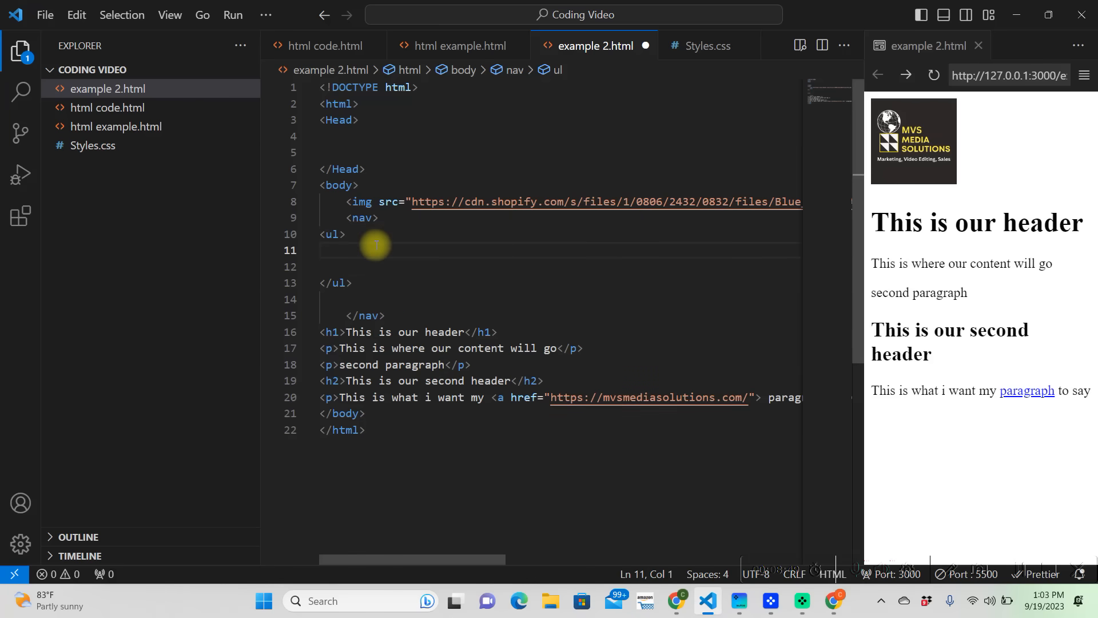
{"action": "type", "text": "li>"}
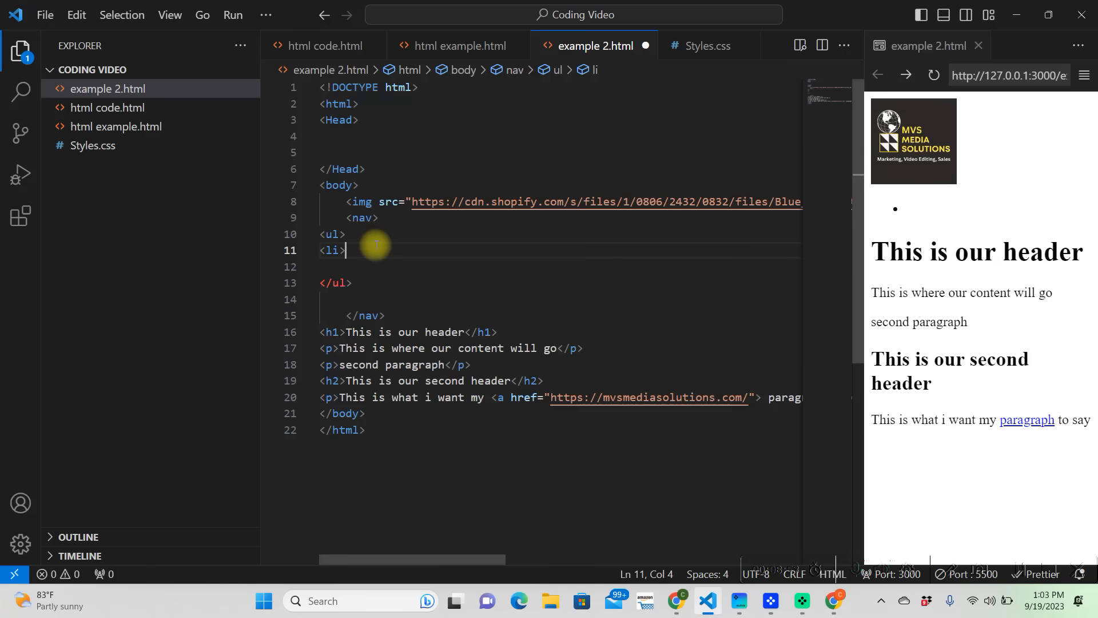
{"action": "type", "text": "</li>"}
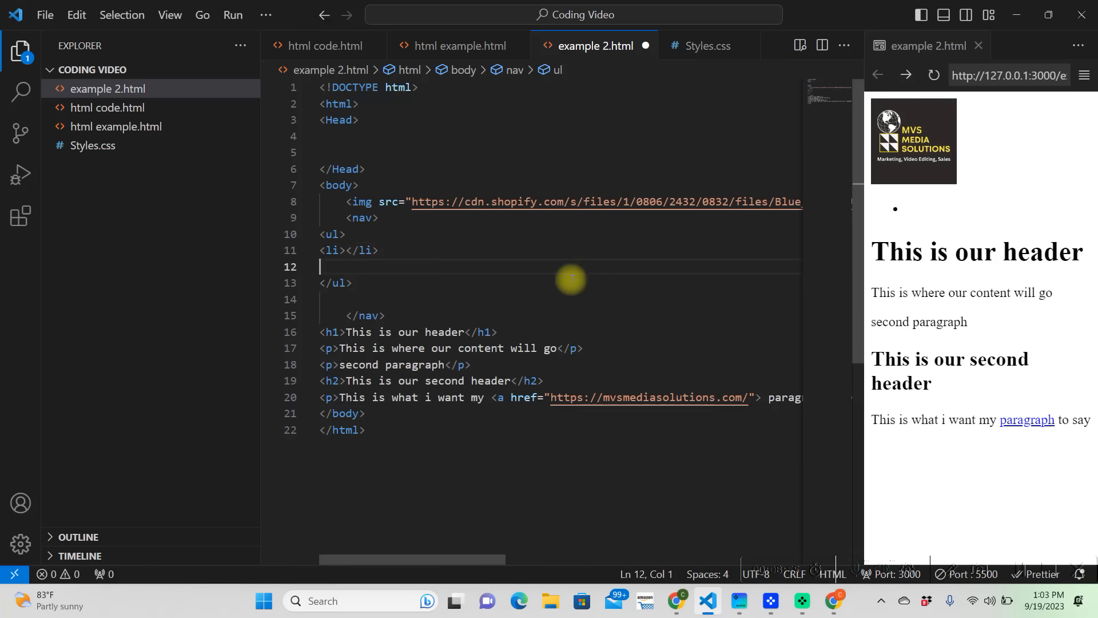
{"action": "type", "text": "<li></li>"}
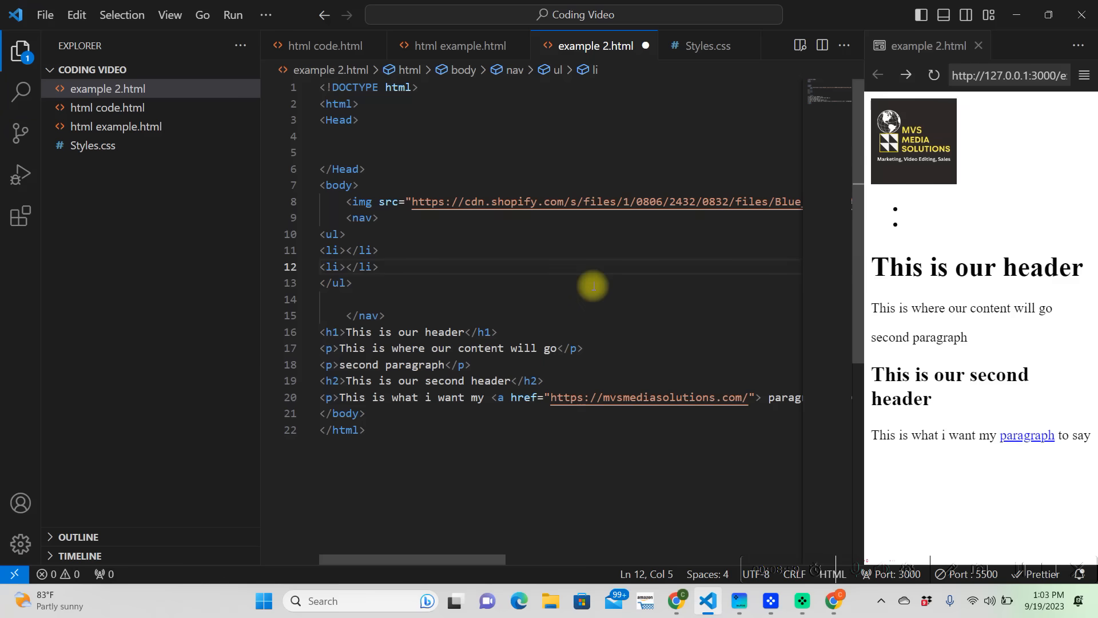
{"action": "mouse_move", "coordinate": [521, 273]}
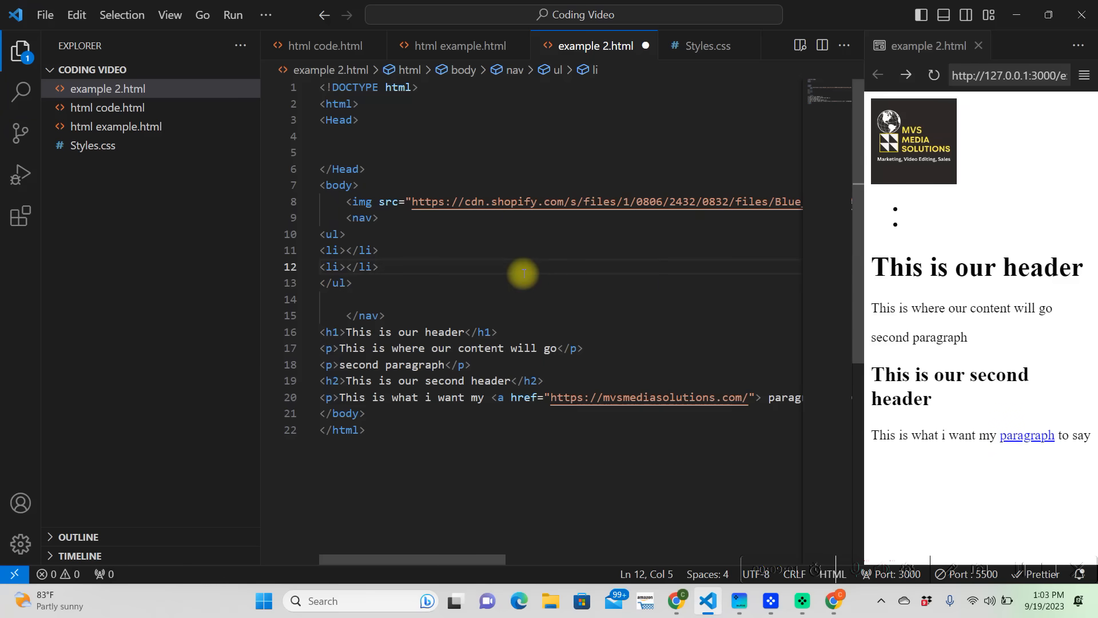
{"action": "mouse_move", "coordinate": [448, 241]}
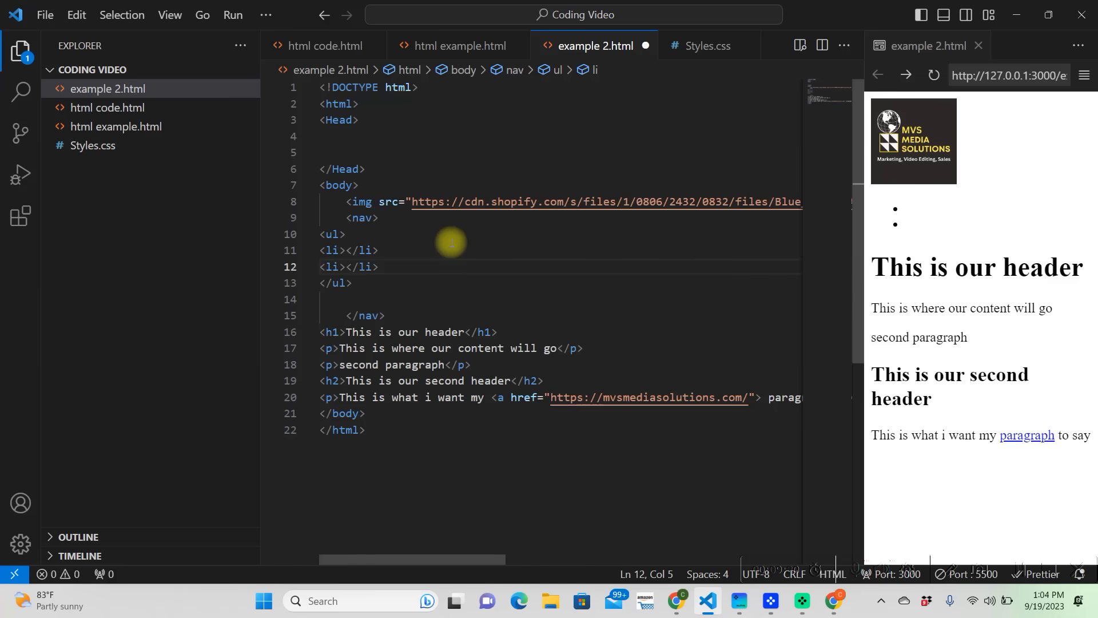
- Write <a href="/">About Us</a> inside line 12's list item using Emmet suggestions
{"action": "type", "text": "a<"}
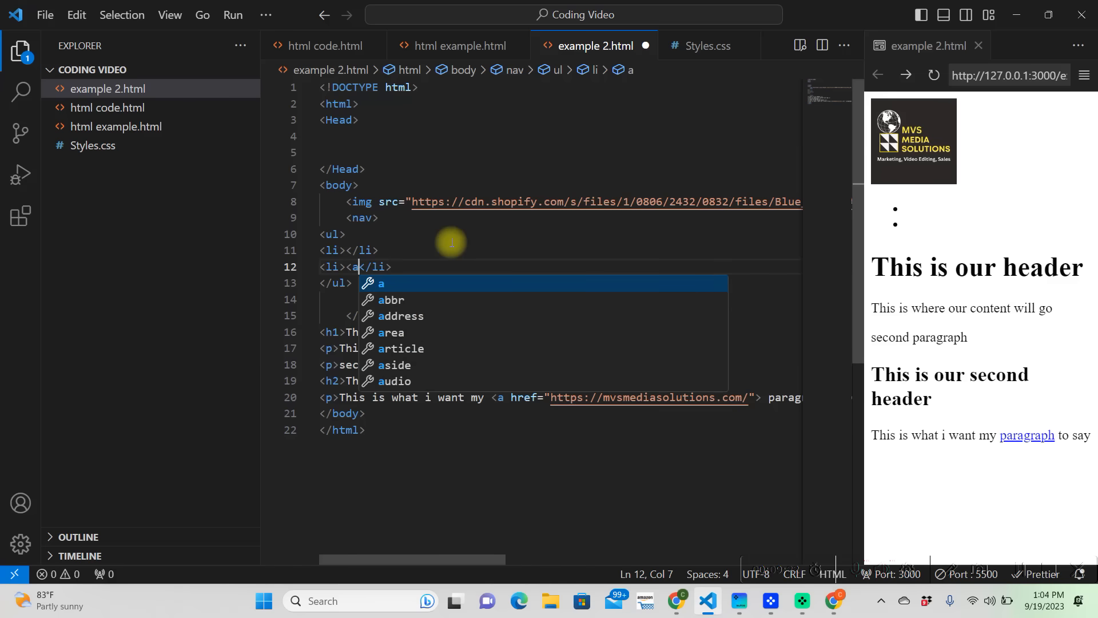
{"action": "key", "text": "space"}
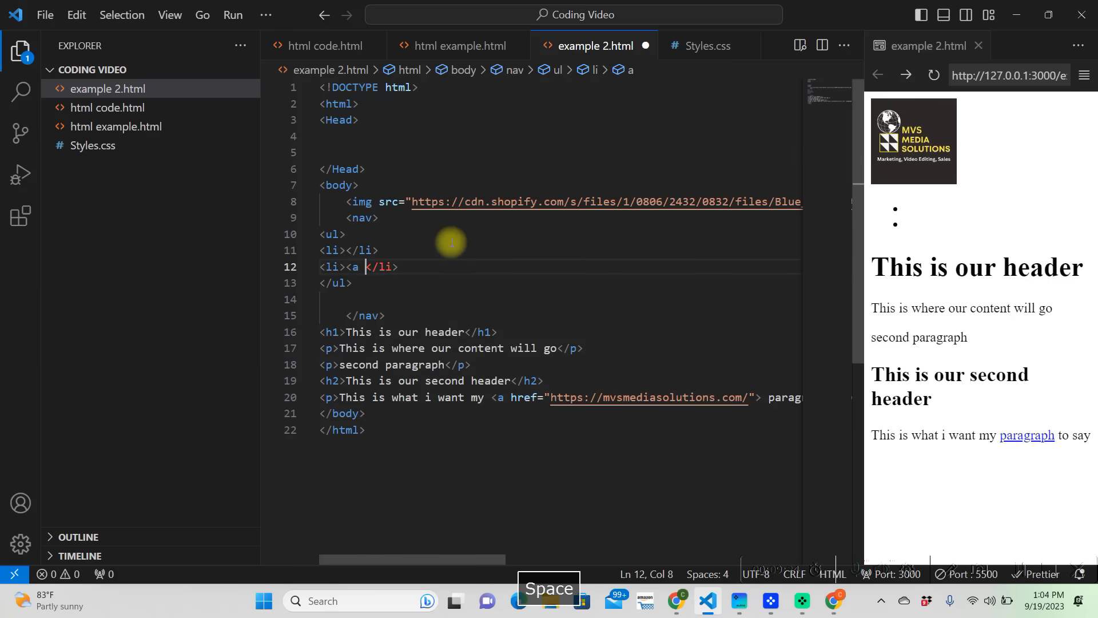
{"action": "type", "text": "href"}
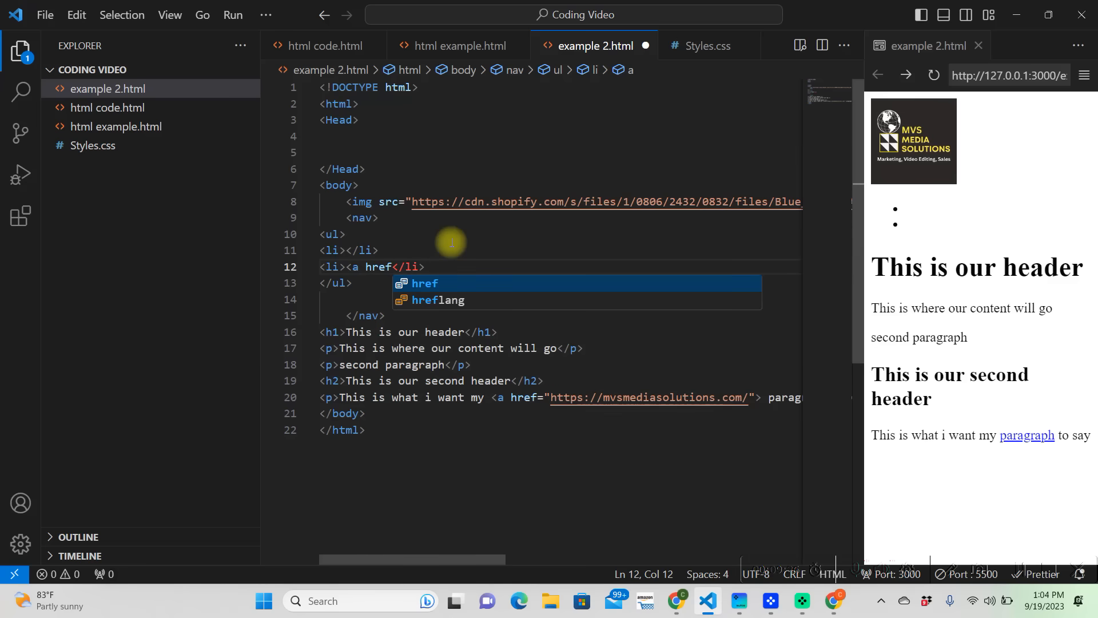
{"action": "left_click", "coordinate": [424, 283]}
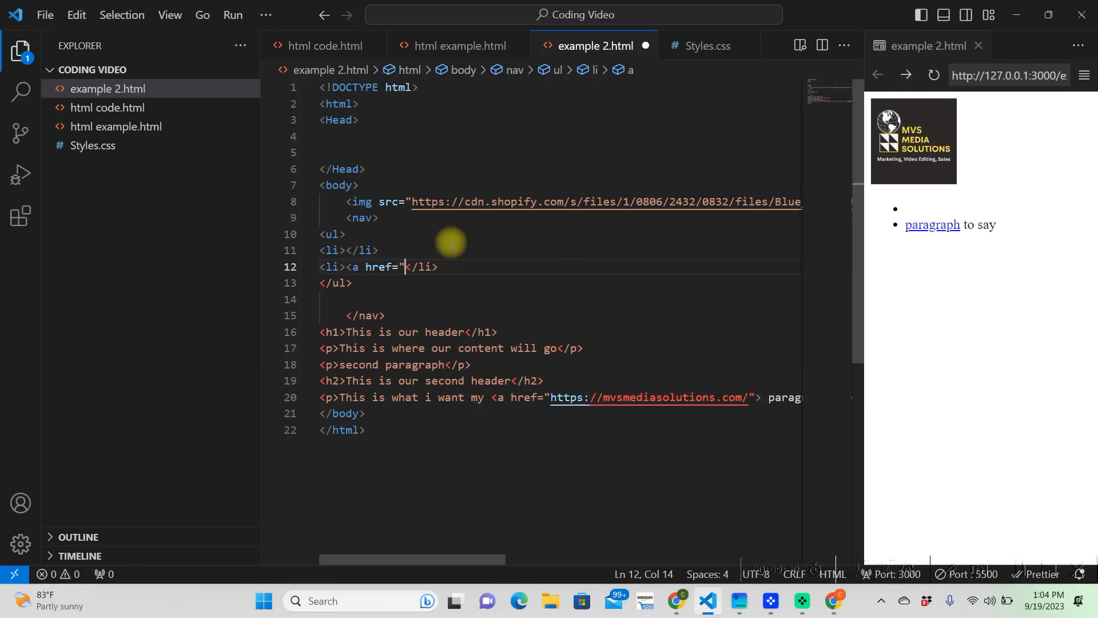
{"action": "type", "text": "\""}
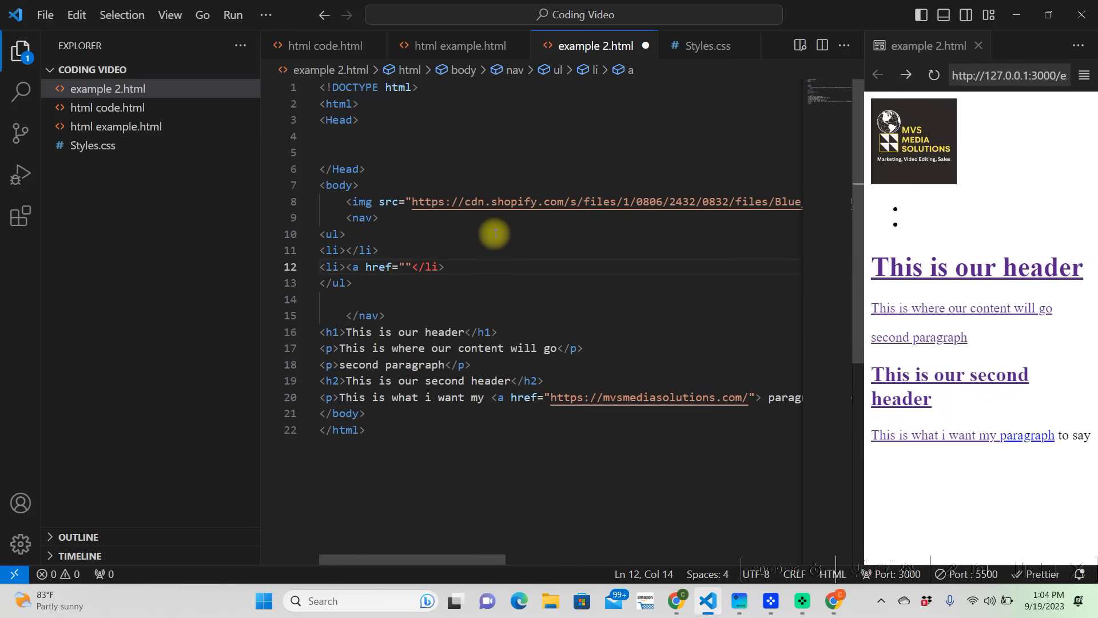
{"action": "type", "text": "/"}
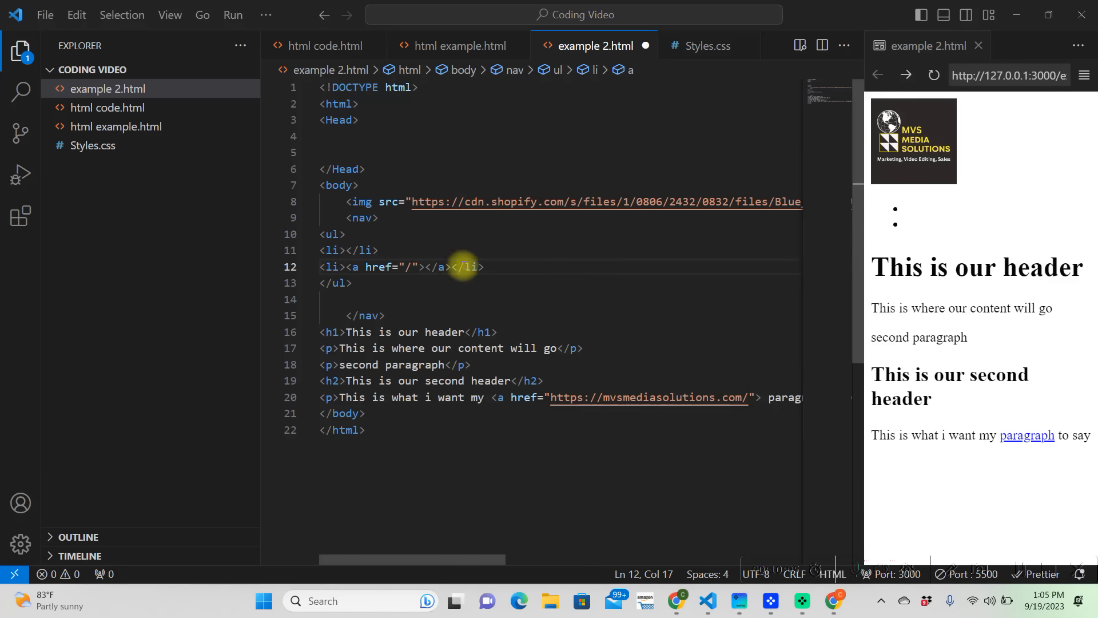
{"action": "mouse_move", "coordinate": [425, 273]}
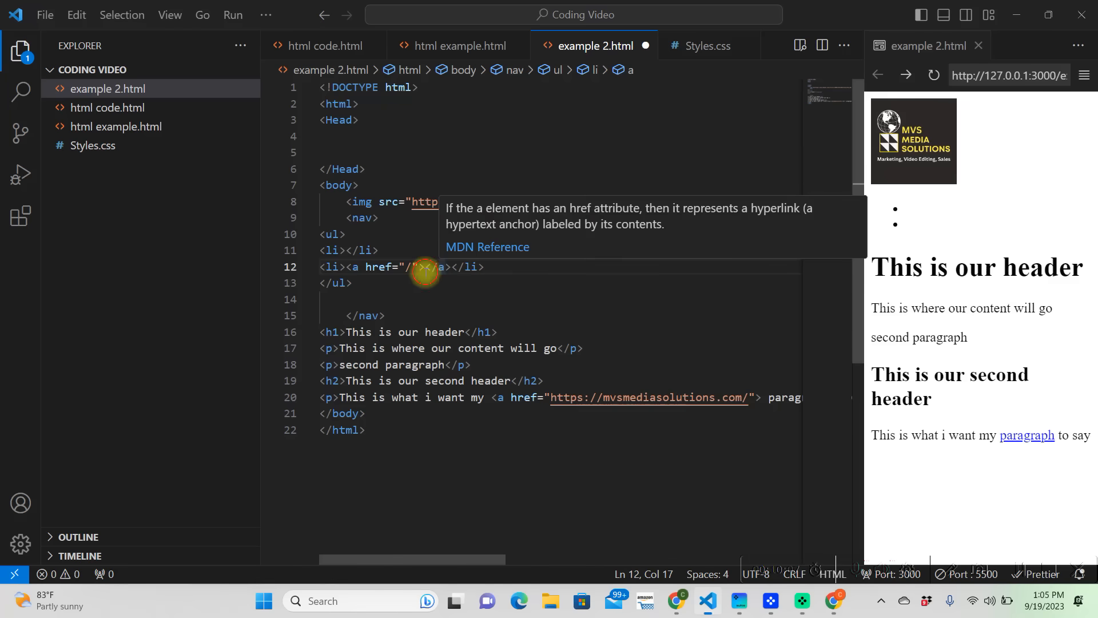
{"action": "type", "text": "About Us"}
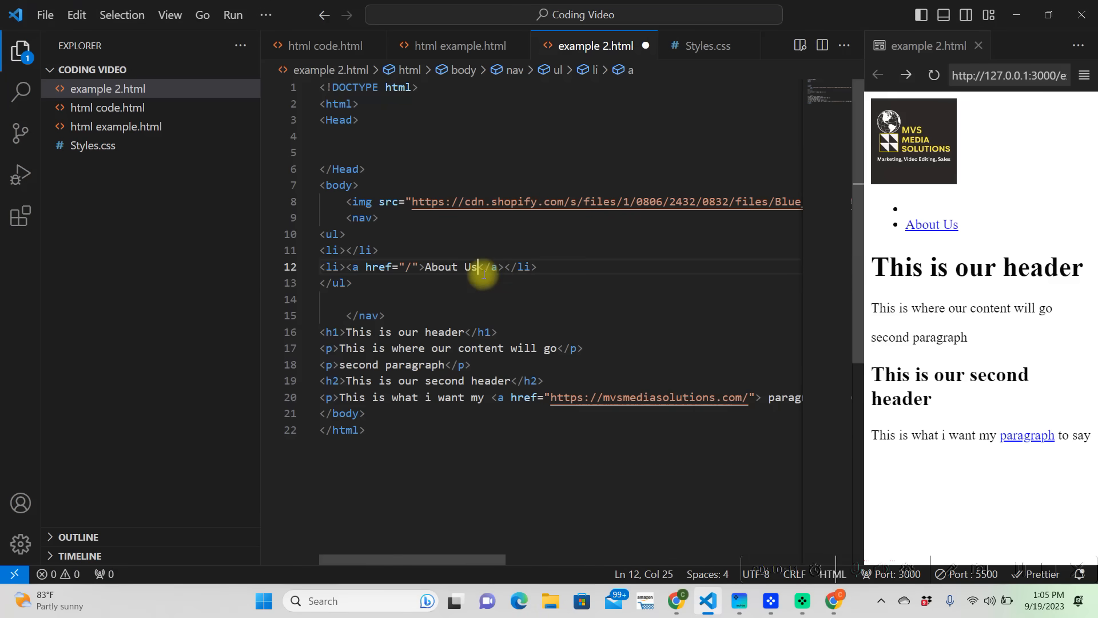
{"action": "mouse_move", "coordinate": [434, 254]}
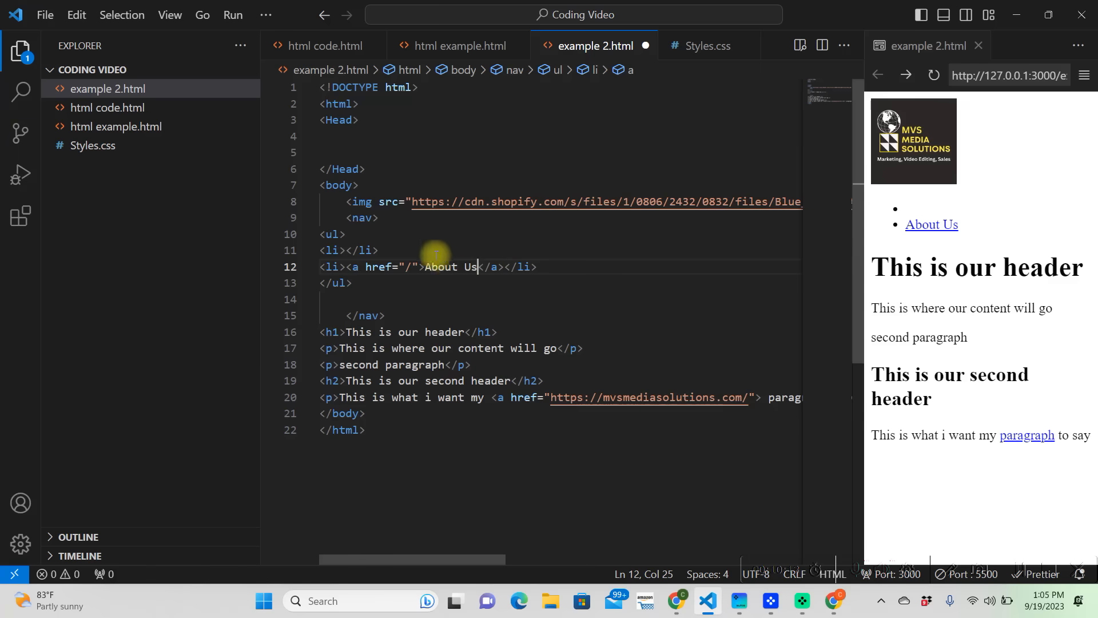
- Write <a href="/">Home</a> inside line 11's empty list item
{"action": "left_click", "coordinate": [329, 250]}
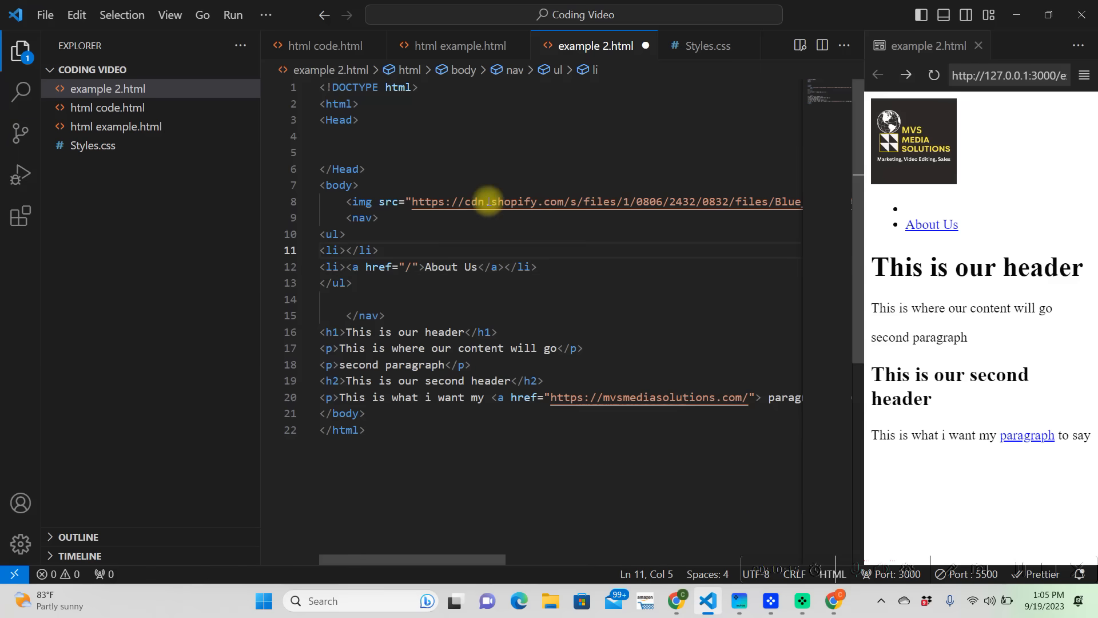
{"action": "type", "text": "<"}
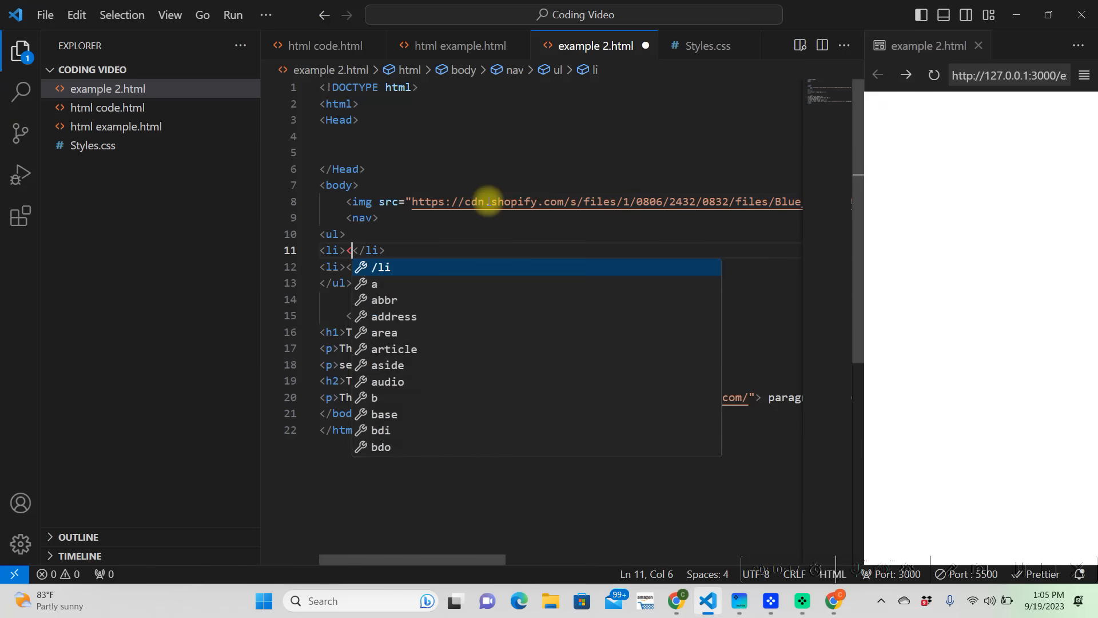
{"action": "type", "text": "a"}
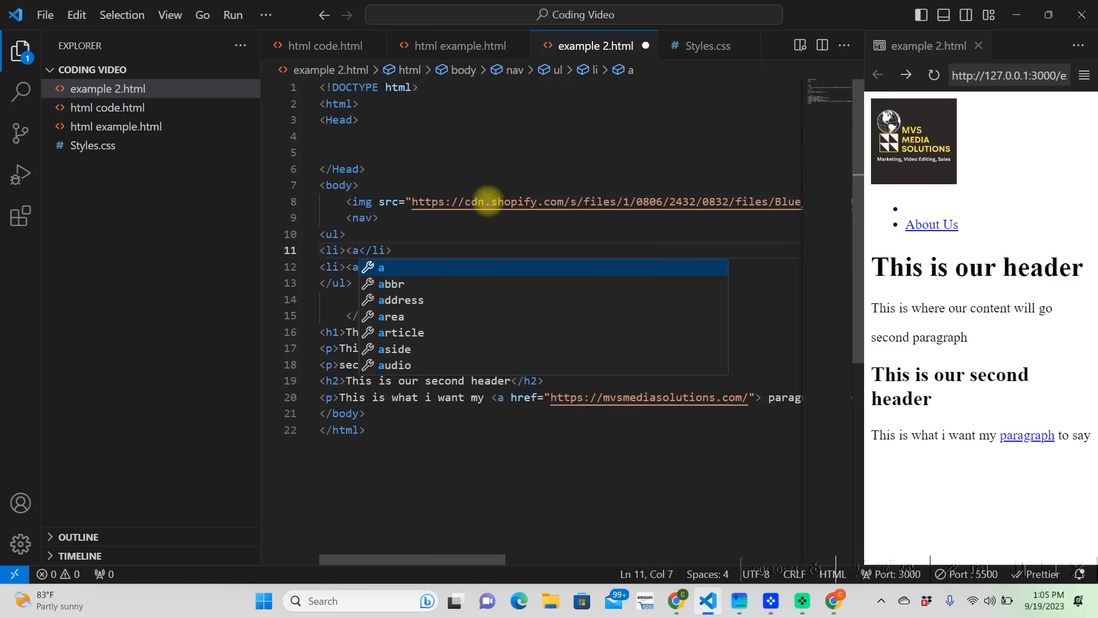
{"action": "type", "text": "href="}
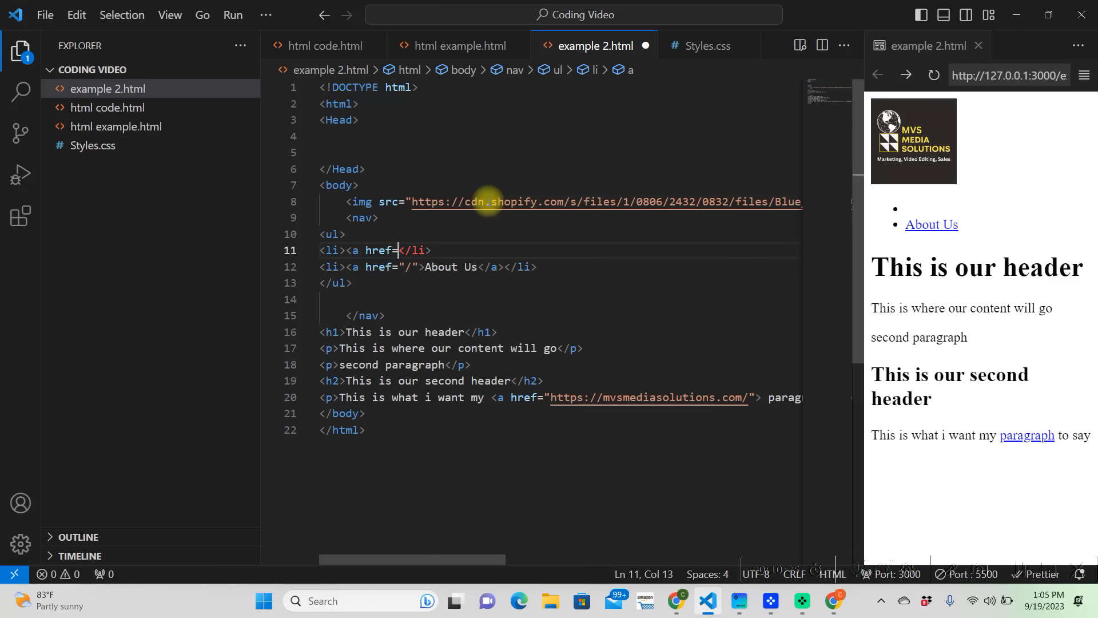
{"action": "type", "text": "\"\""}
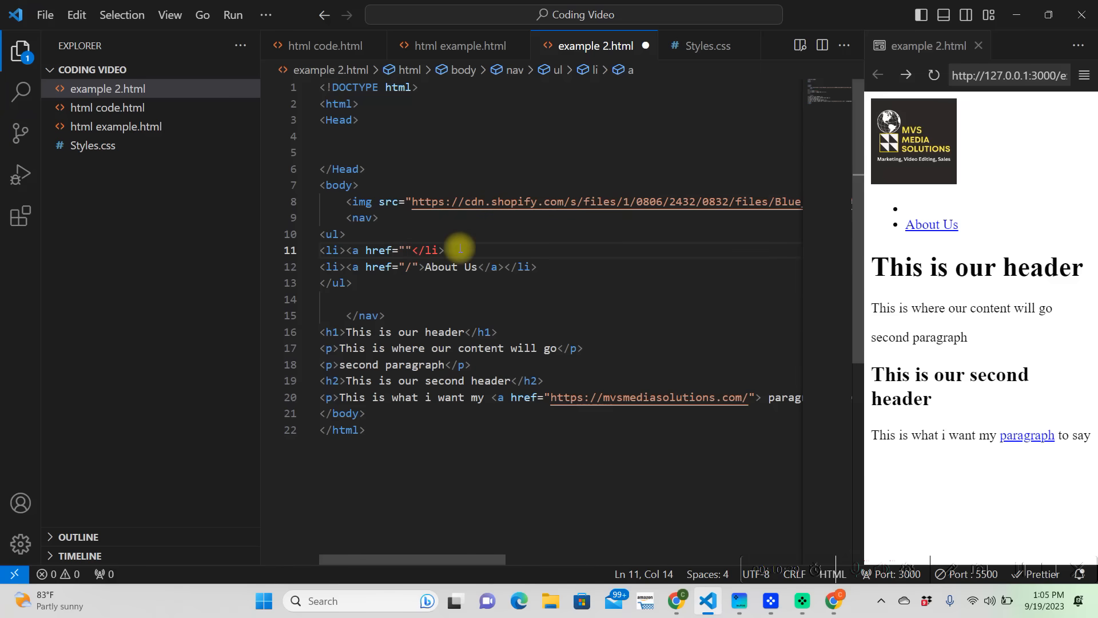
{"action": "type", "text": "/"}
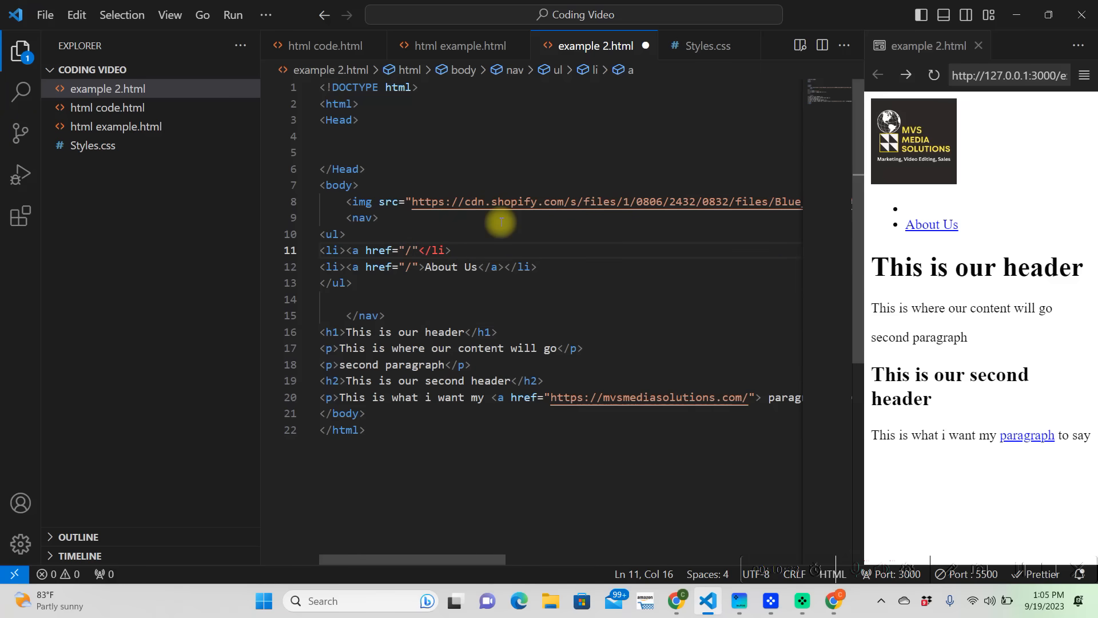
{"action": "type", "text": "H</a>"}
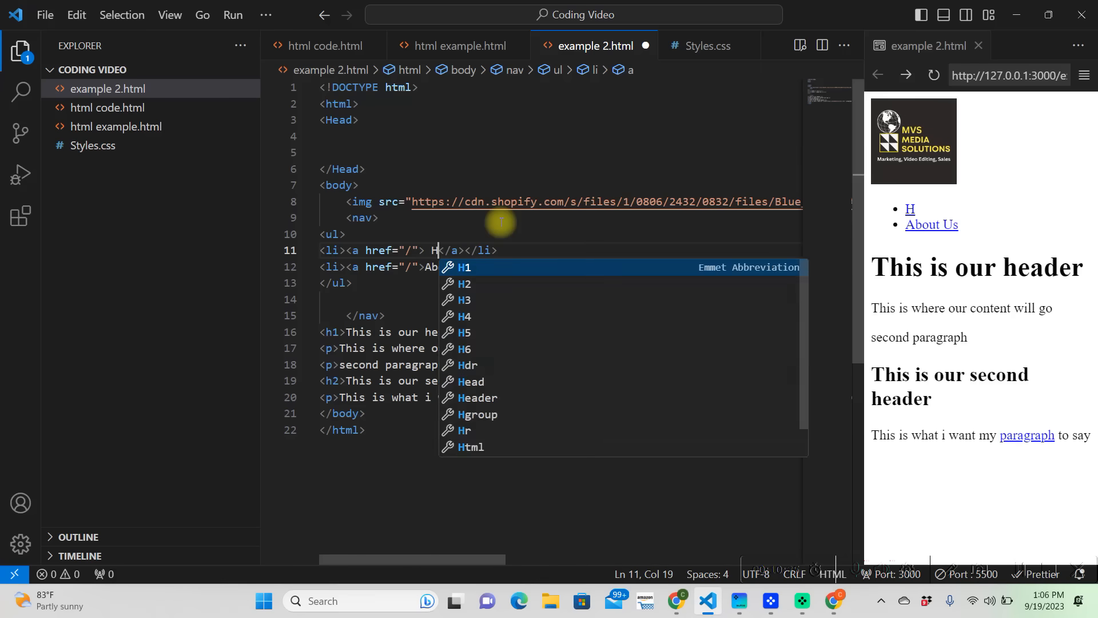
{"action": "type", "text": "ome"}
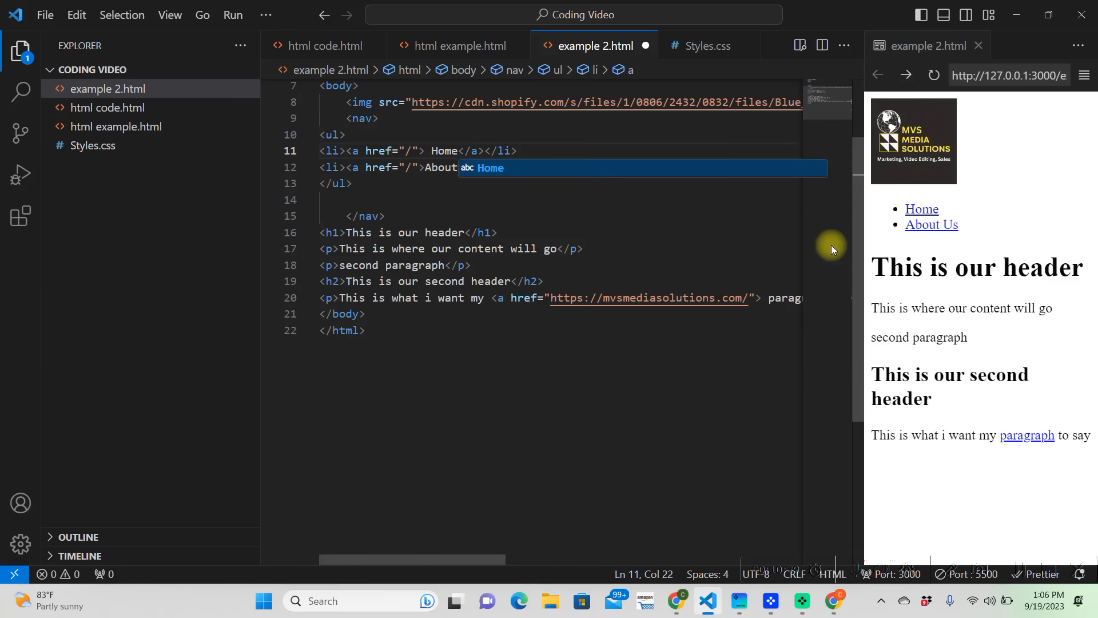
{"action": "mouse_move", "coordinate": [884, 223]}
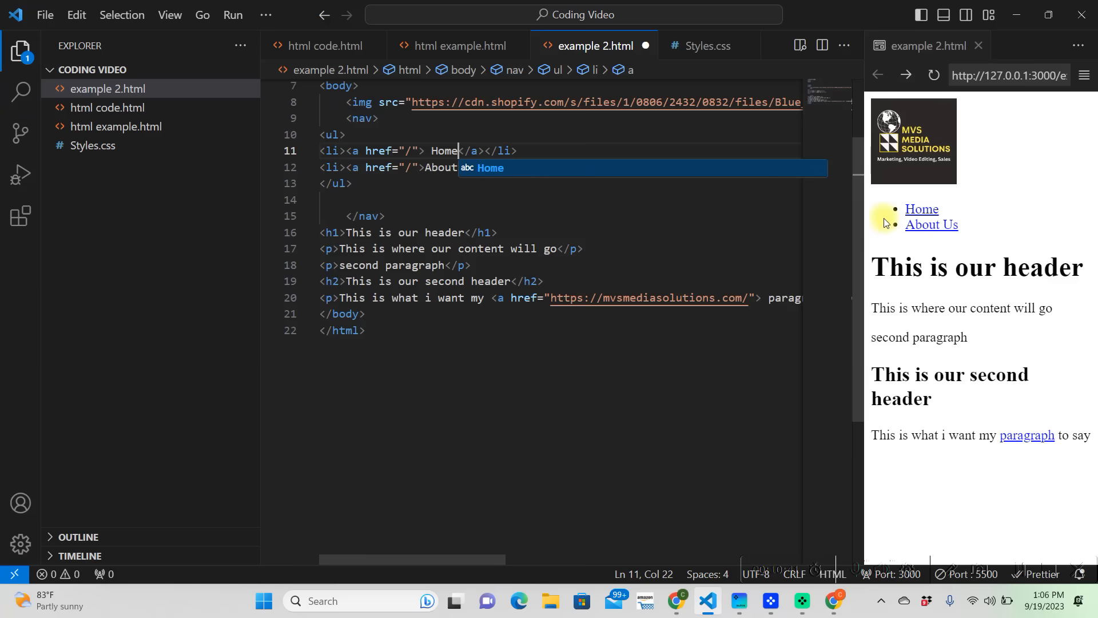
{"action": "mouse_move", "coordinate": [931, 225]}
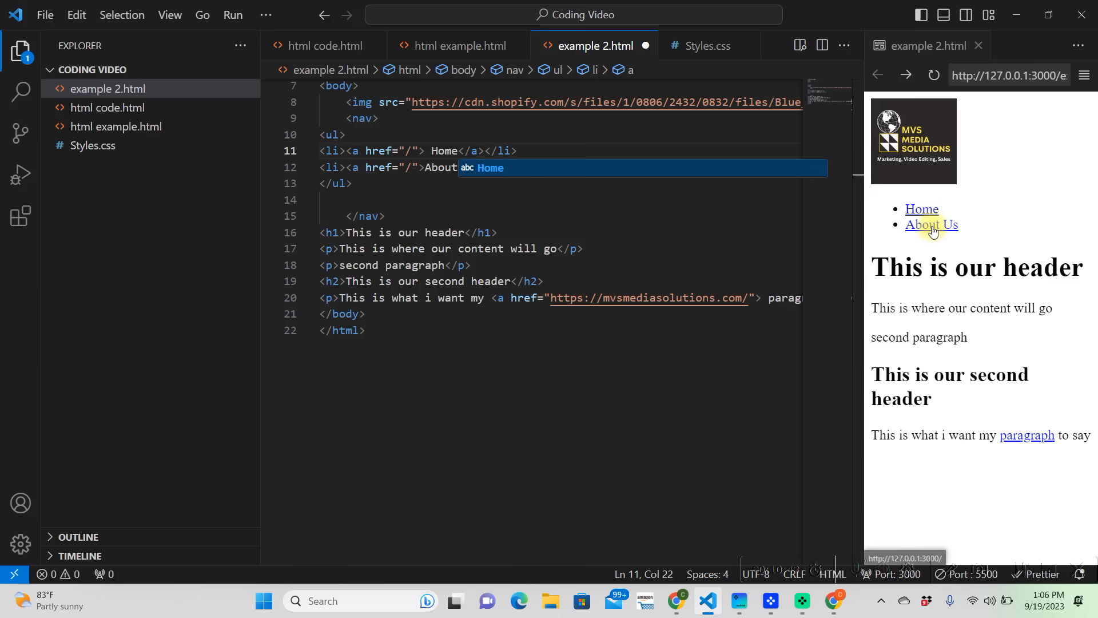
{"action": "mouse_move", "coordinate": [922, 209]}
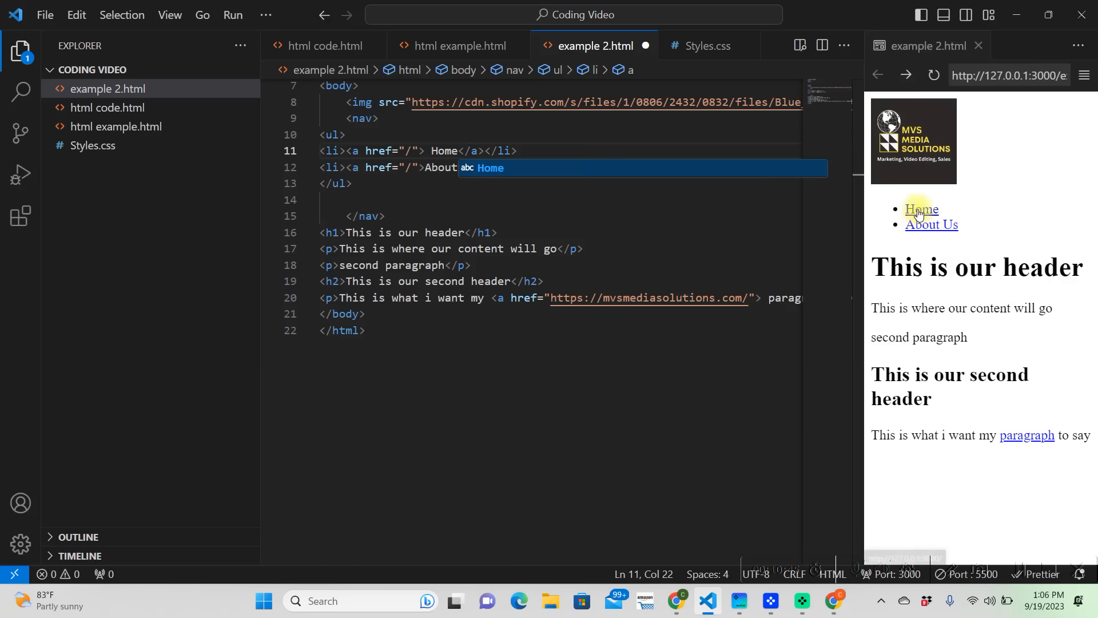
{"action": "left_click", "coordinate": [921, 209]}
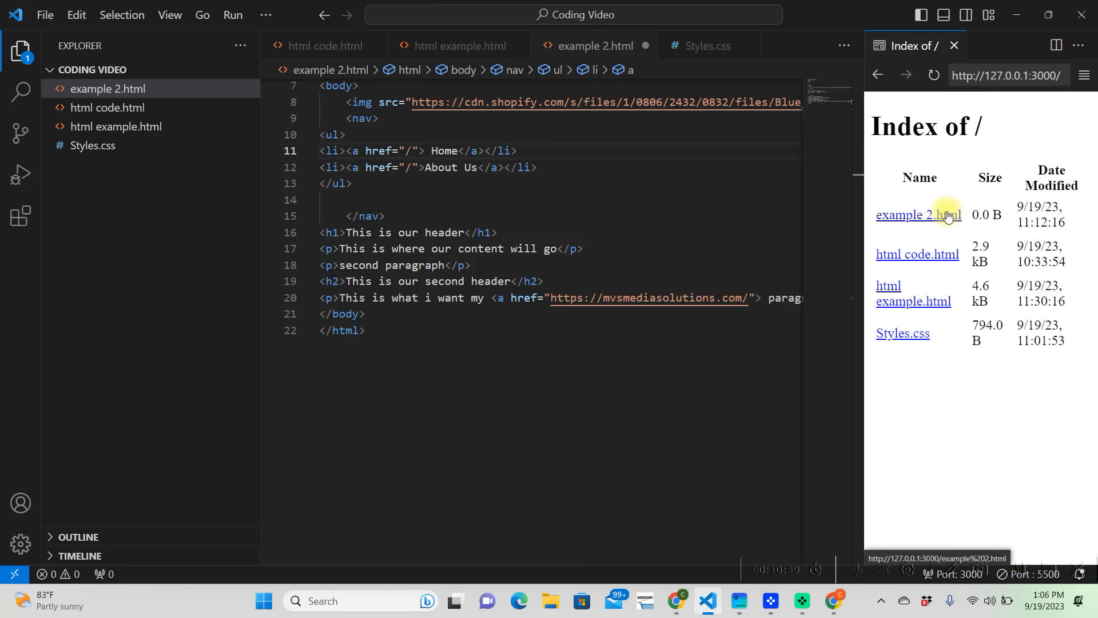
{"action": "mouse_move", "coordinate": [91, 145]}
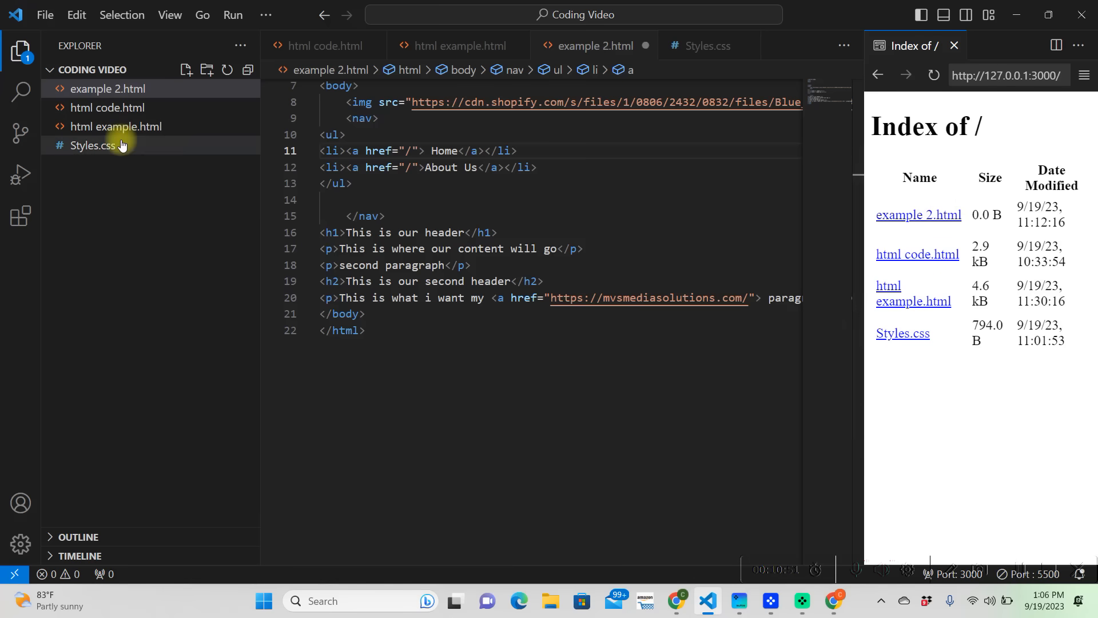
{"action": "mouse_move", "coordinate": [1006, 147]}
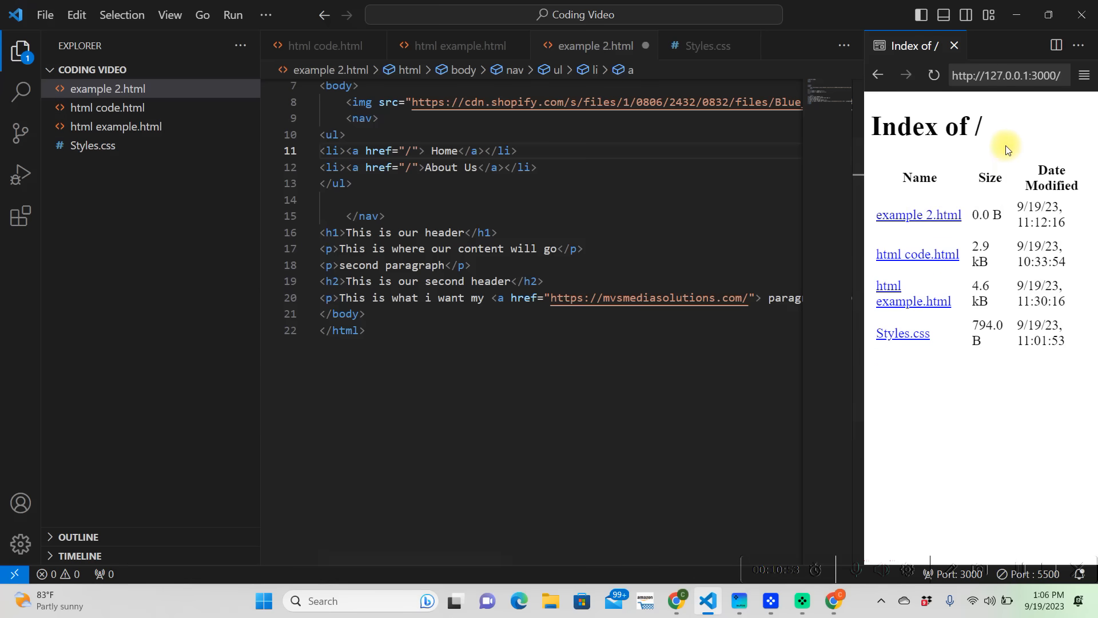
{"action": "mouse_move", "coordinate": [979, 133]}
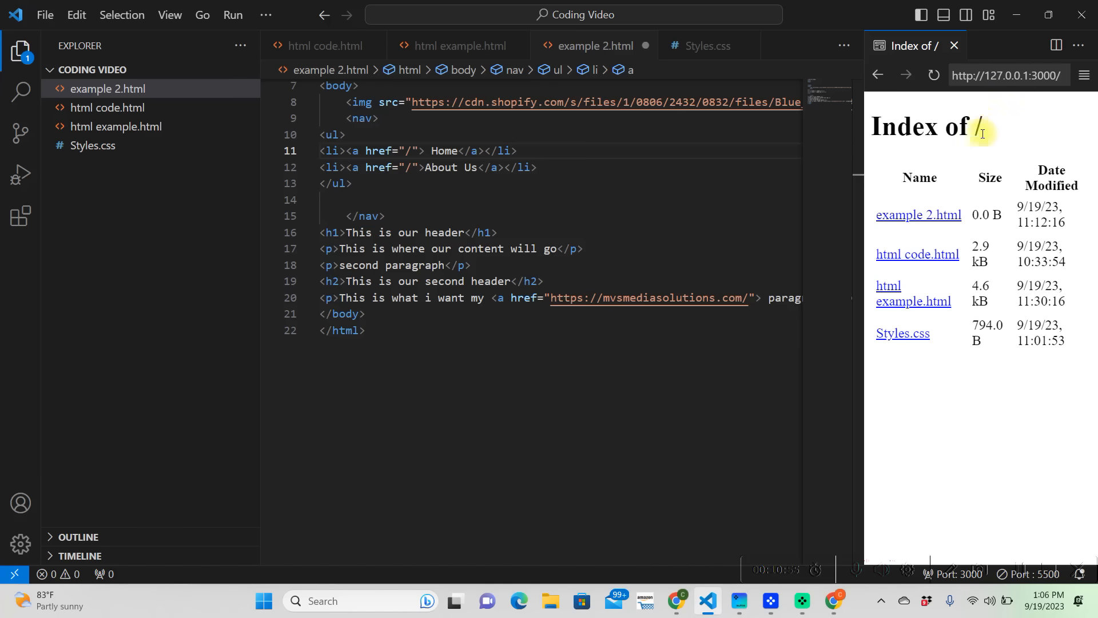
{"action": "mouse_move", "coordinate": [985, 128]}
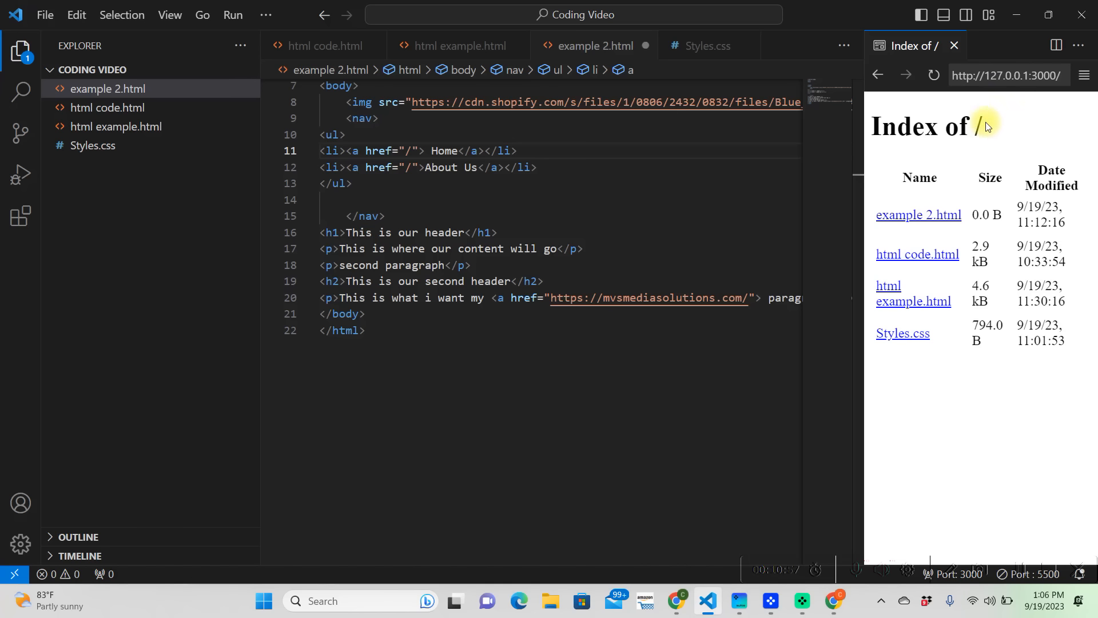
{"action": "mouse_move", "coordinate": [949, 161]}
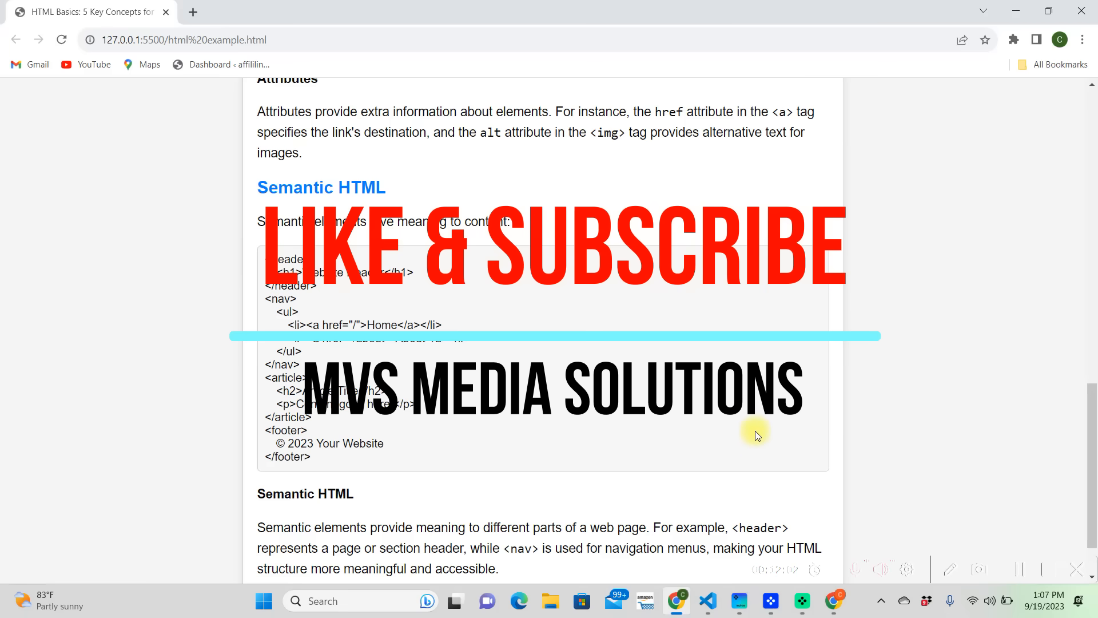
{"action": "mouse_move", "coordinate": [692, 384]}
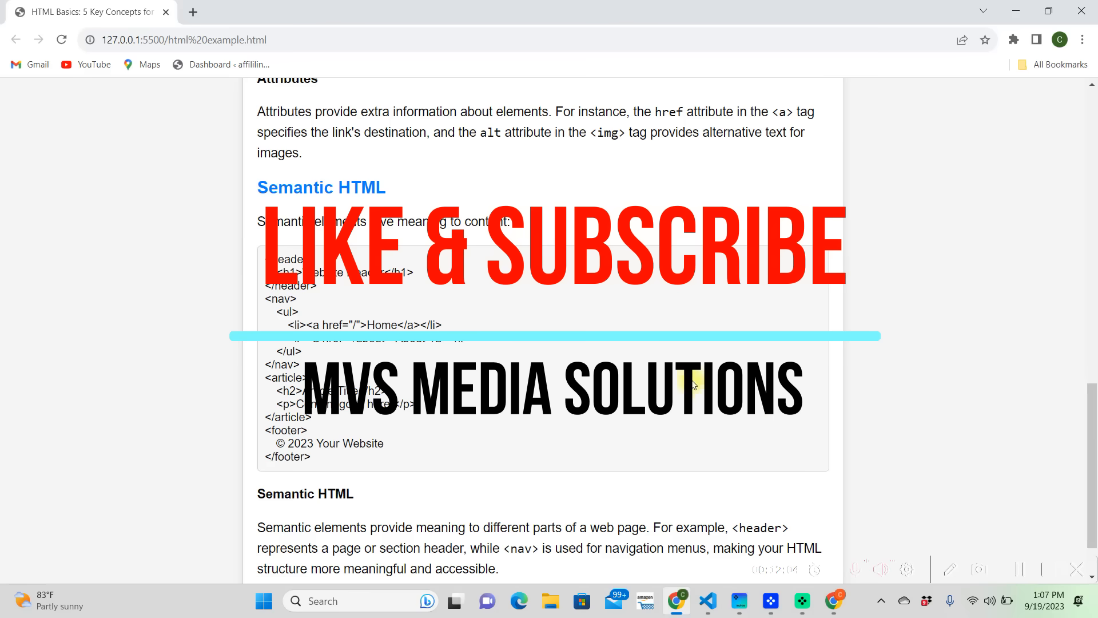